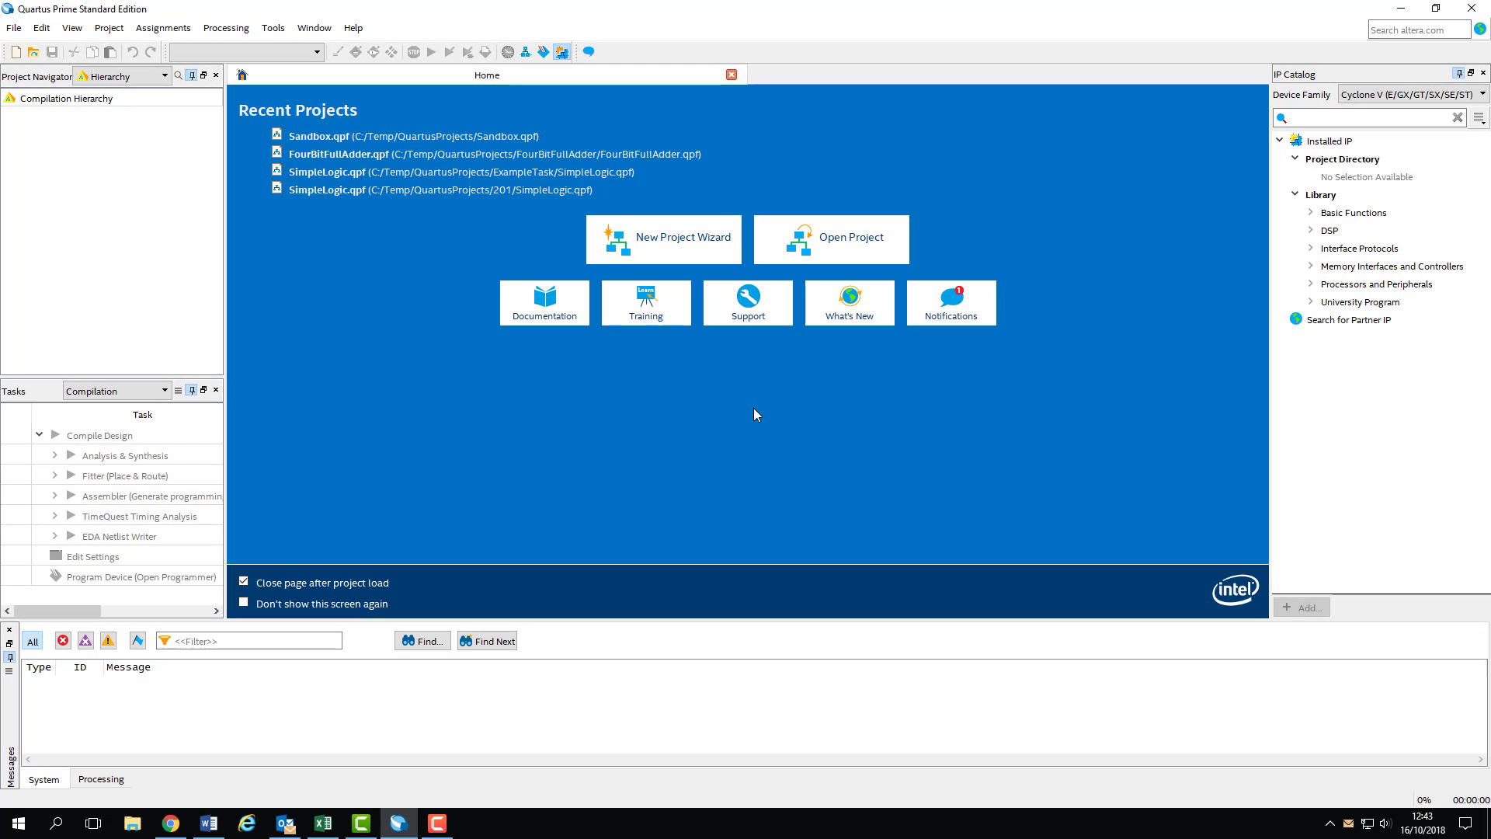
mouse_move(716, 384)
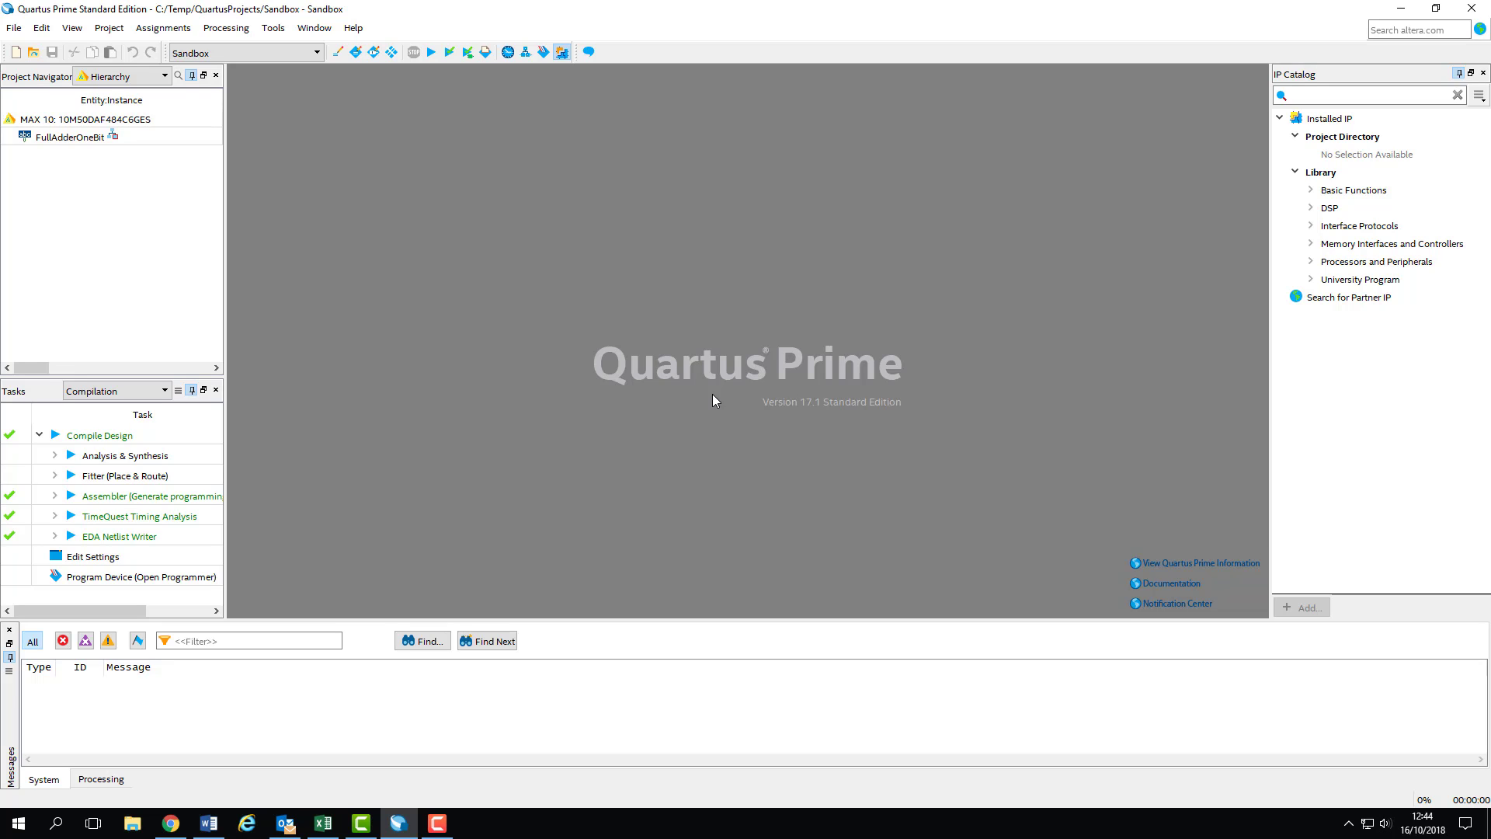
Step: Open FullAdderOneBit_tb.v from the Files list and display its test bench code
left_click(86, 119)
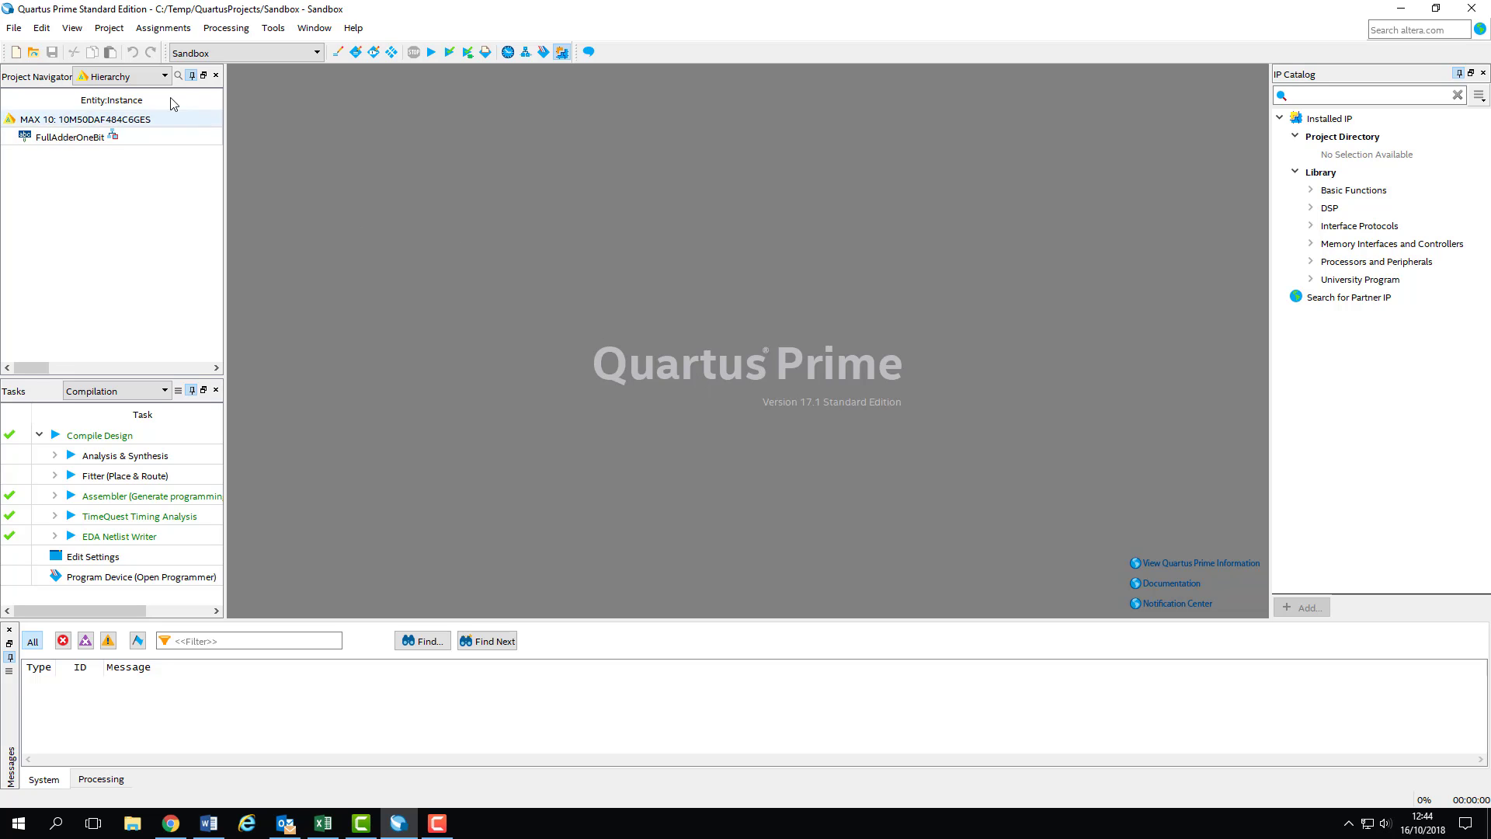
left_click(164, 75)
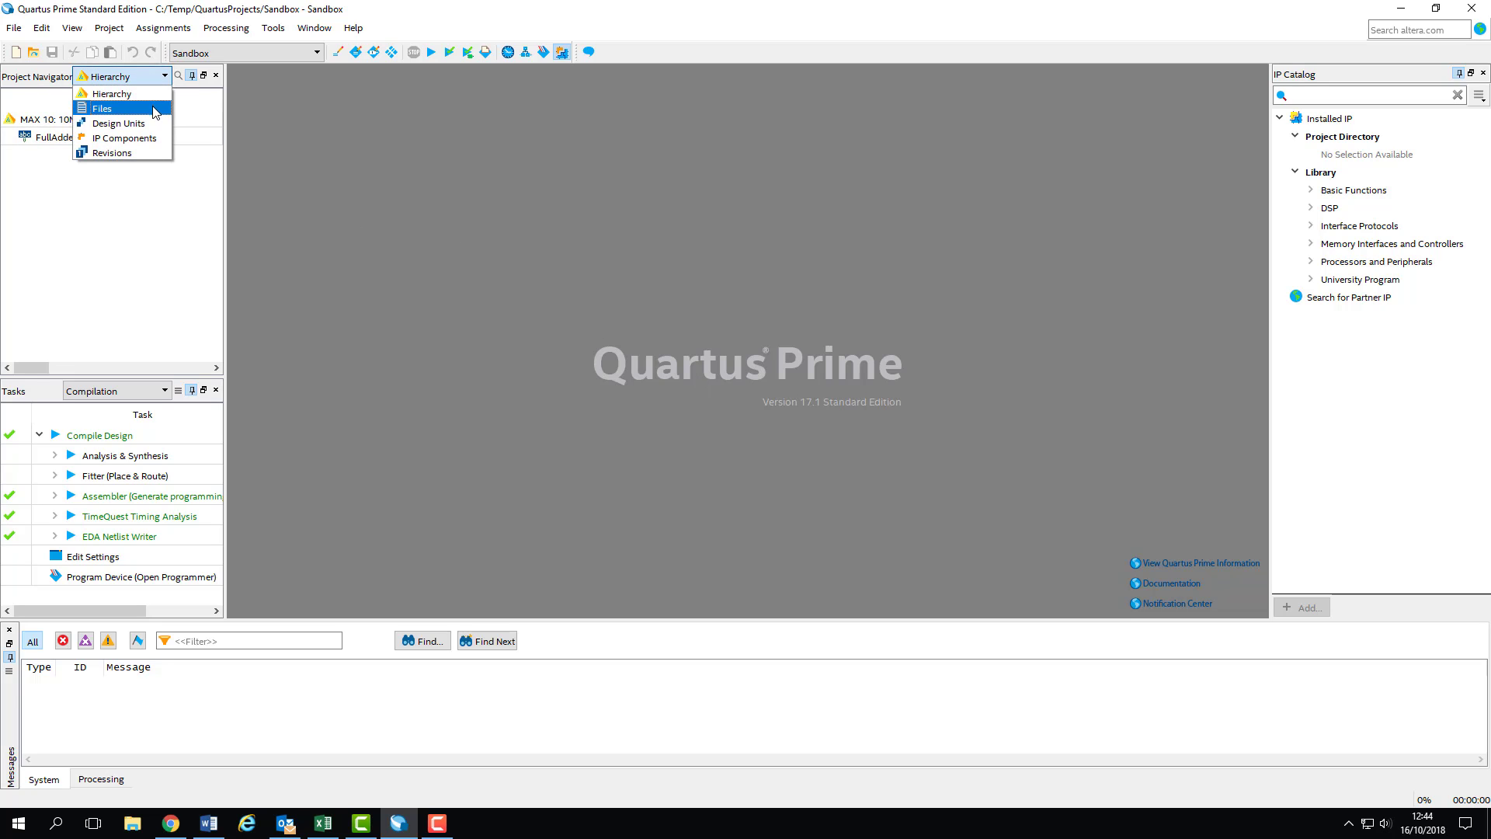
left_click(101, 107)
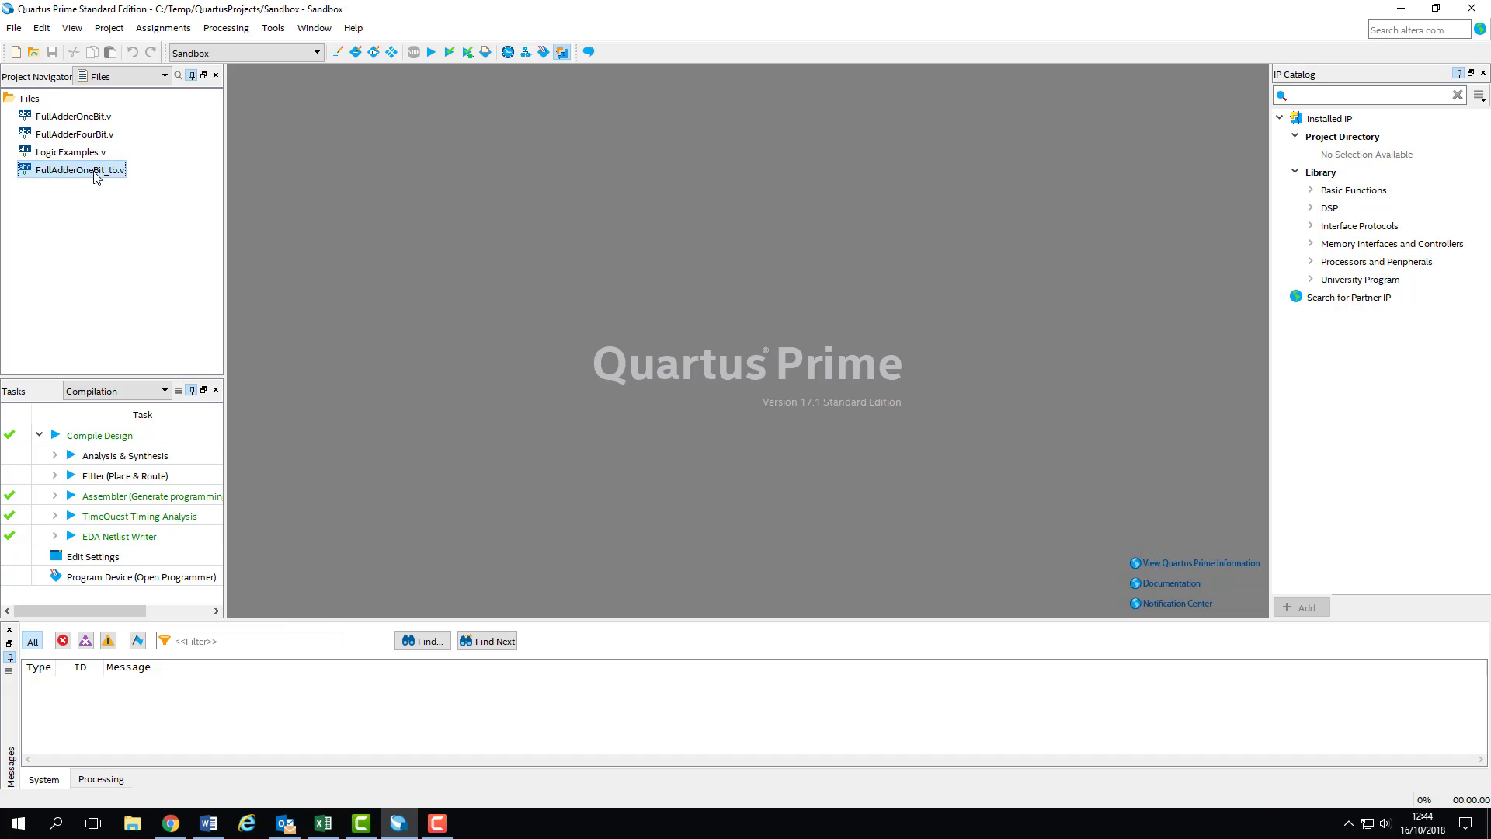
double_click(69, 116)
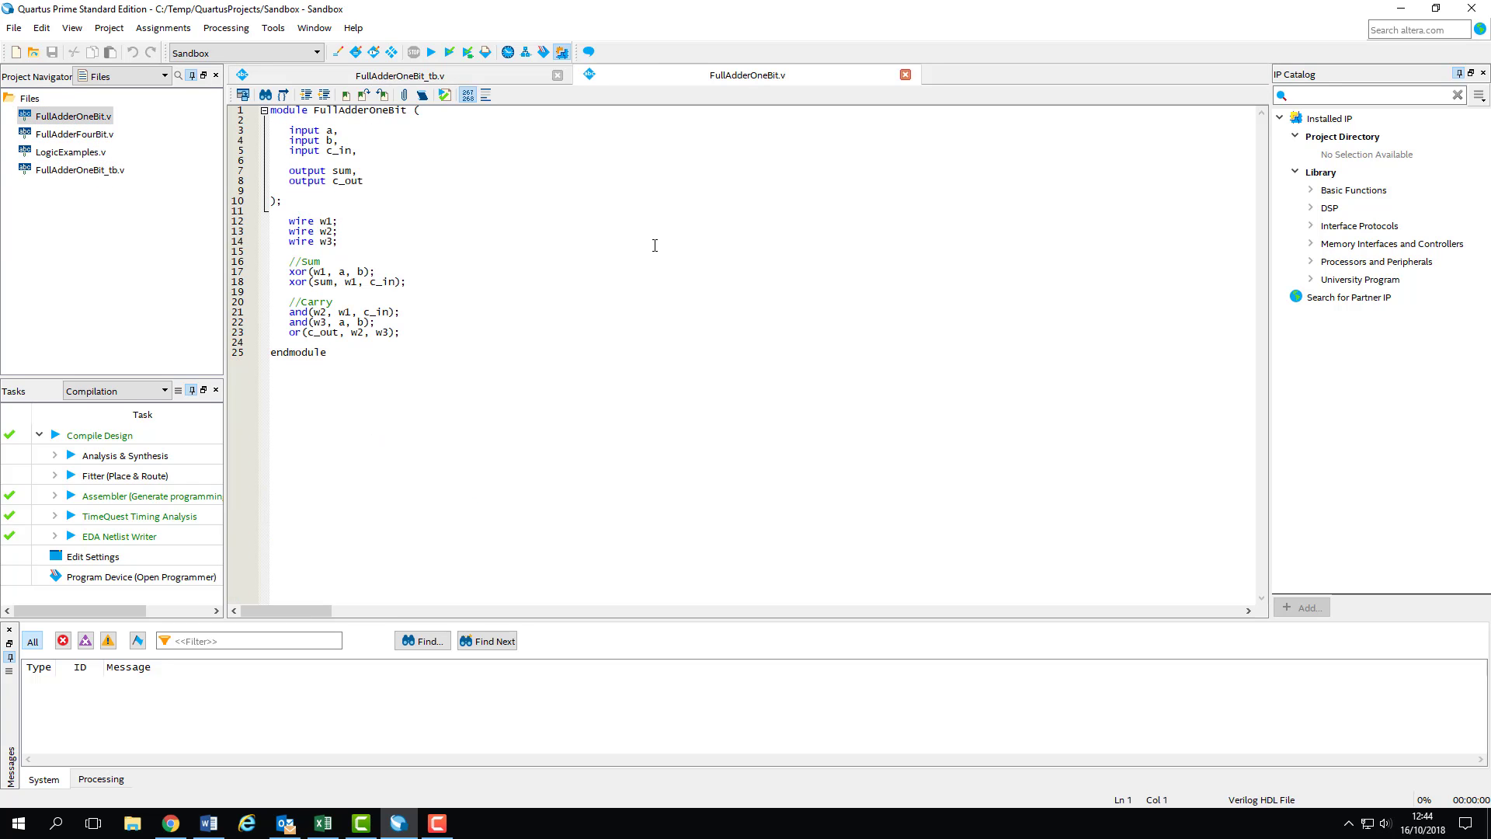
left_click(122, 76)
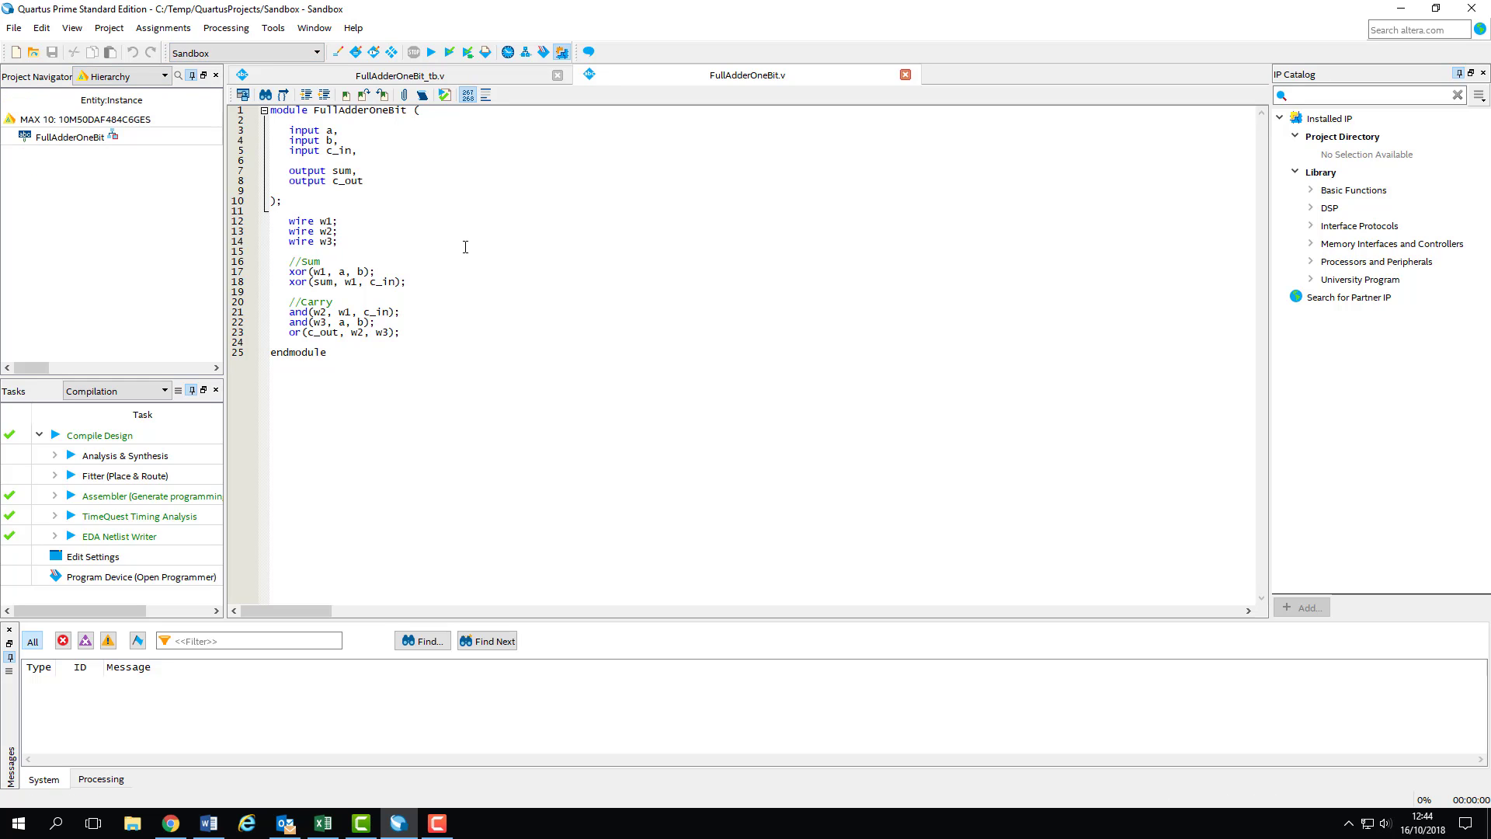
left_click(398, 75)
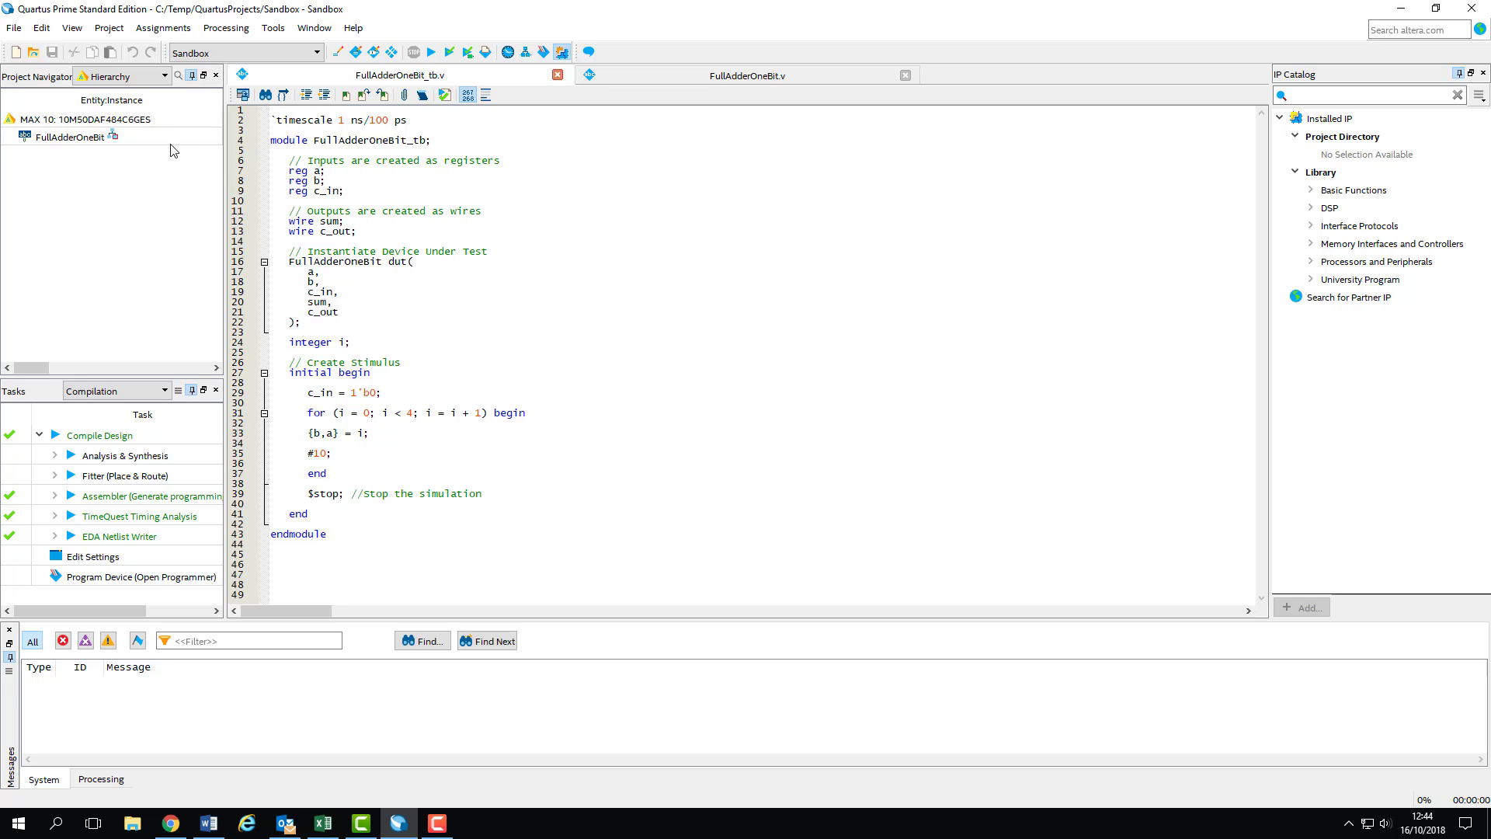
left_click(69, 136)
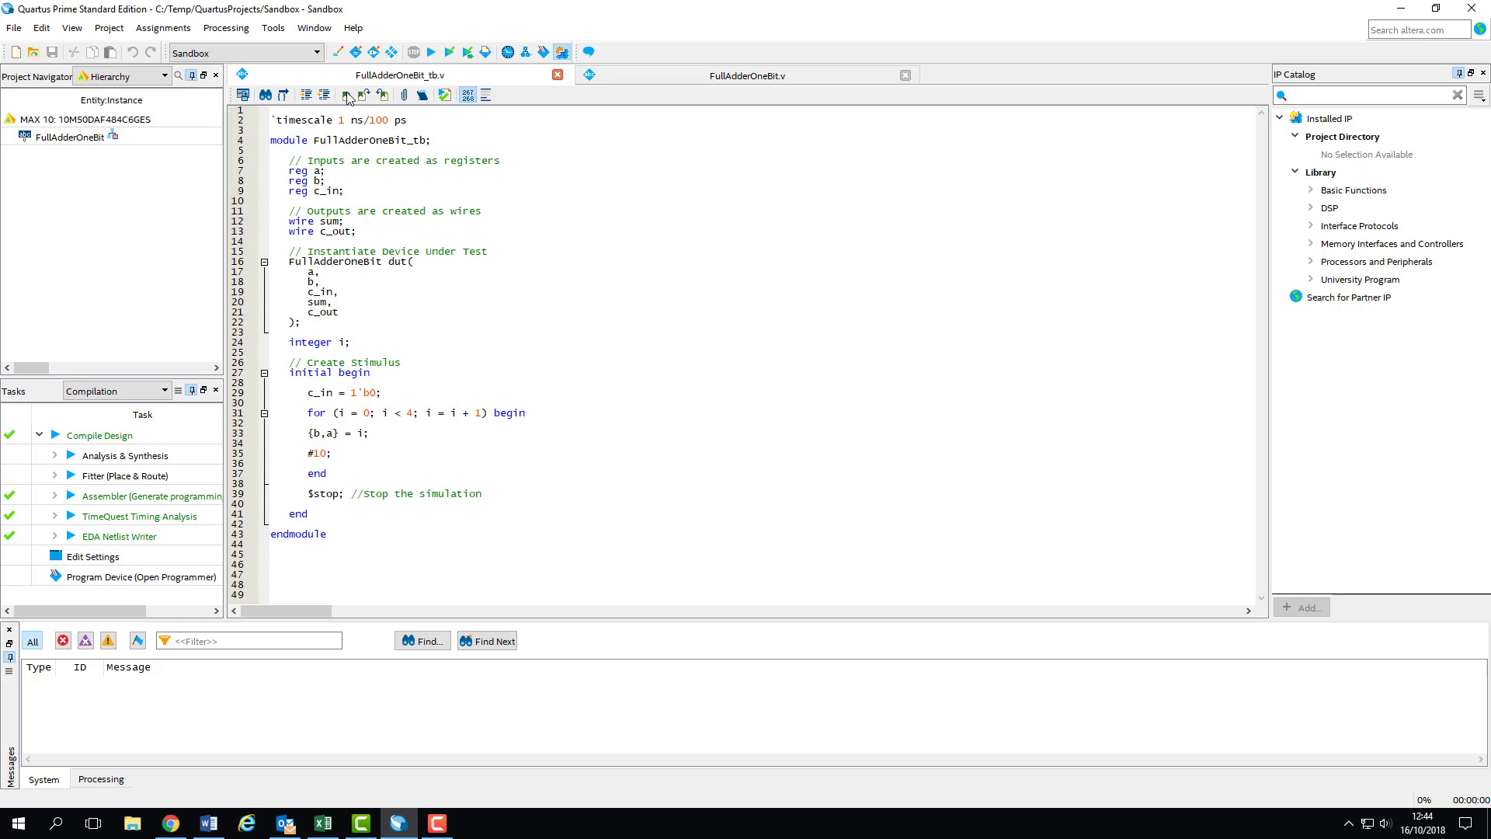
Step: Show the EDA Tool Options page in the Tools > Options dialog
left_click(272, 28)
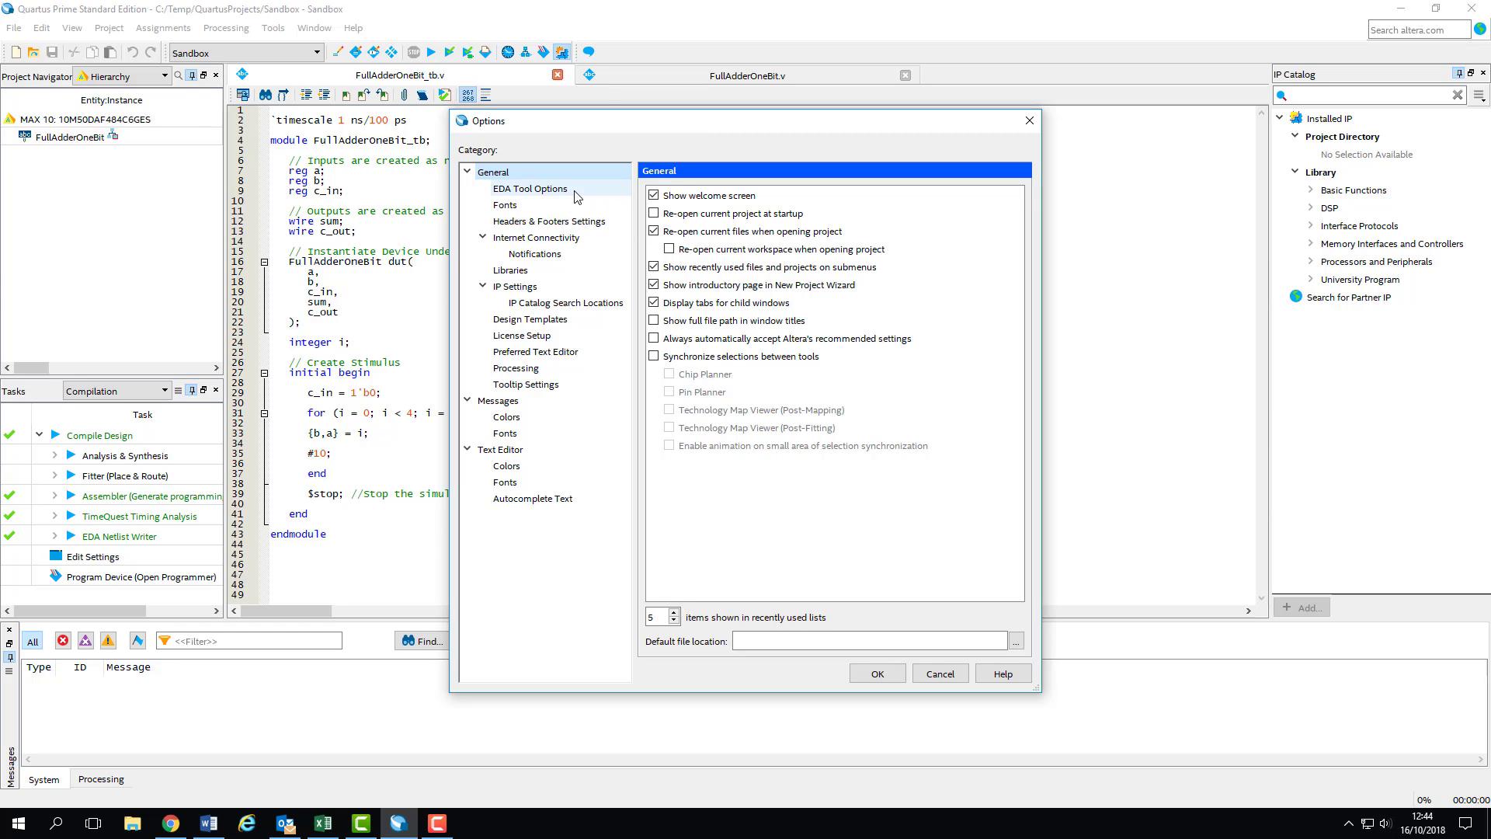
left_click(530, 188)
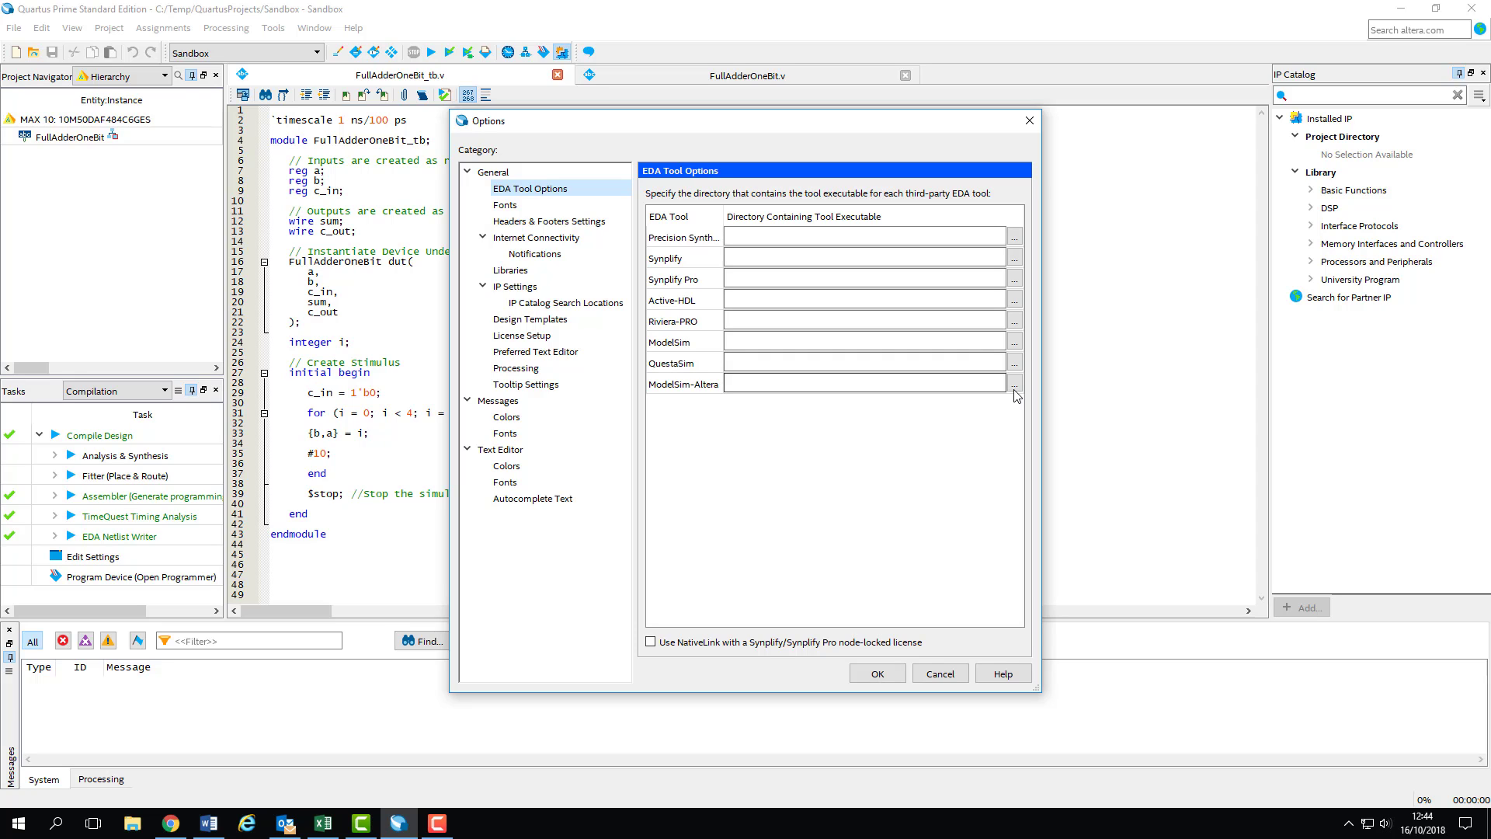
Step: Select C:\intelFPGA\17.1\modelsim_ase\win32aloem as the ModelSim-Altera executable folder
left_click(1012, 384)
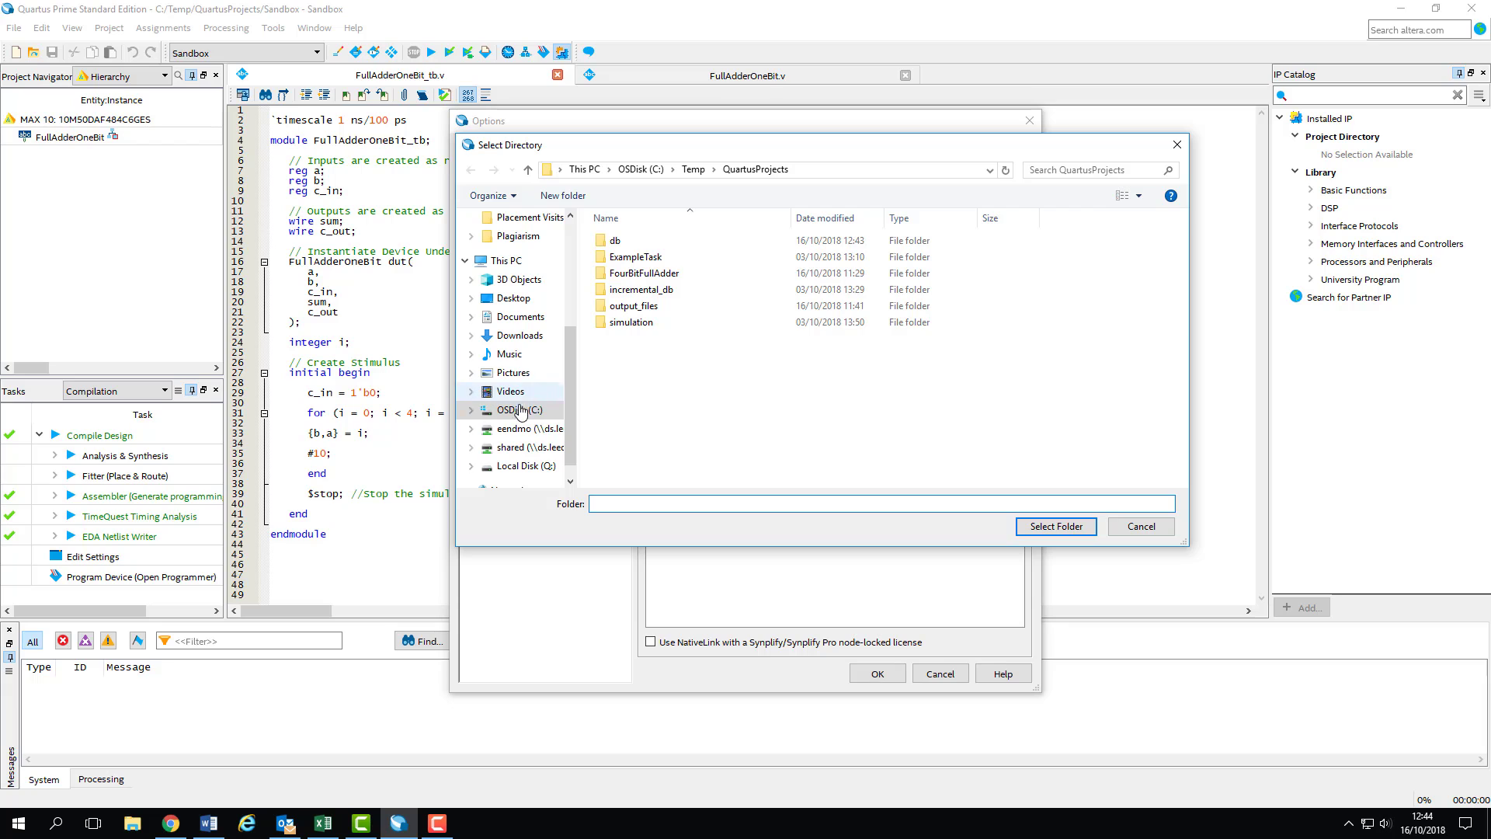
left_click(518, 410)
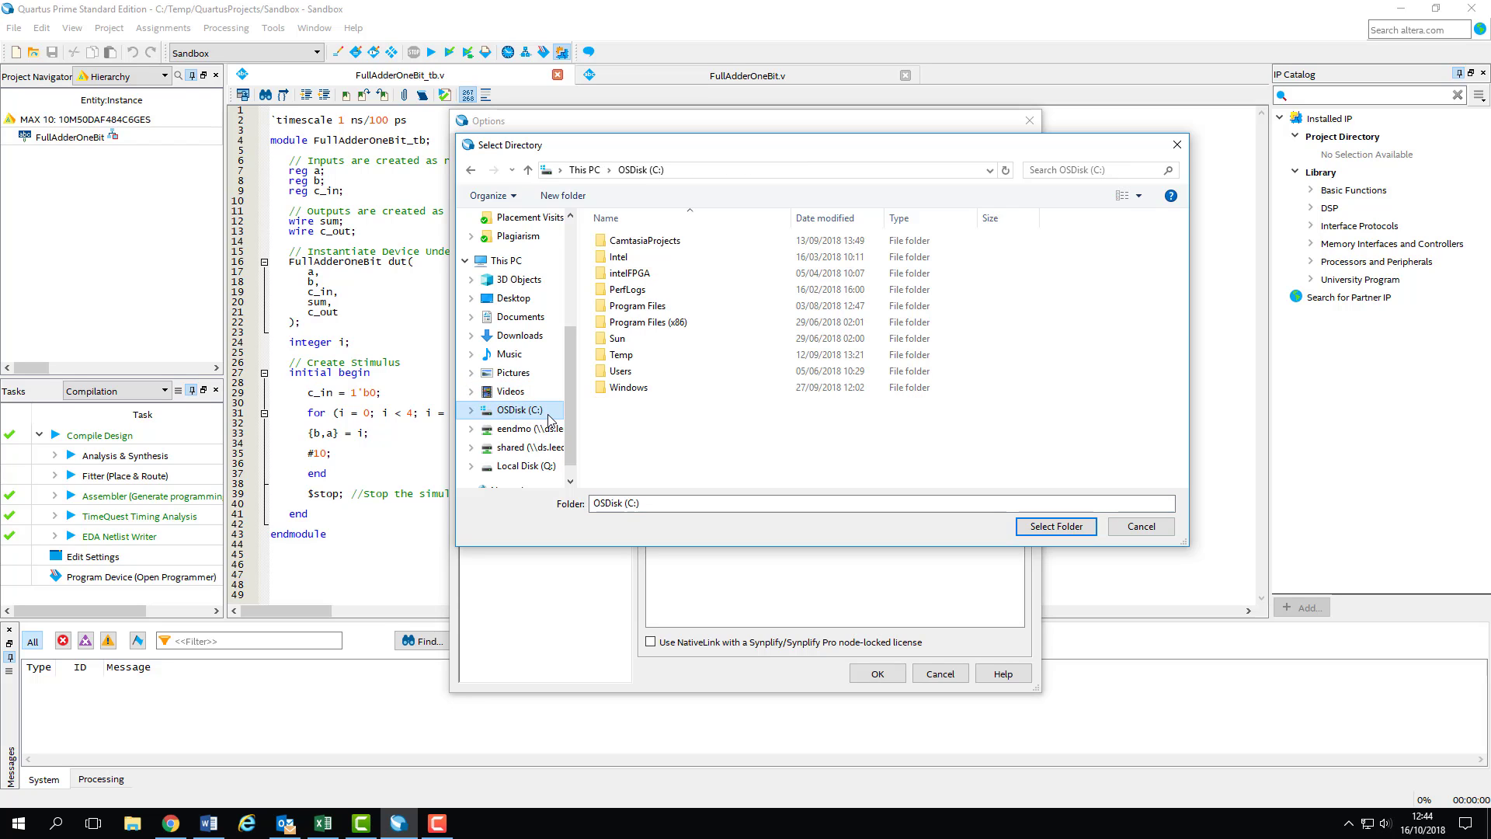
left_click(630, 273)
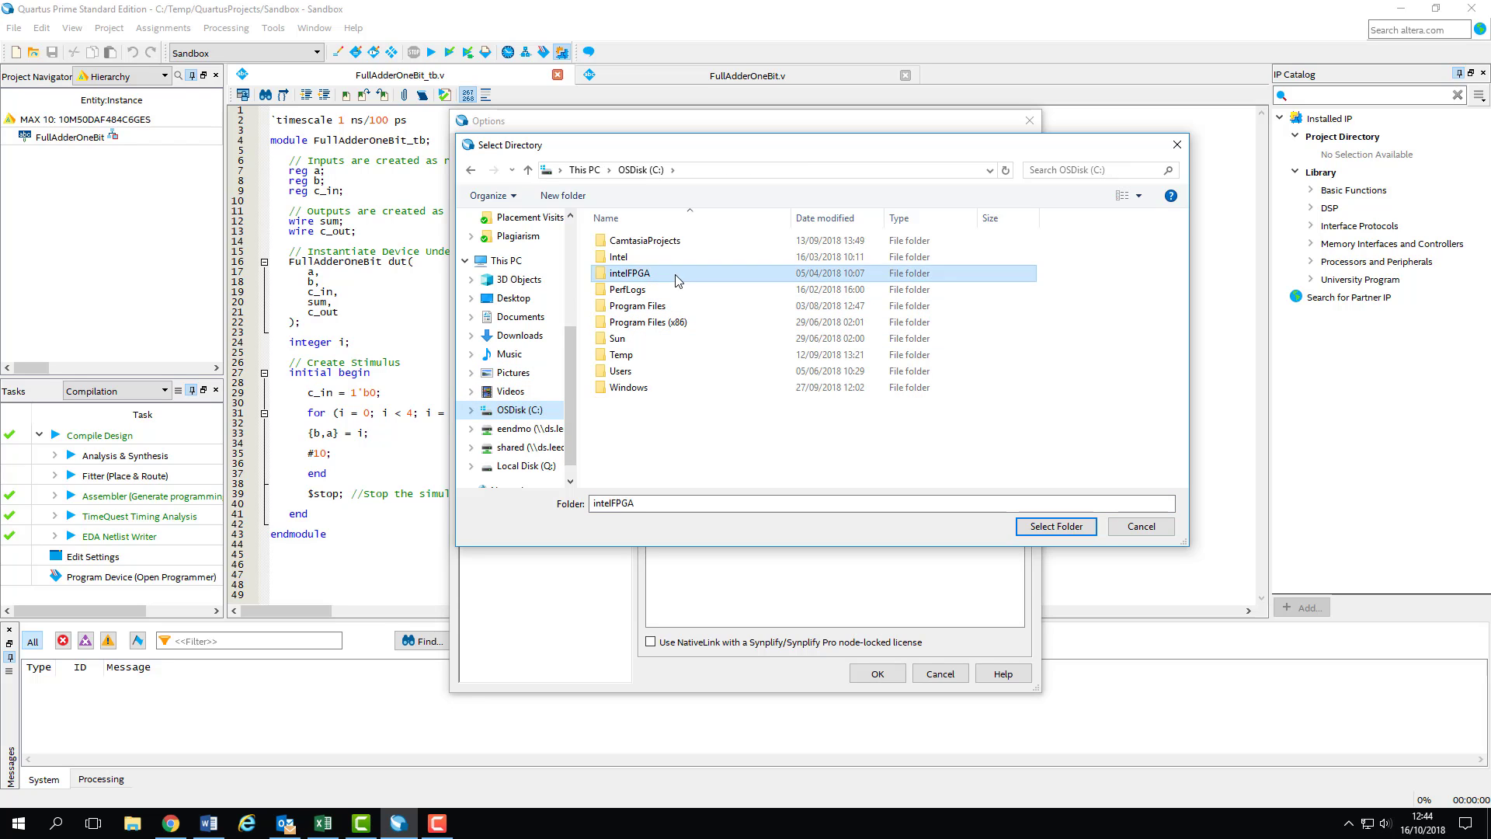
double_click(627, 272)
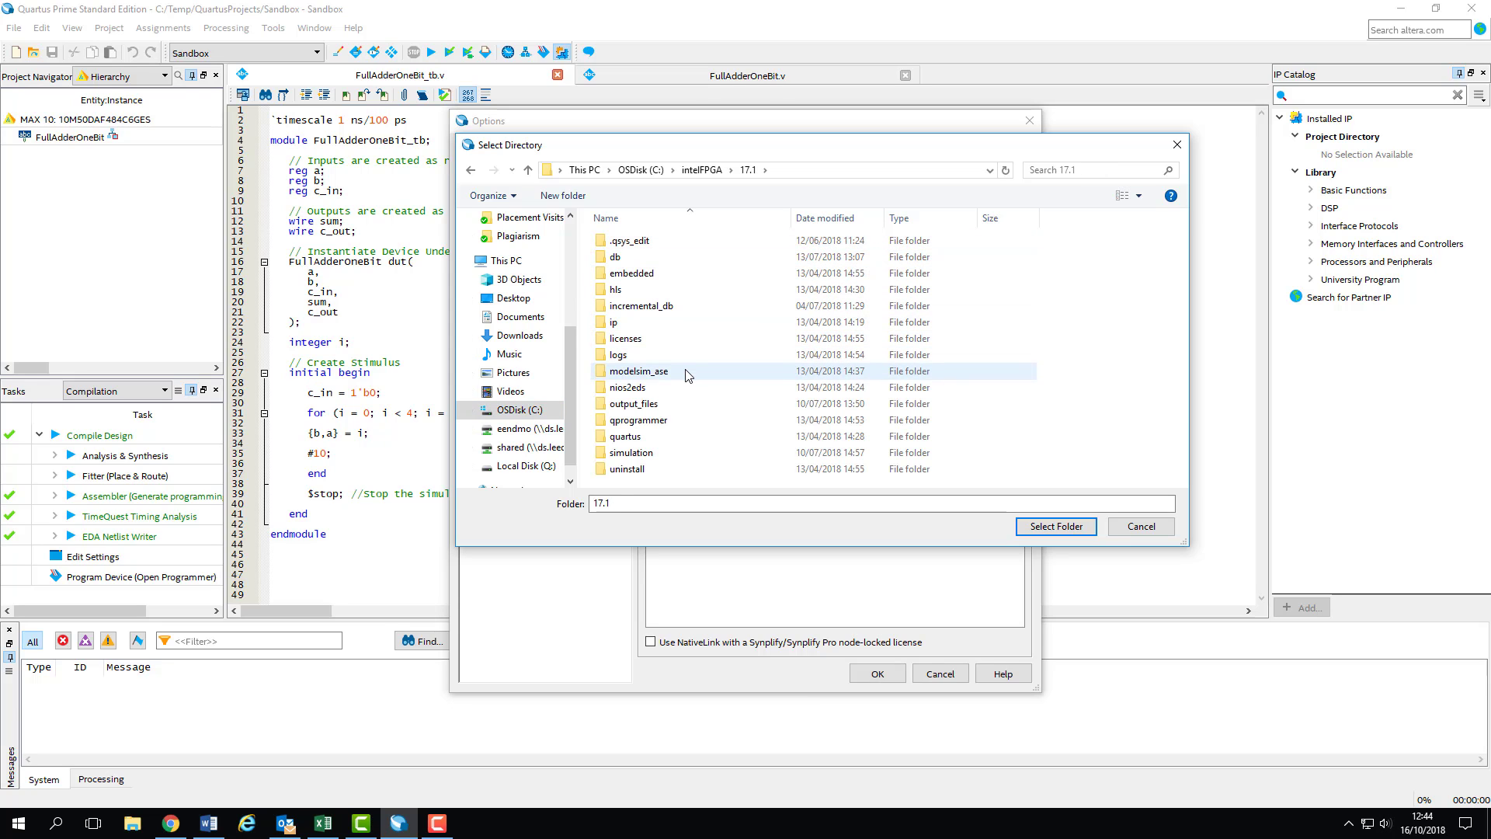
double_click(638, 371)
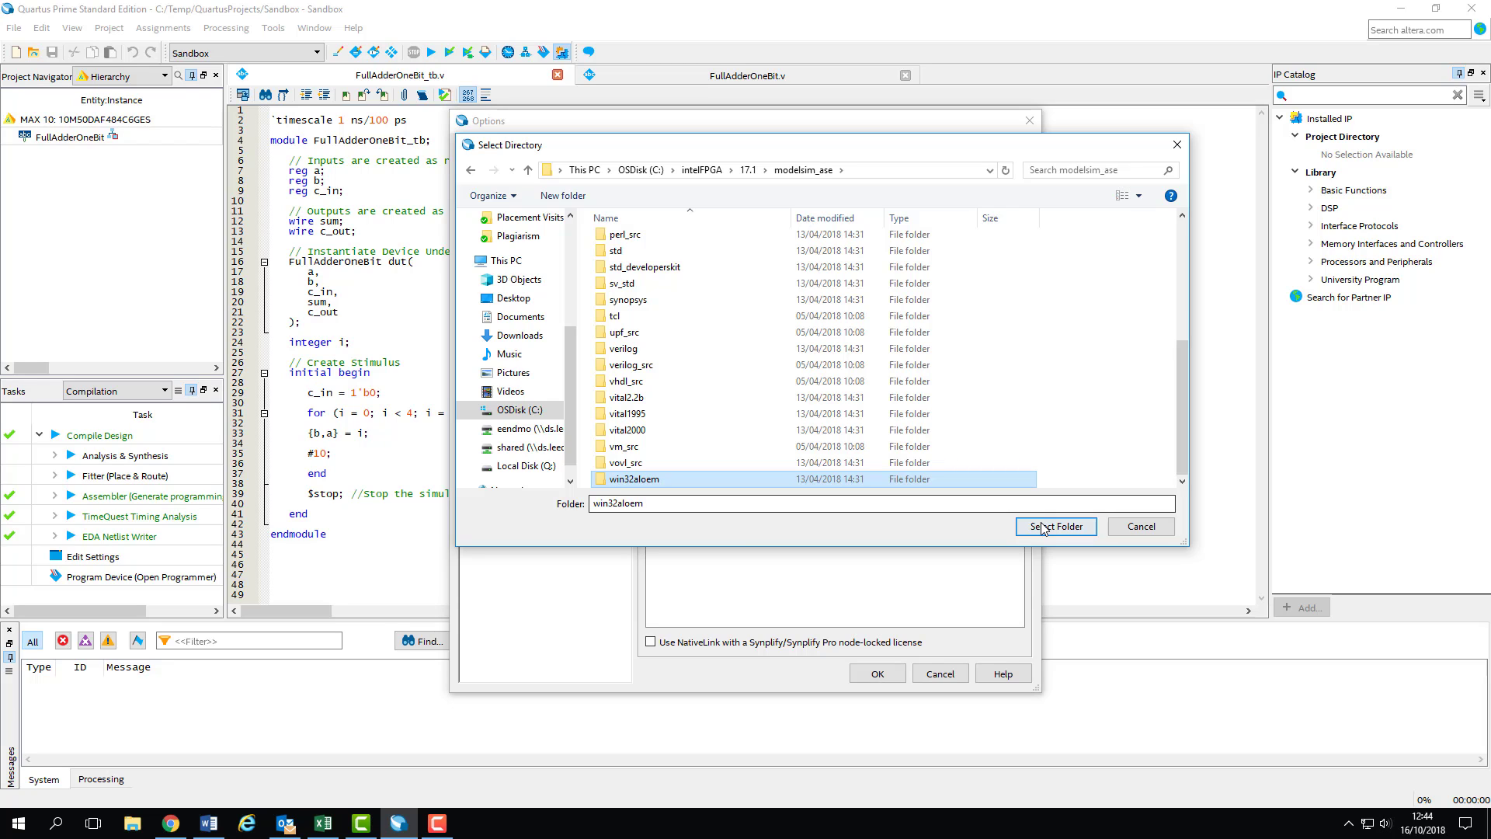
left_click(1055, 526)
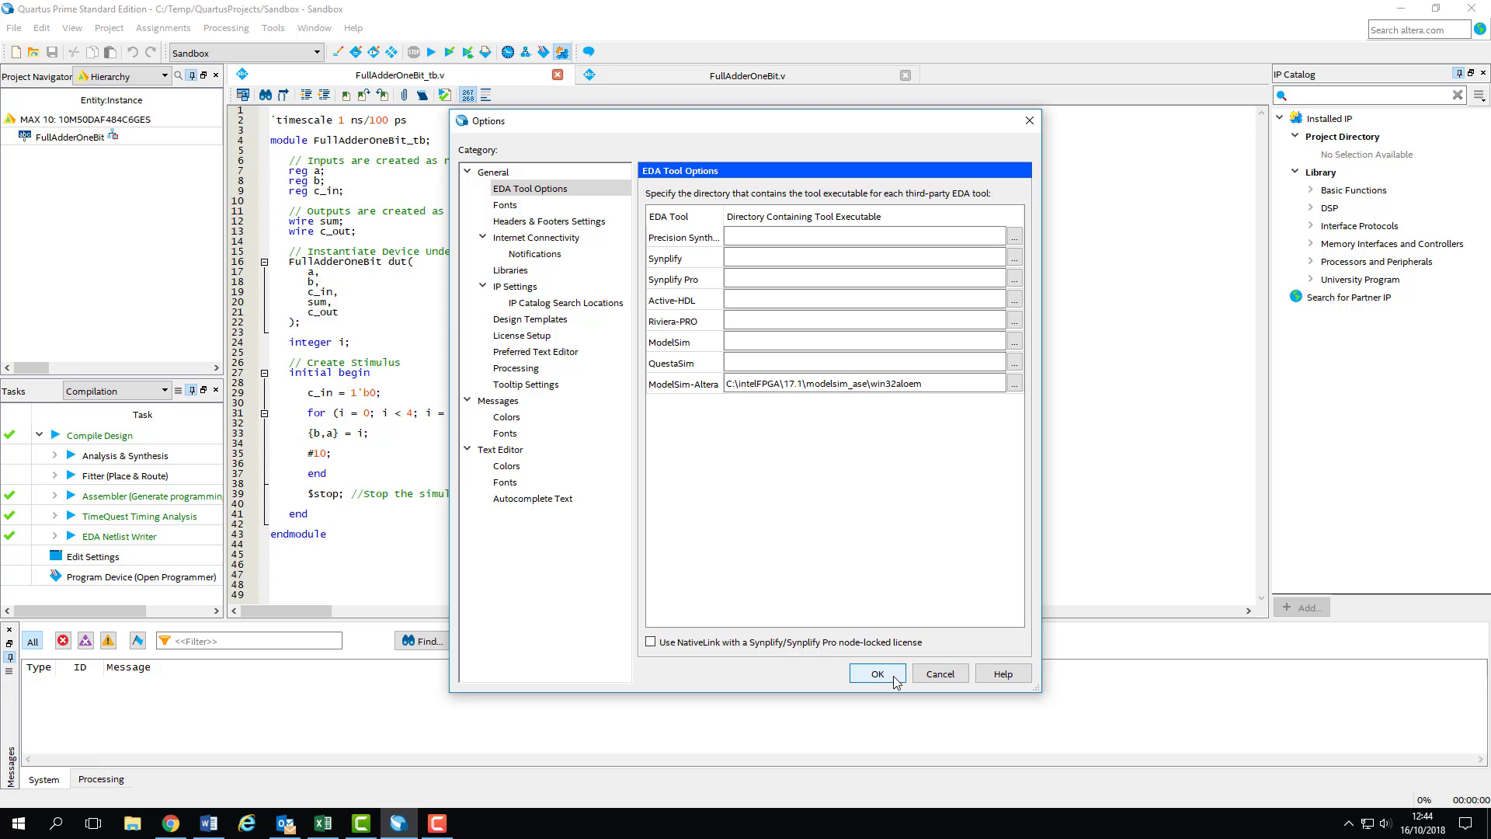
Step: Confirm the Options dialog to save the ModelSim-Altera path
left_click(875, 673)
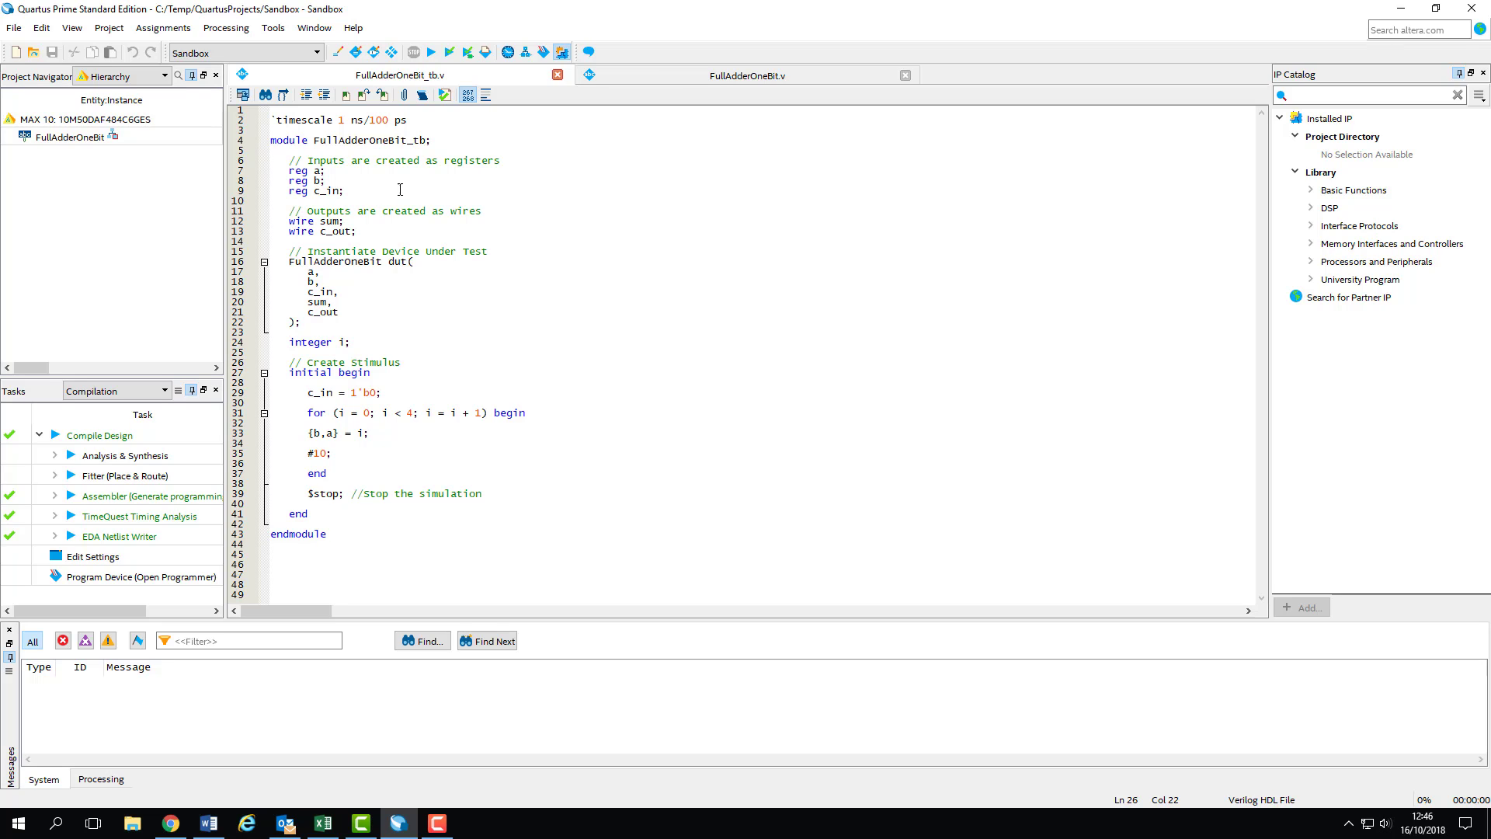
Step: Choose ModelSim-Altera as the simulation tool in the project's EDA Simulation settings
right_click(84, 119)
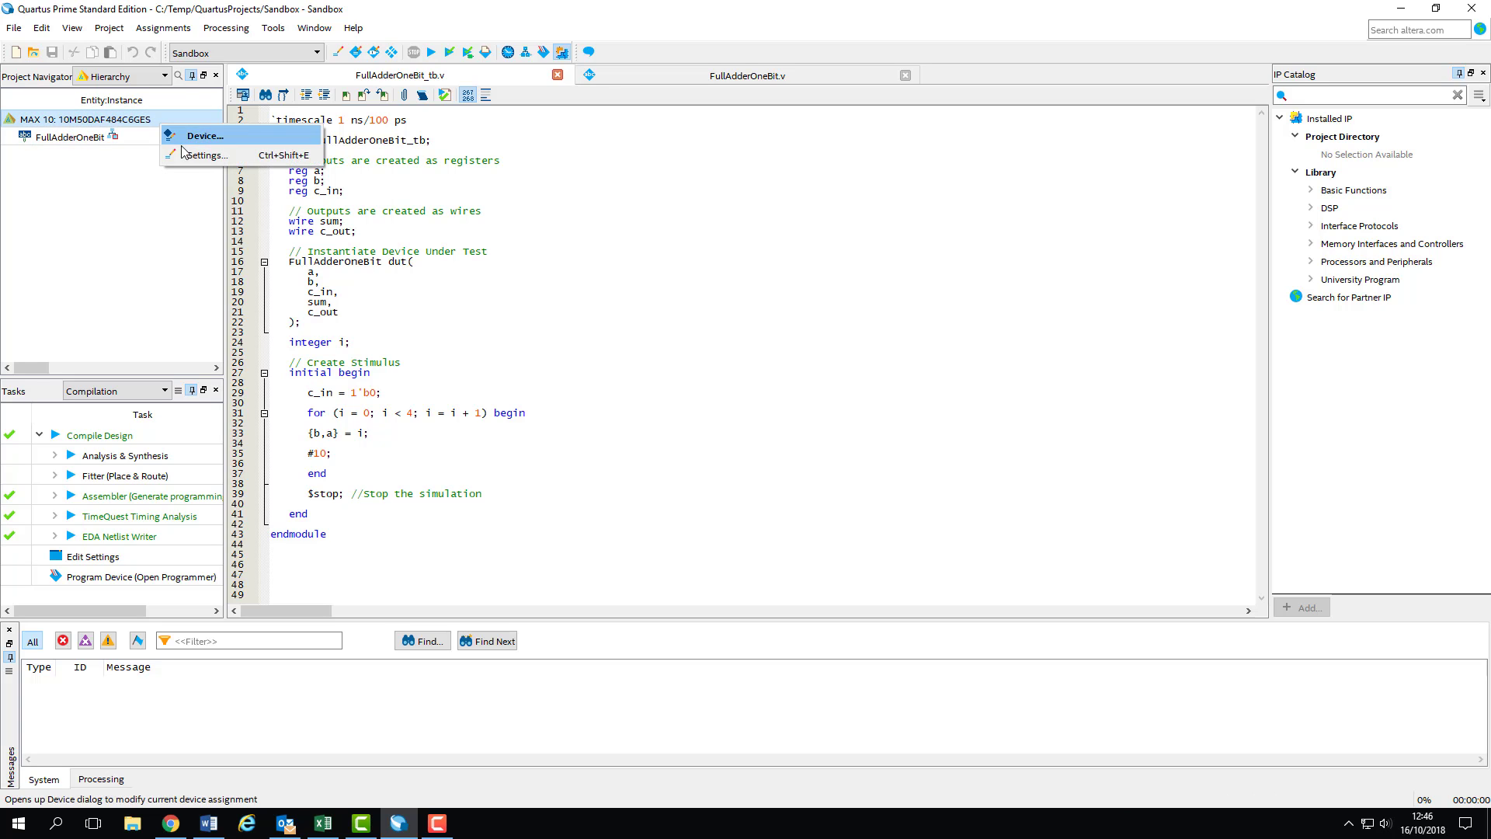
mouse_move(208, 155)
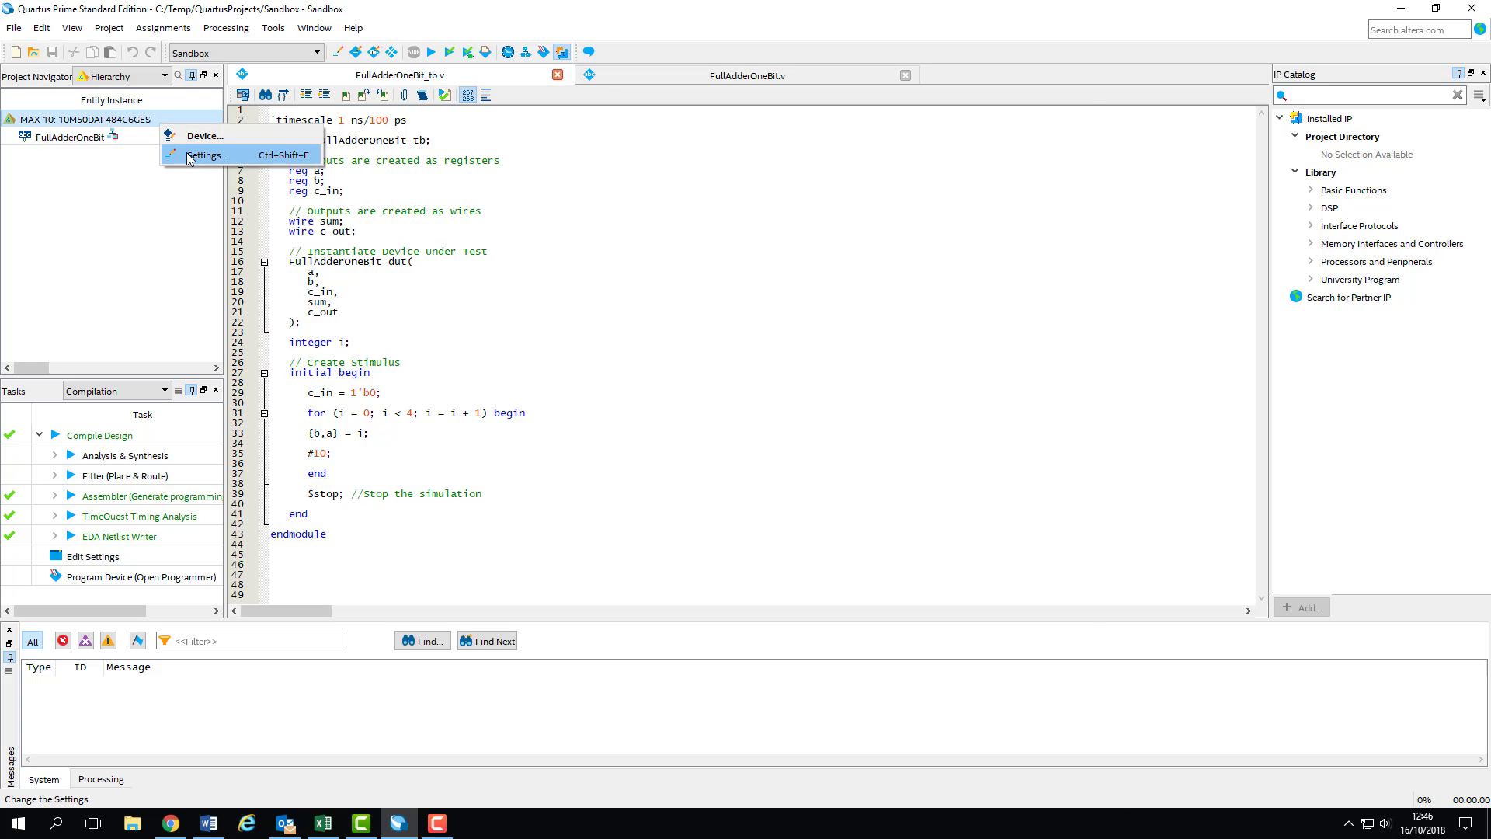
left_click(207, 155)
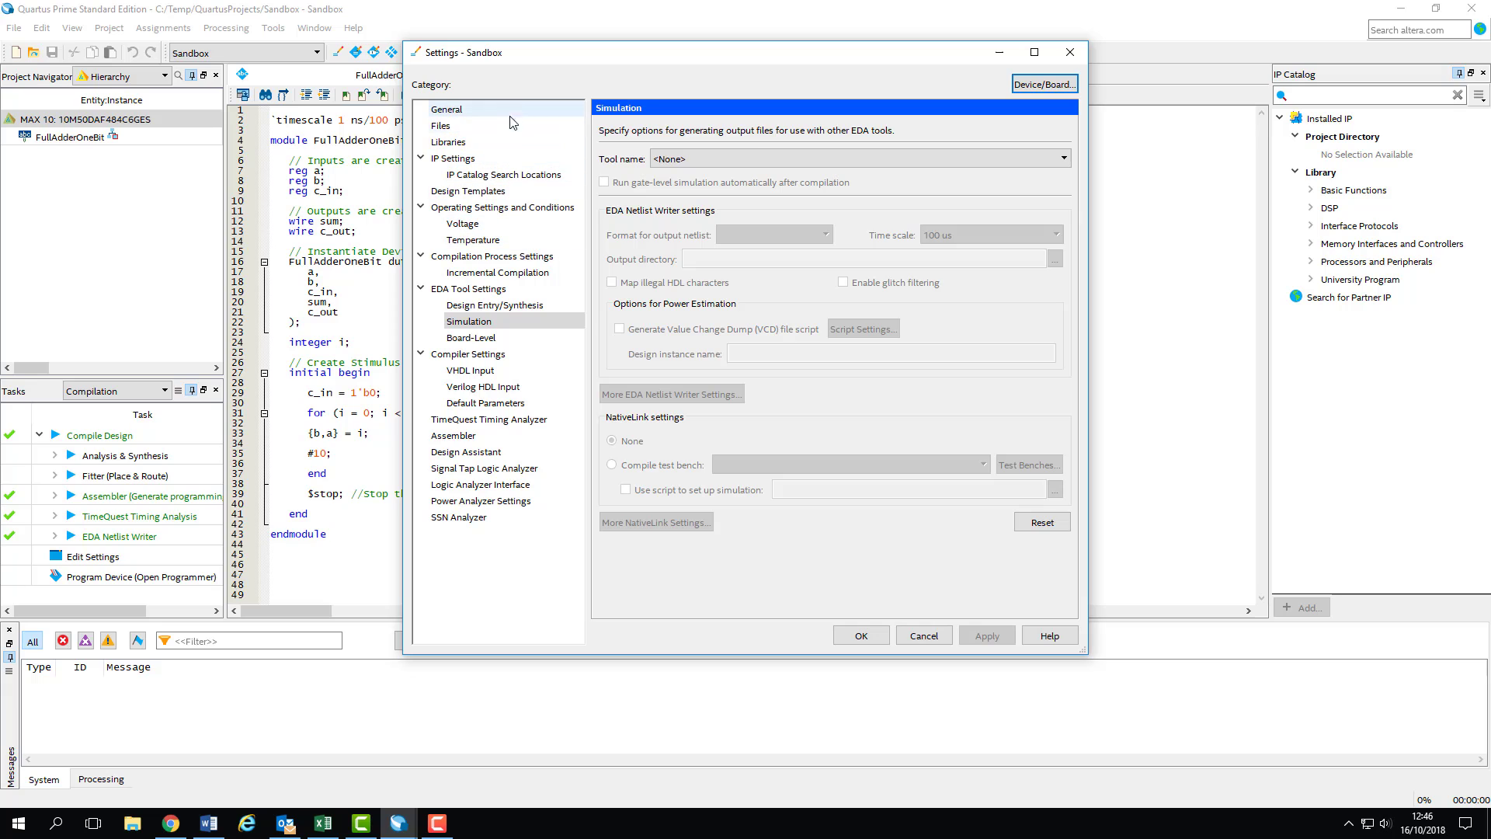
left_click(447, 109)
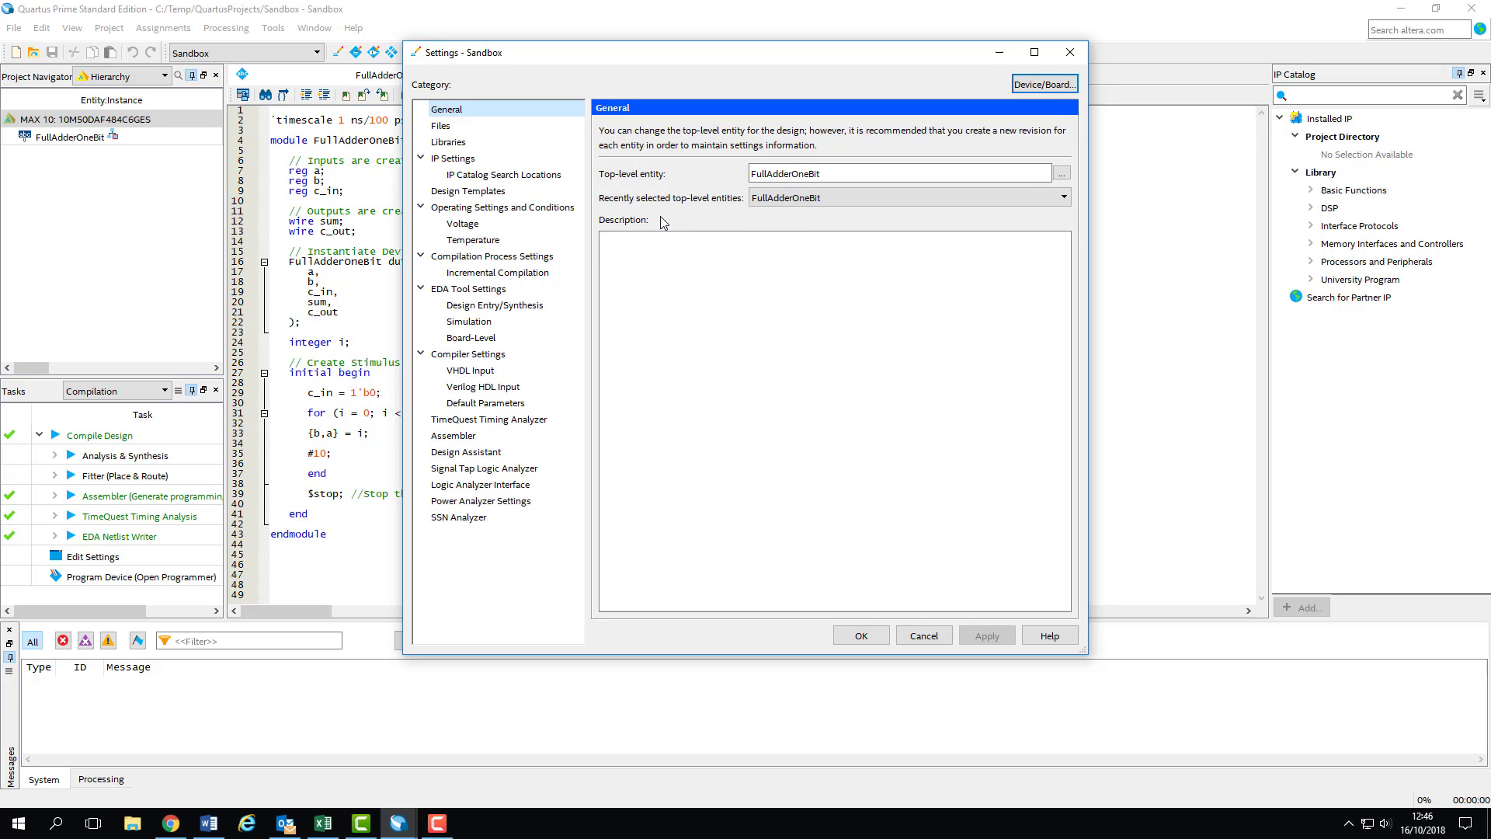
left_click(466, 320)
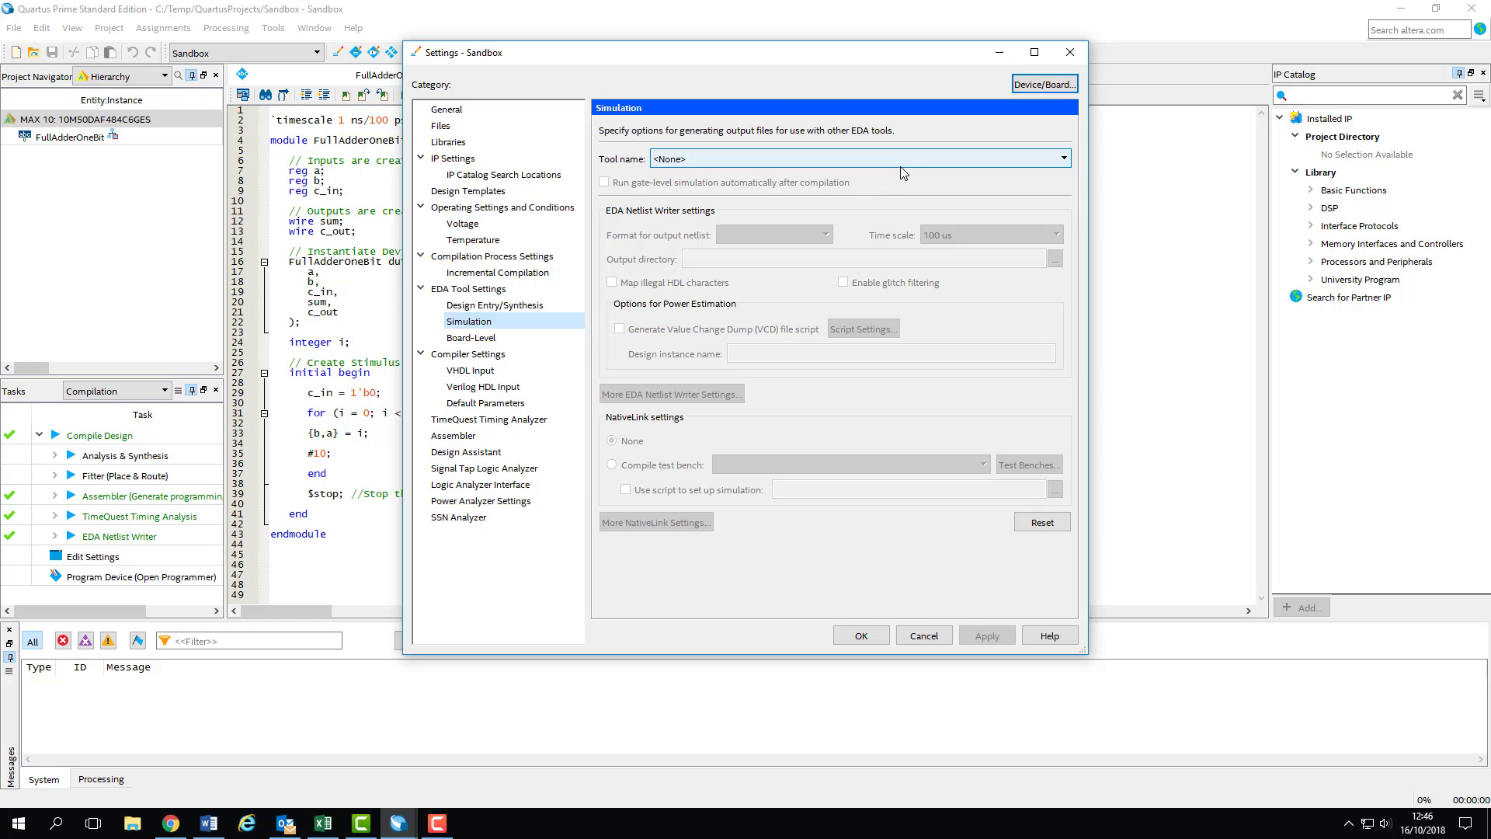
left_click(1060, 159)
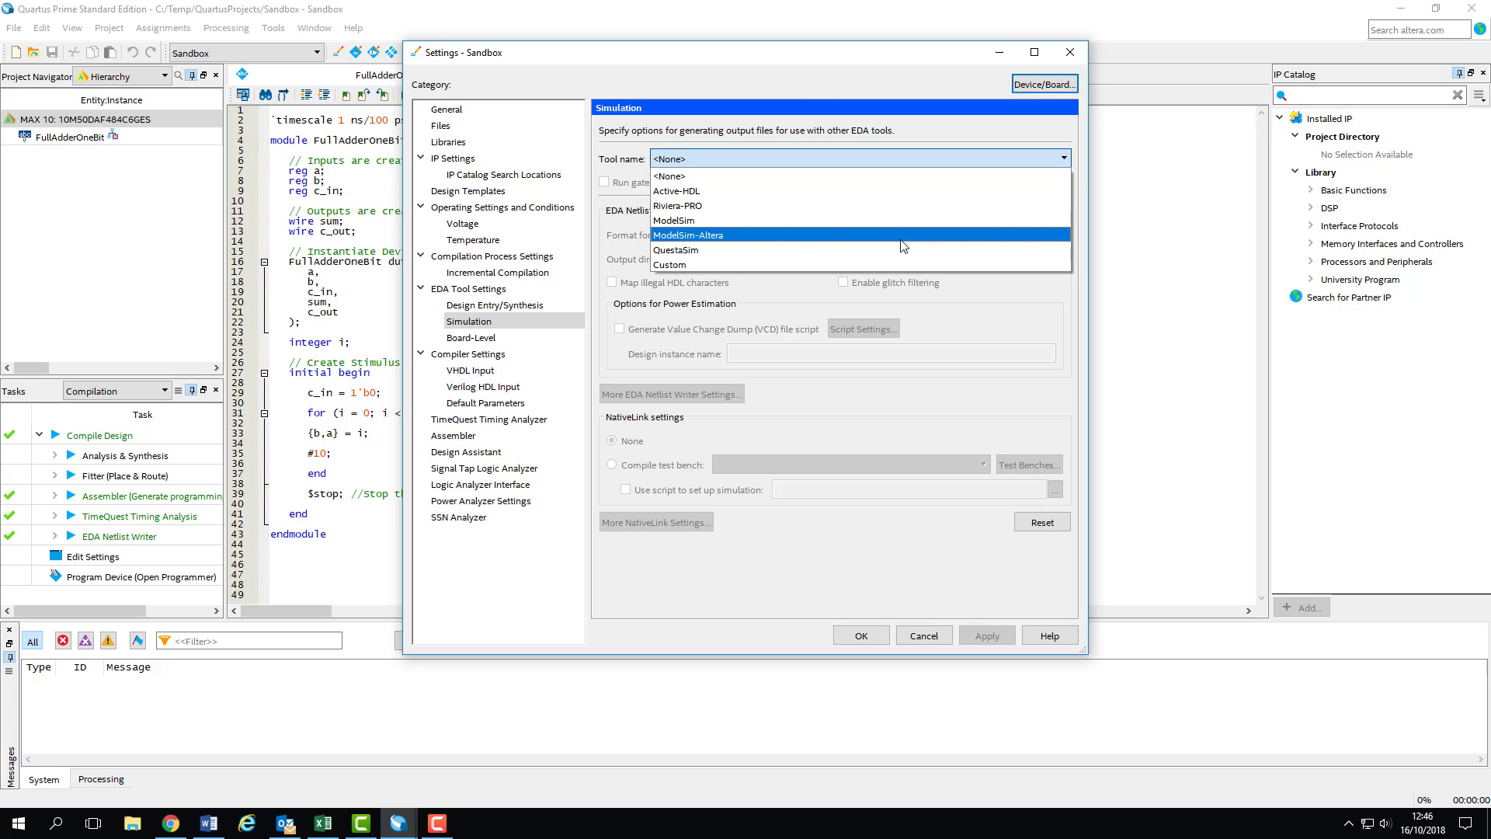
left_click(703, 234)
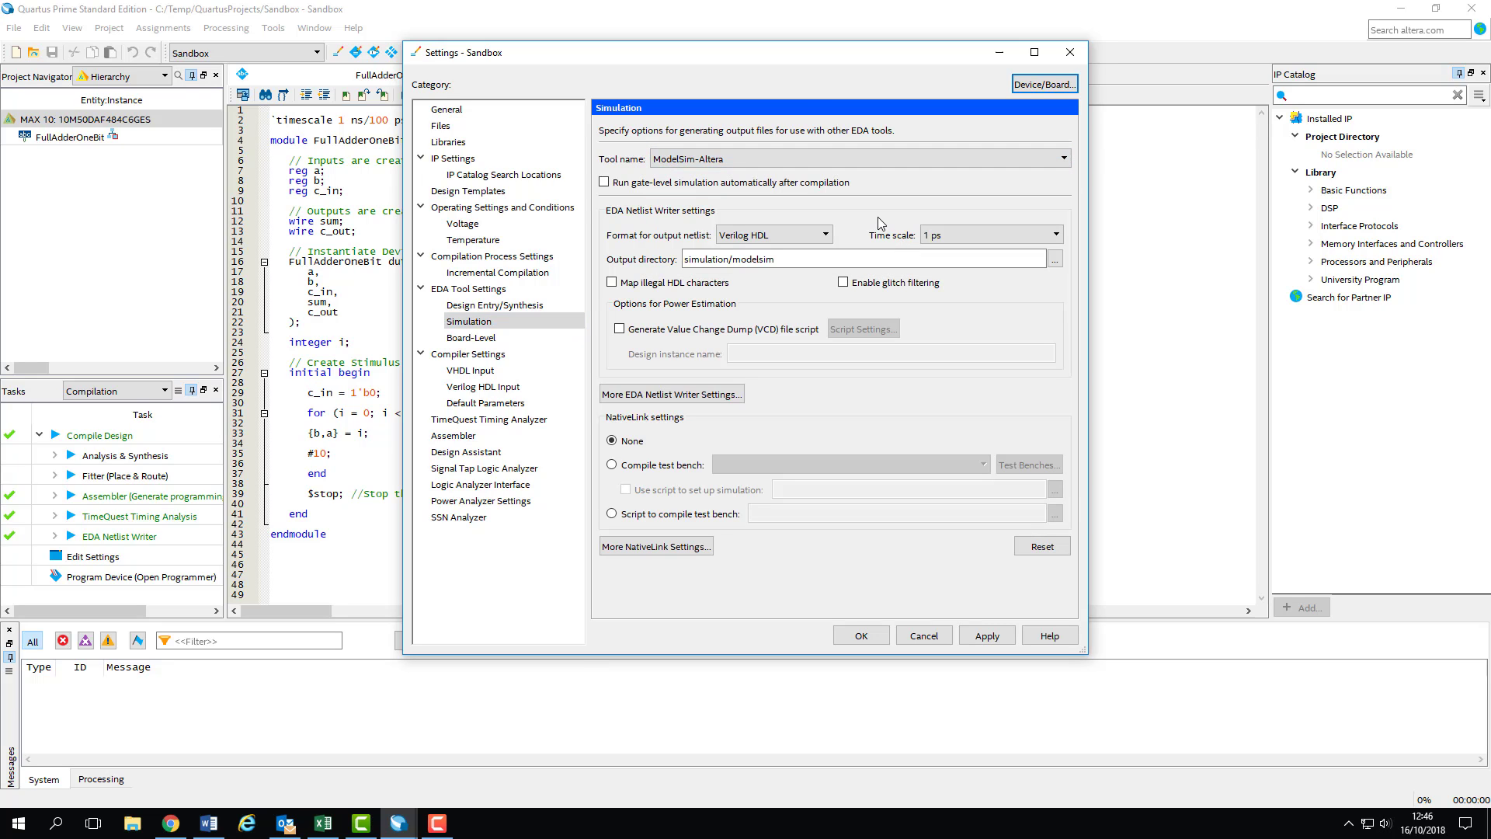
mouse_move(840, 231)
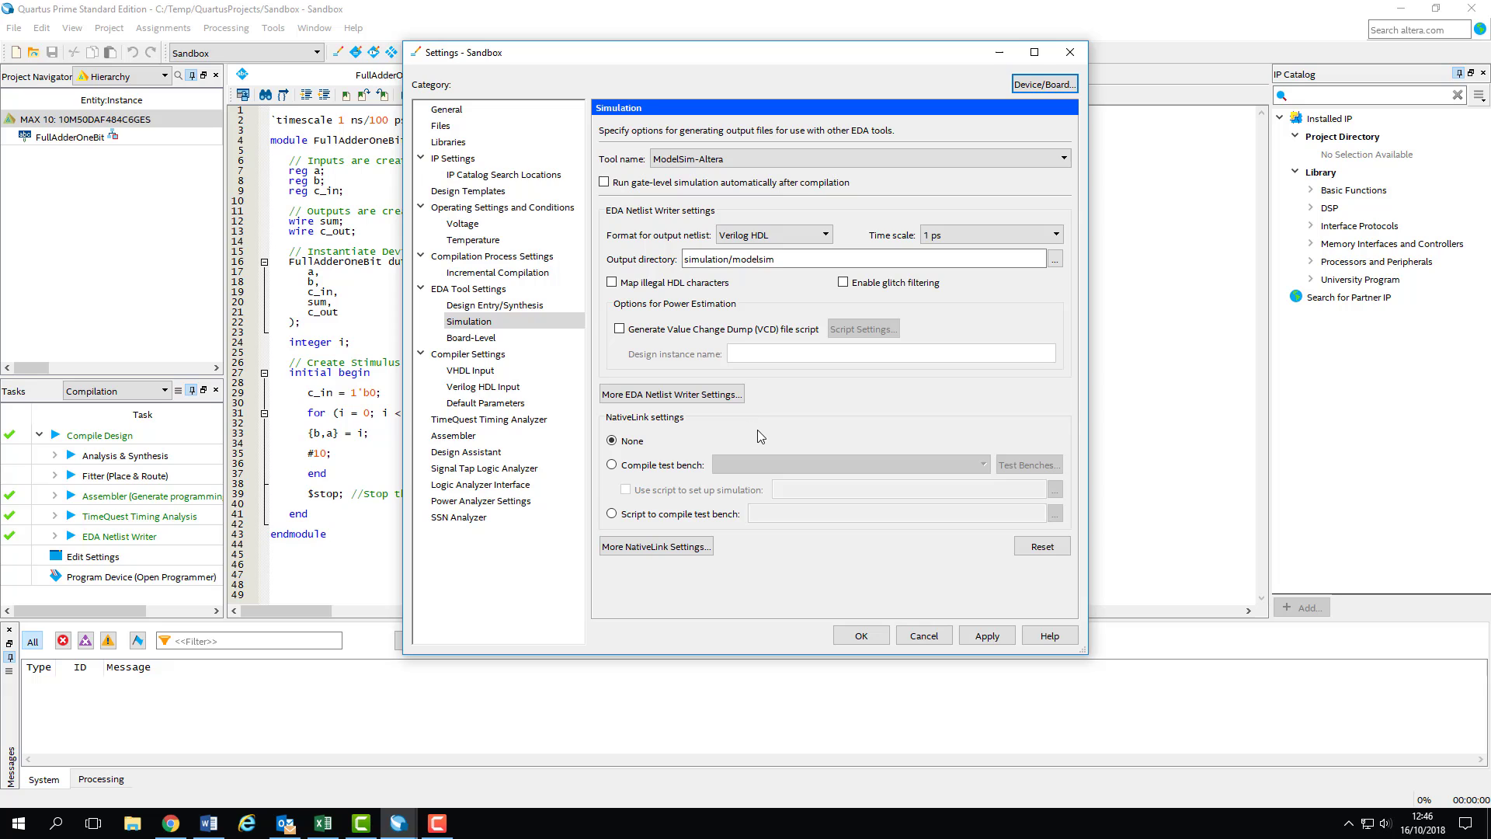
Step: Enable Compile test bench for NativeLink and bring up the Test Benches list
left_click(613, 464)
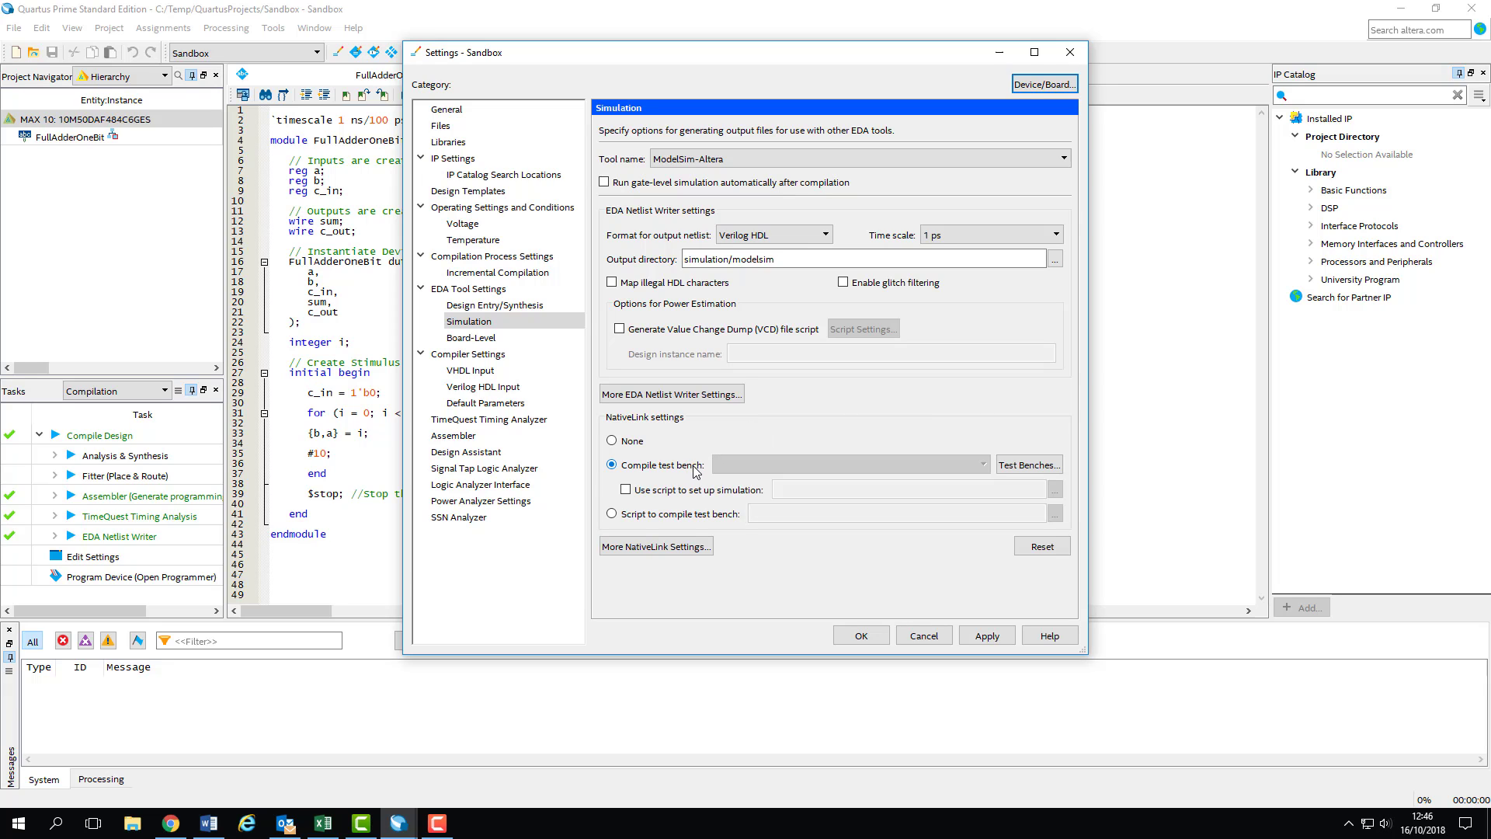
left_click(1028, 464)
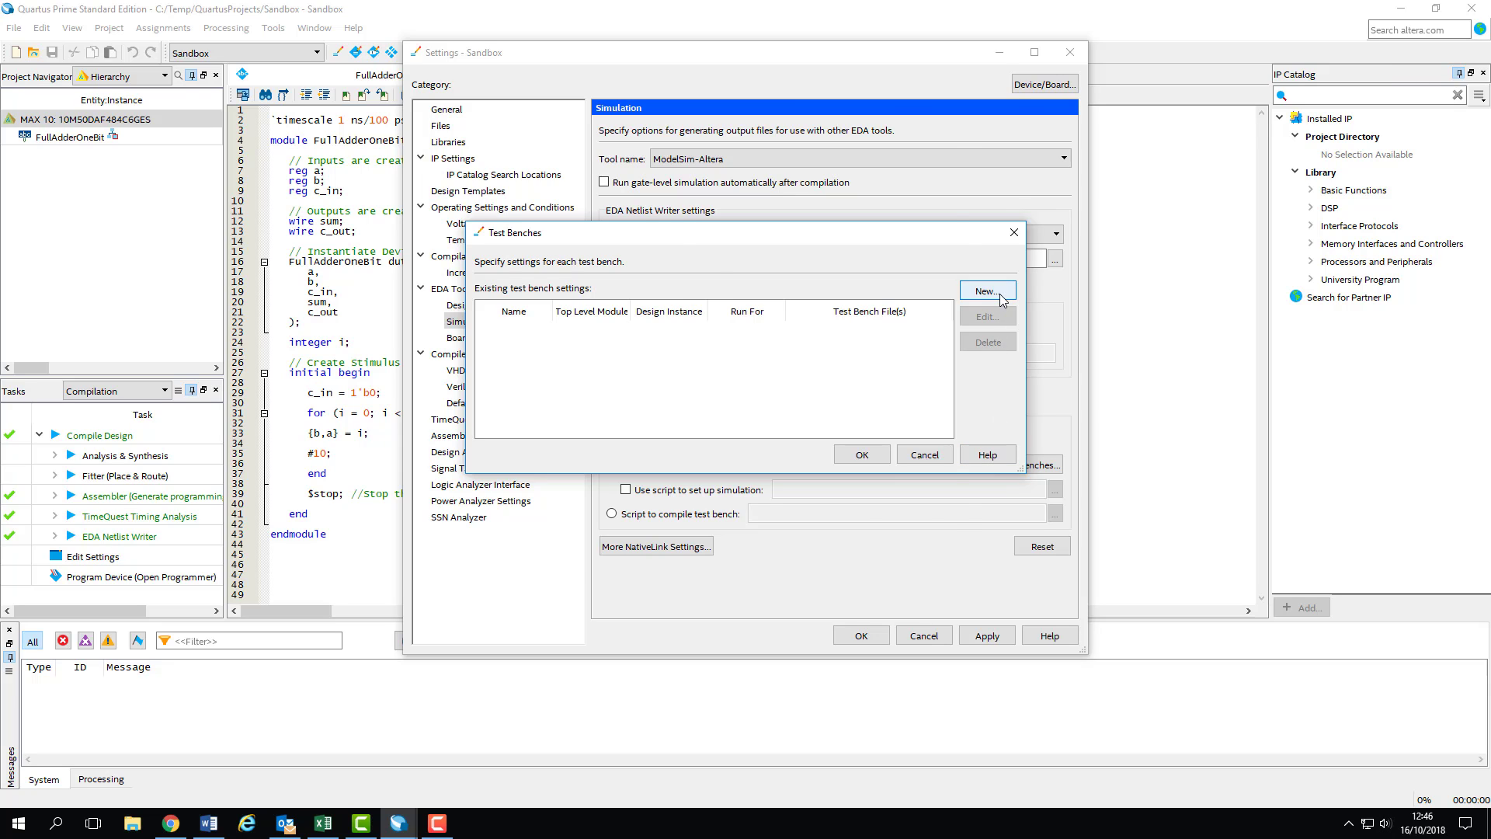
Step: Create test bench FullAdderOneBit_tb using source file FullAdderOneBit_tb.v
left_click(986, 290)
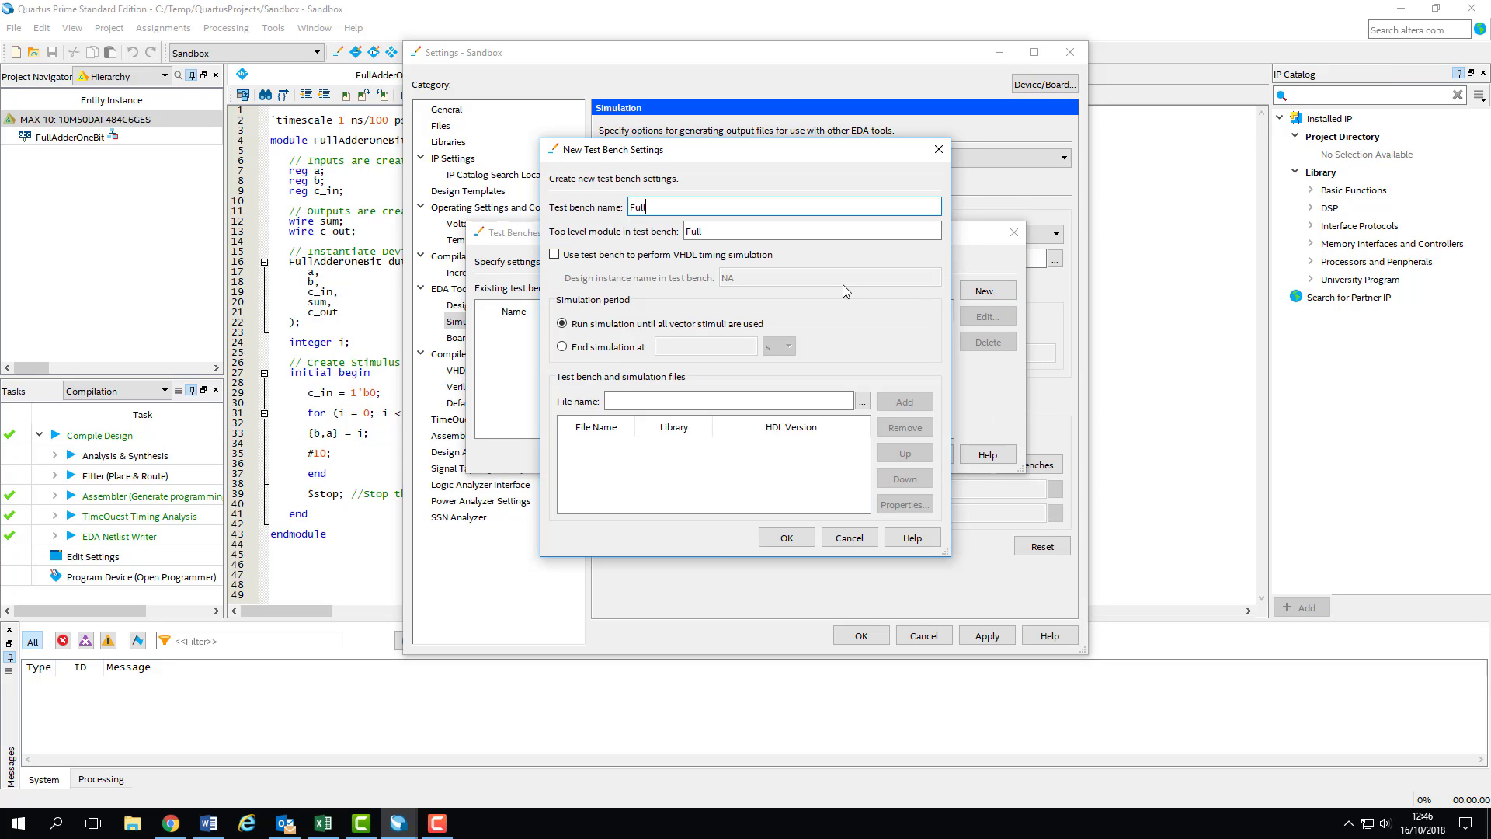
type("FullAdderOneBit_tb")
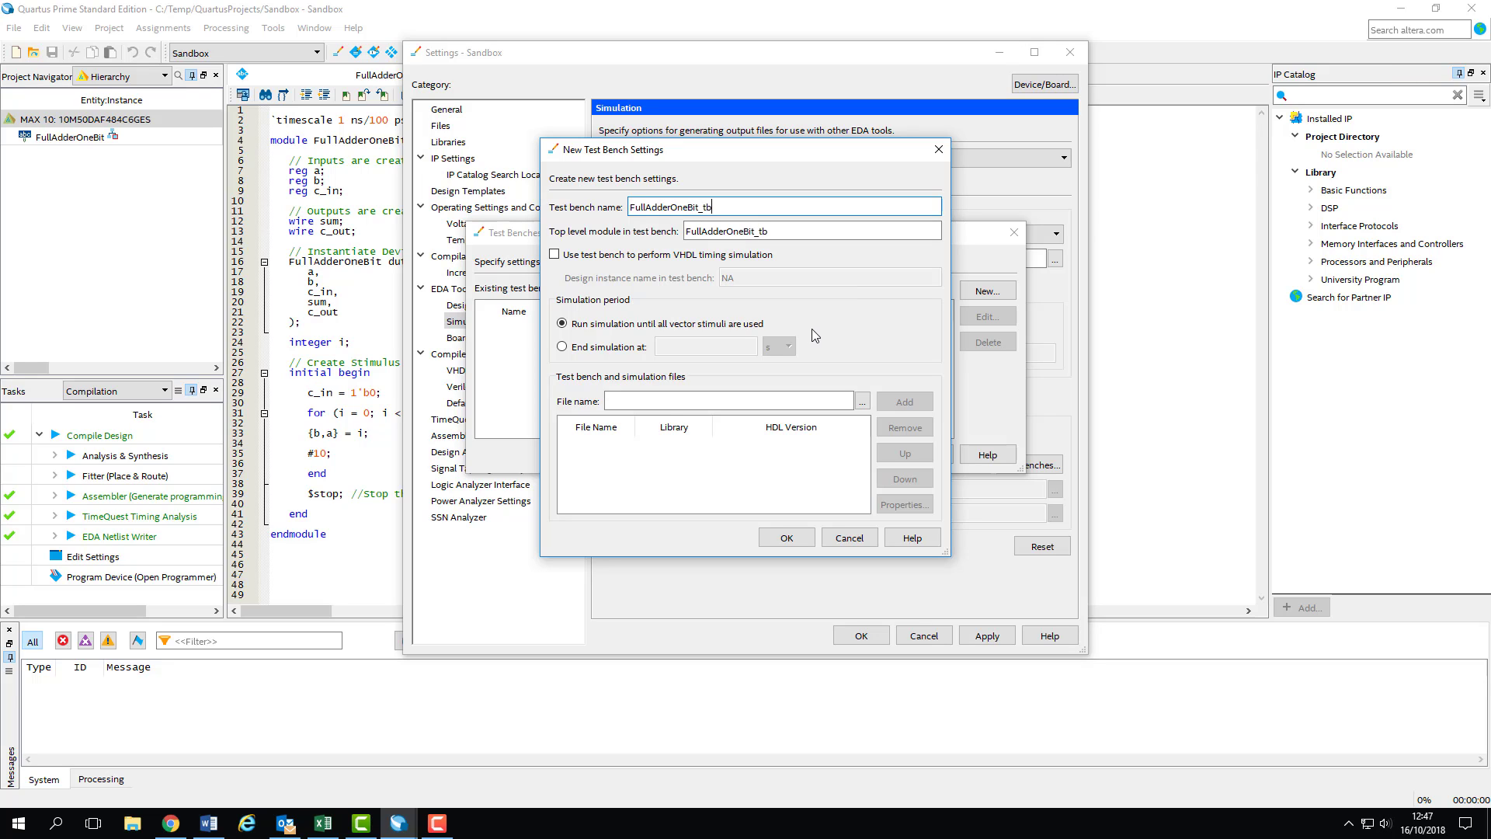
left_click(861, 400)
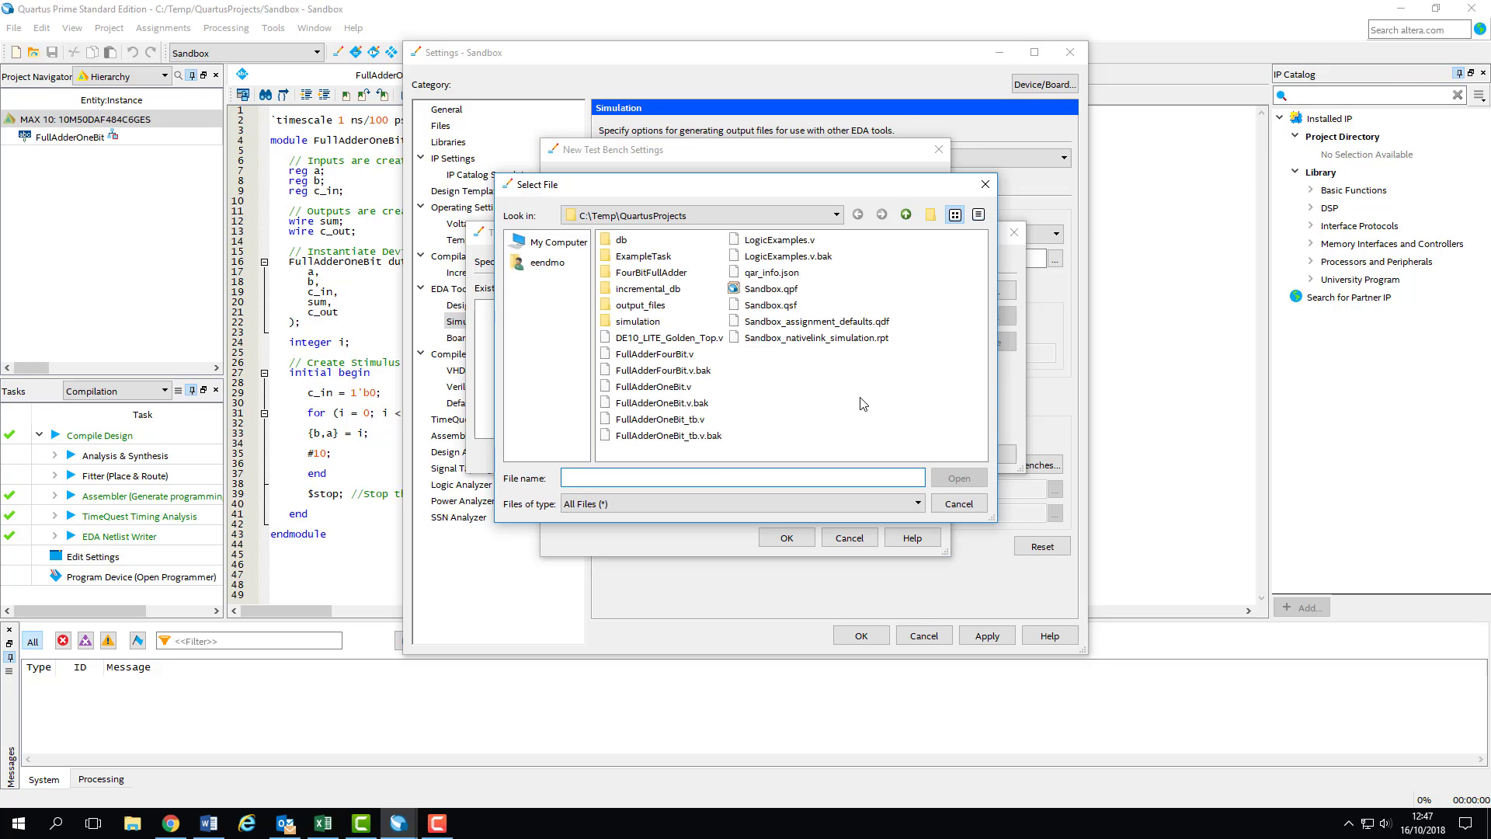
left_click(659, 402)
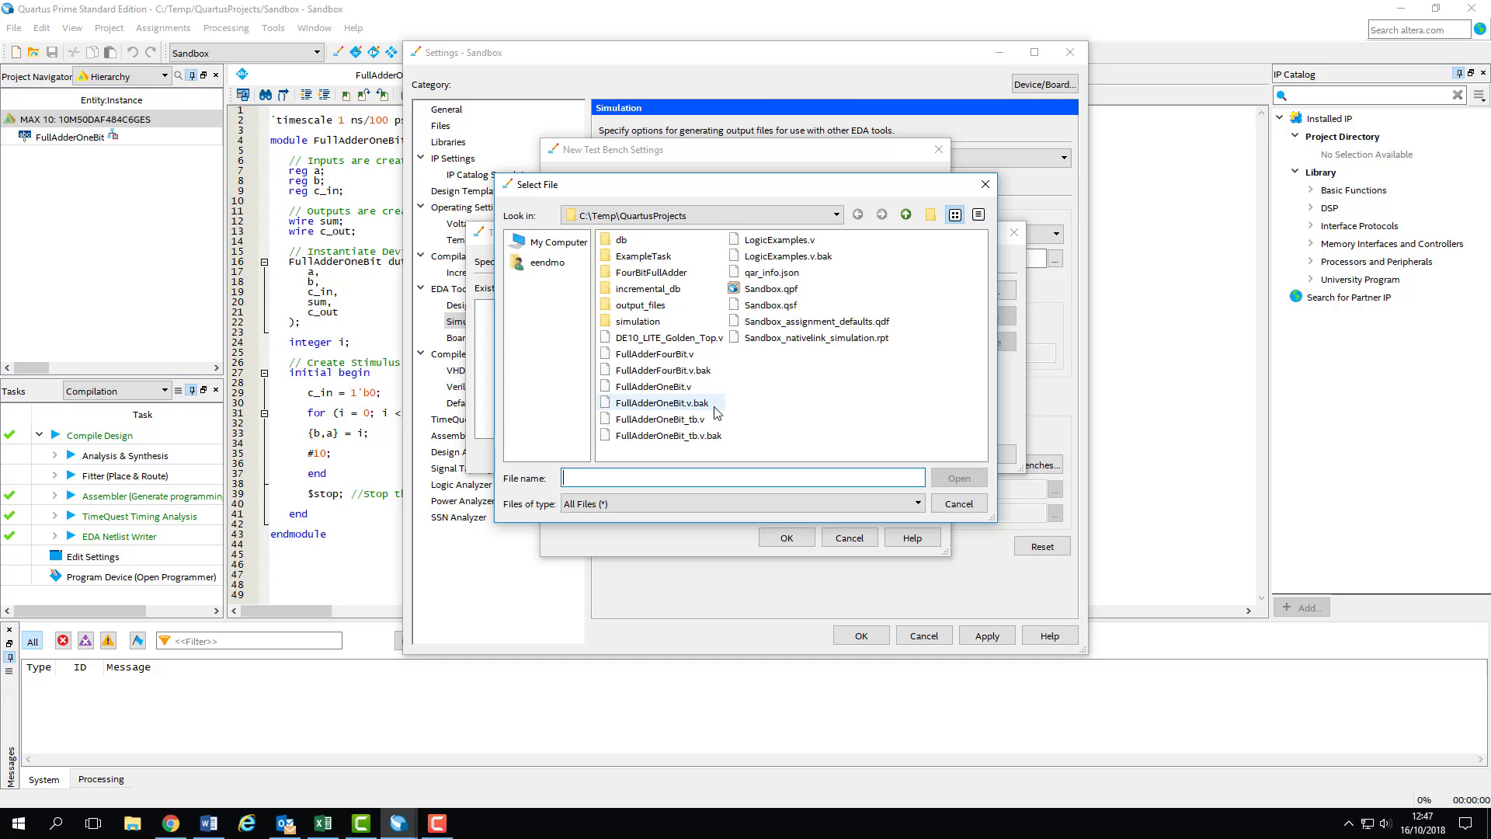
left_click(656, 419)
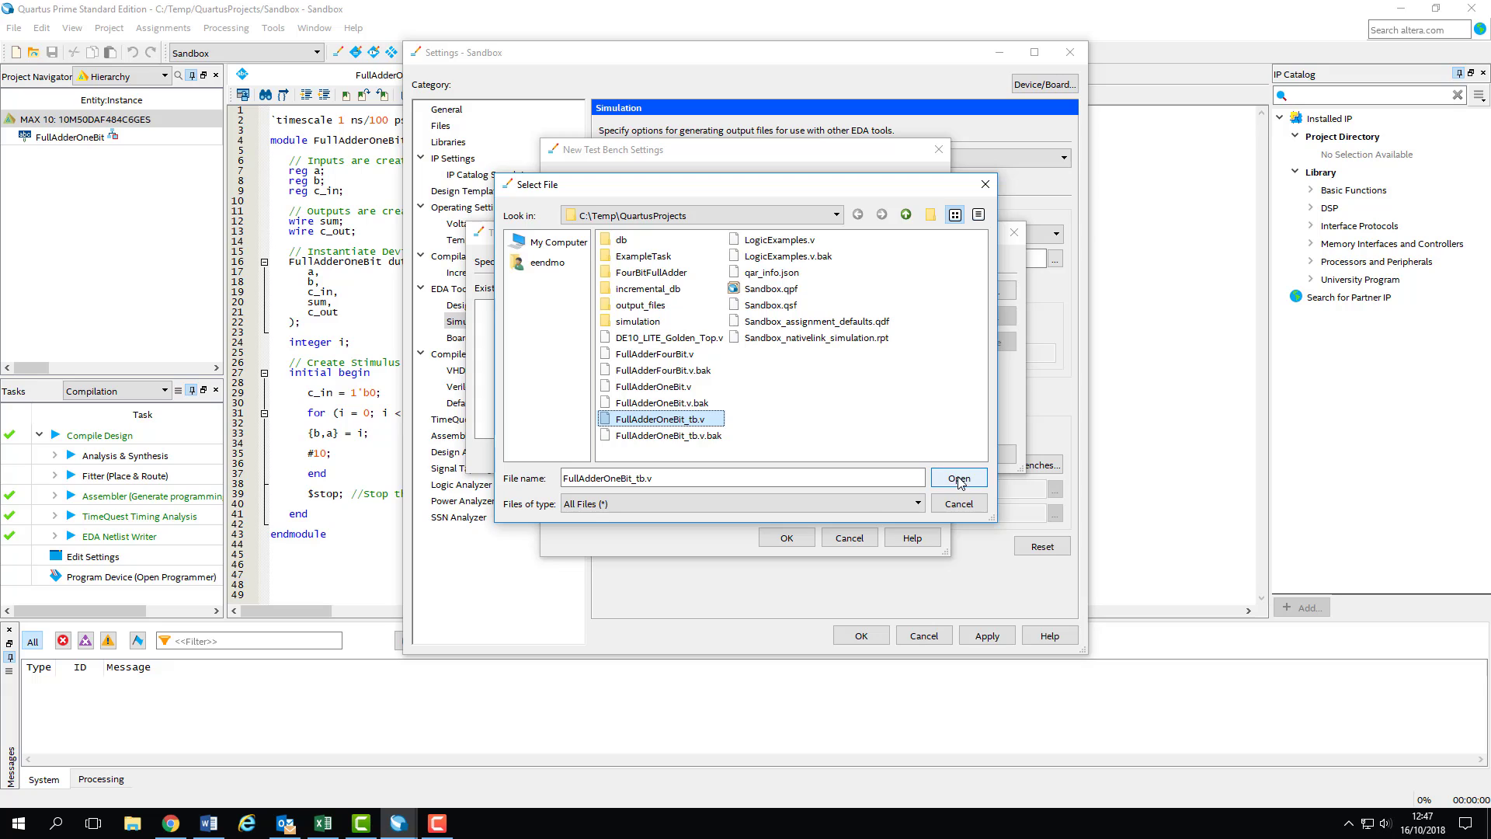
left_click(958, 477)
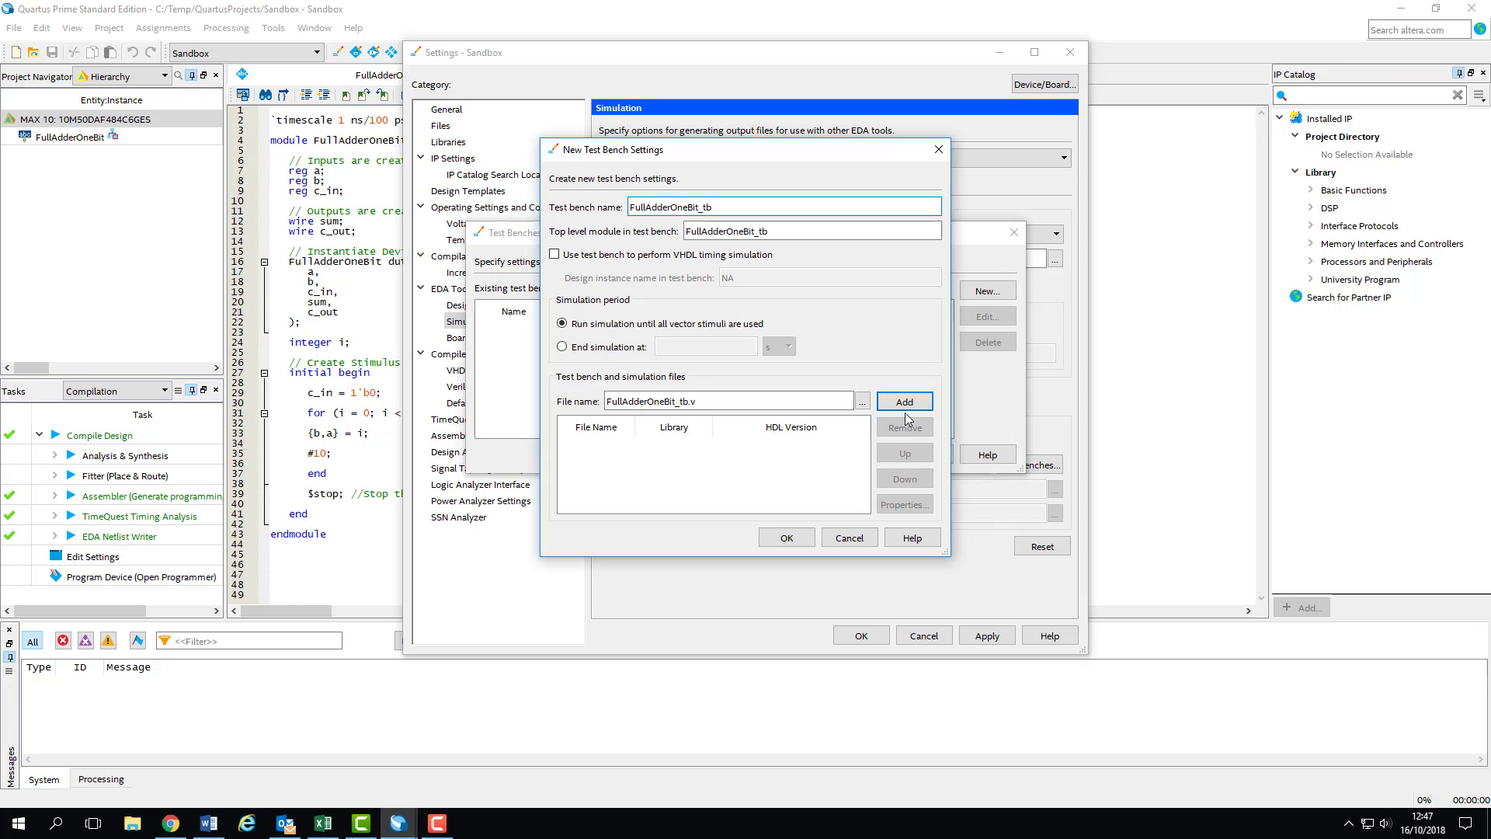
left_click(902, 401)
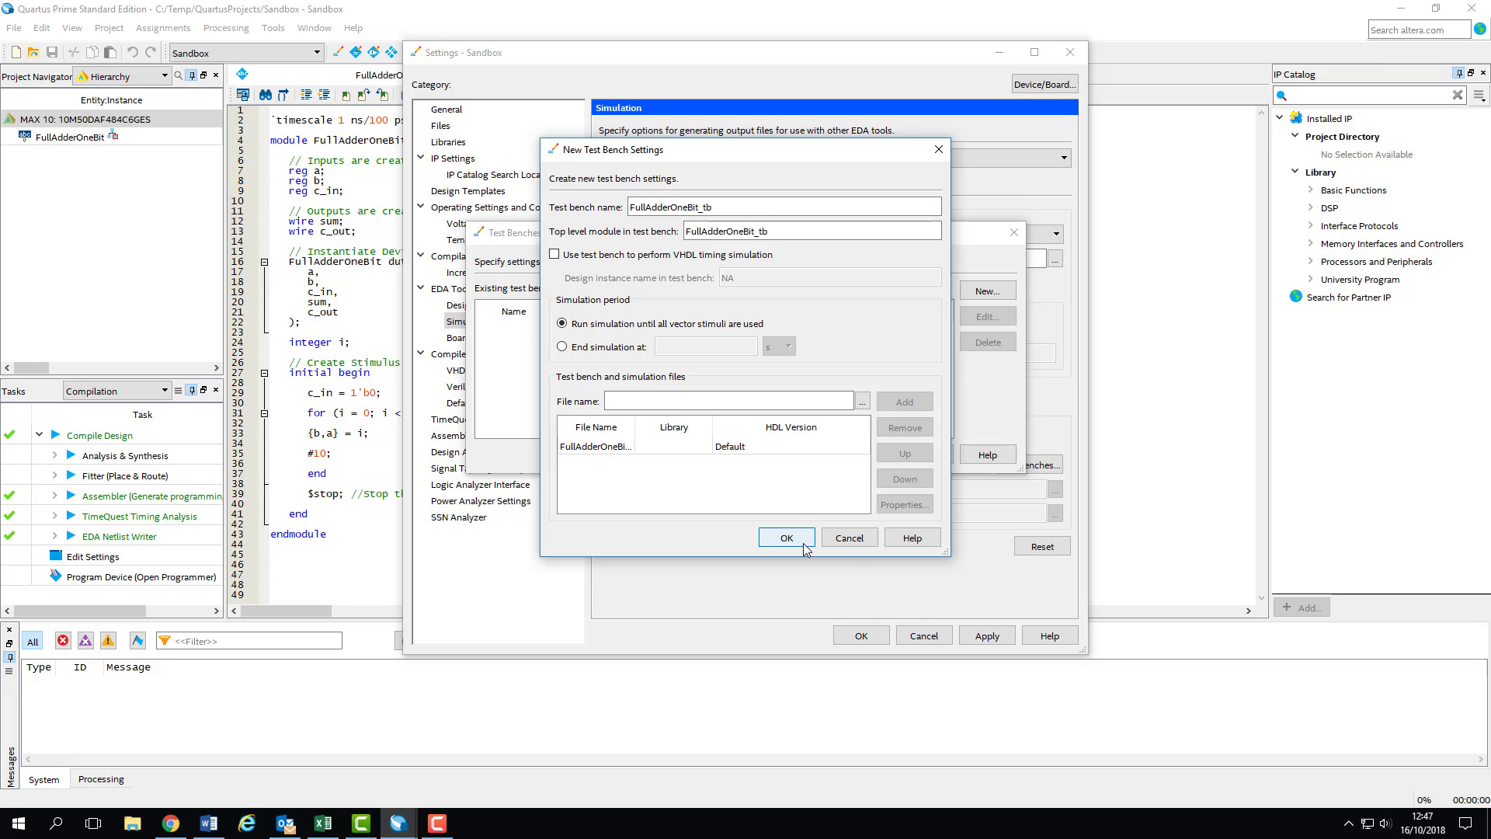
left_click(785, 537)
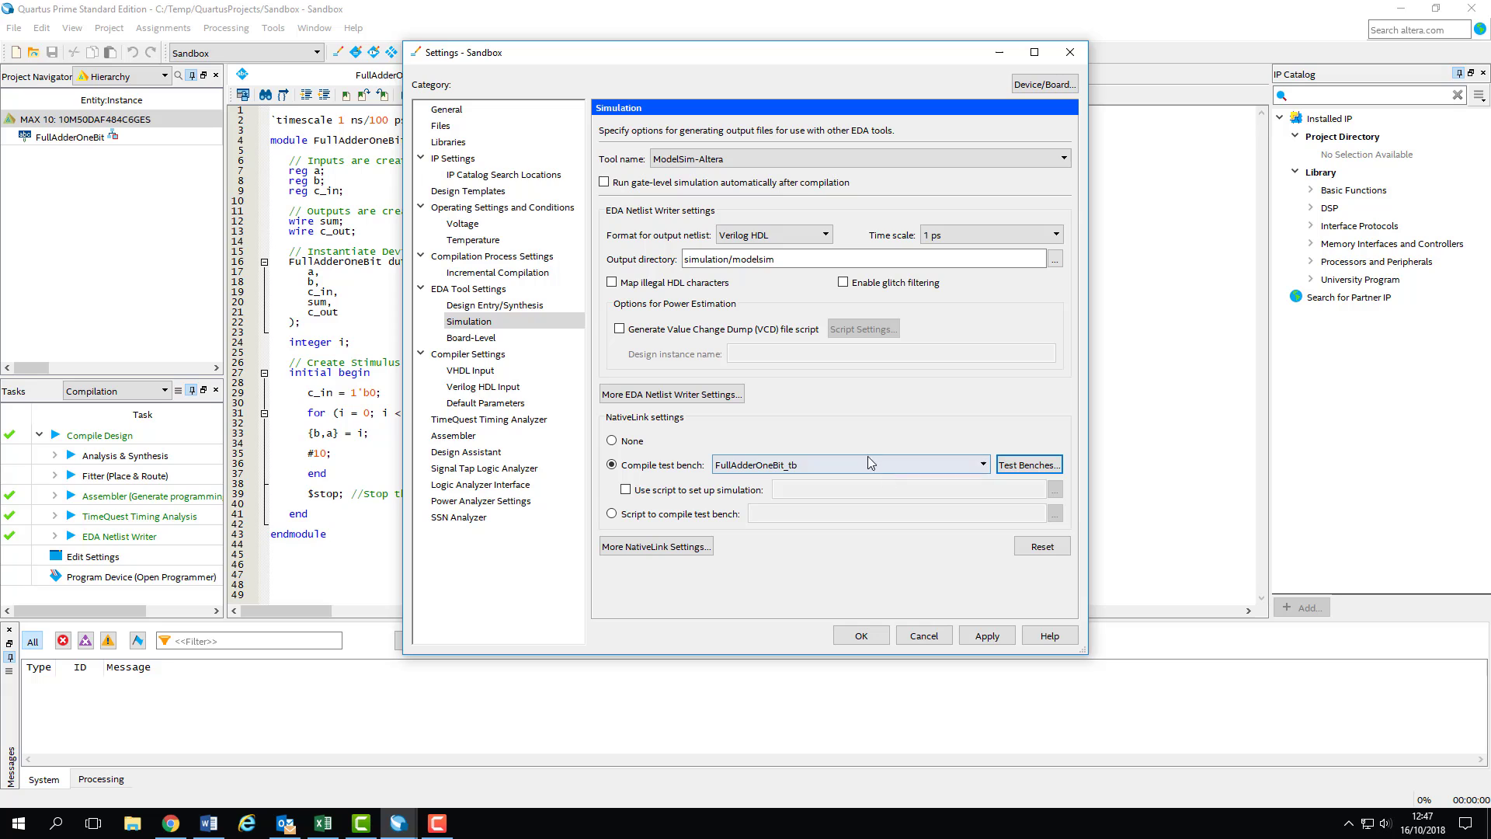
Step: Close Settings and run a full compilation of the Sandbox project
left_click(986, 634)
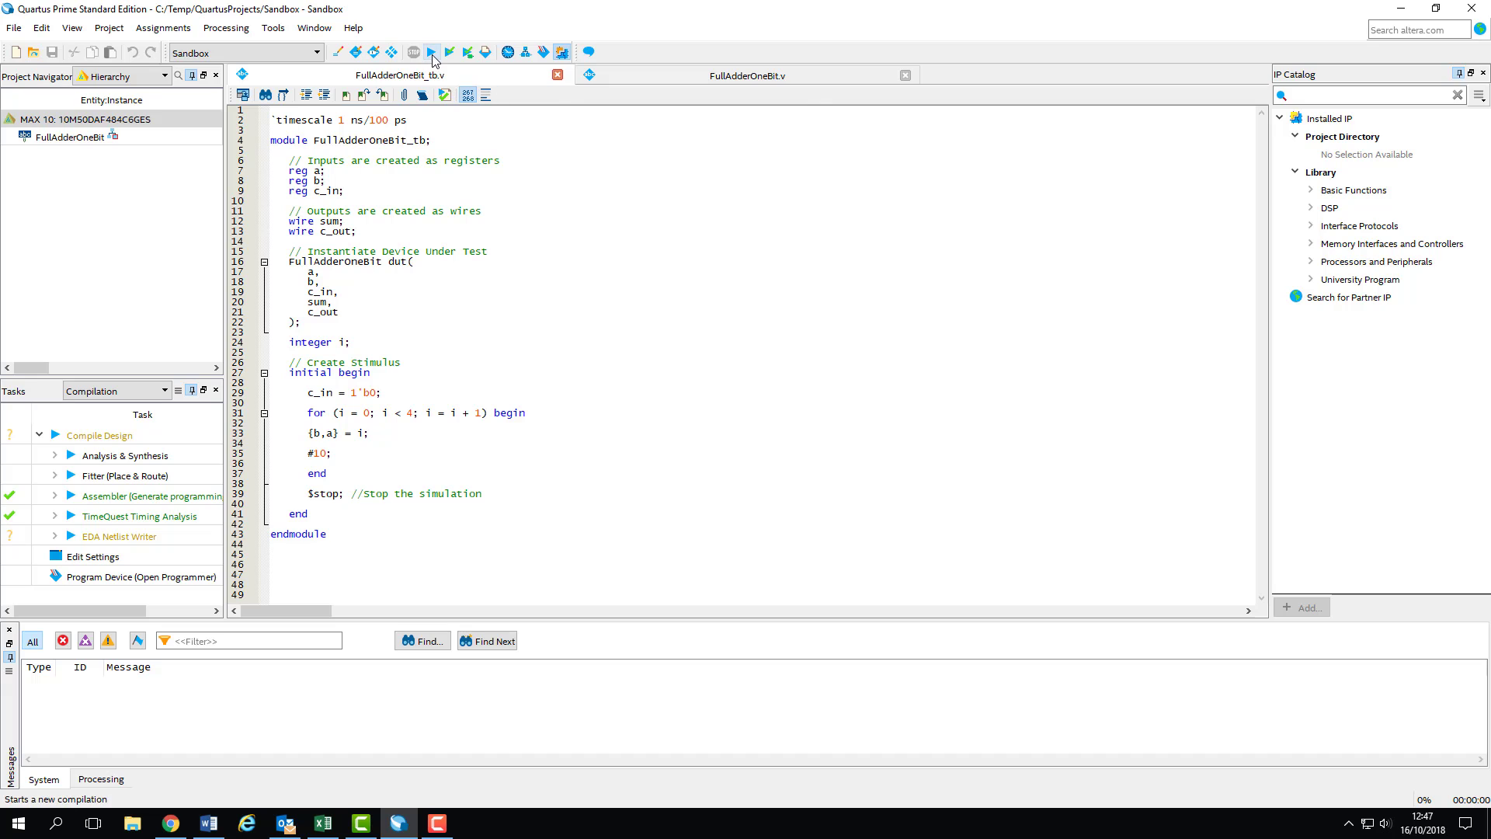
left_click(432, 52)
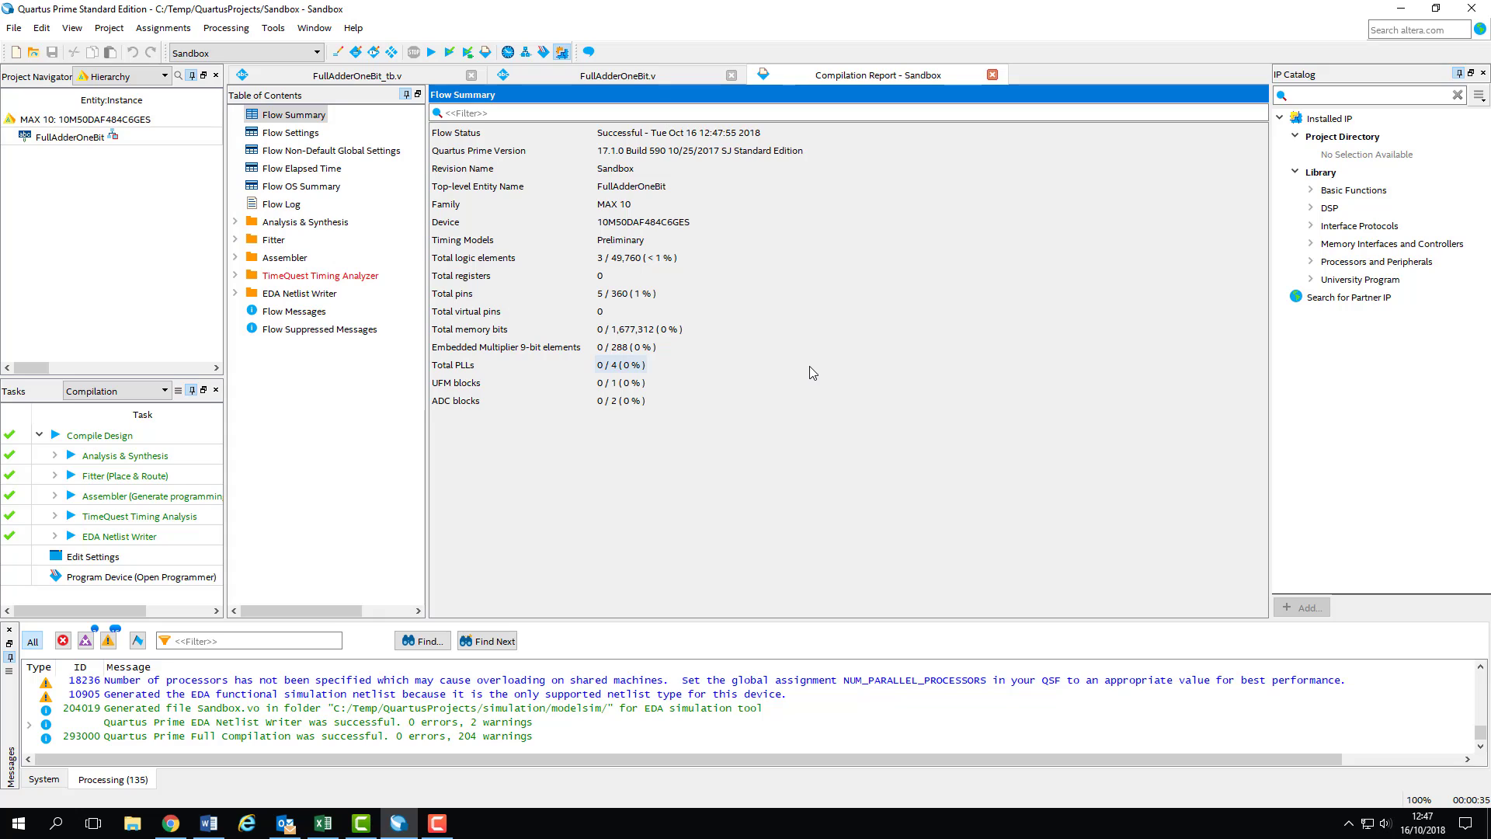
mouse_move(788, 372)
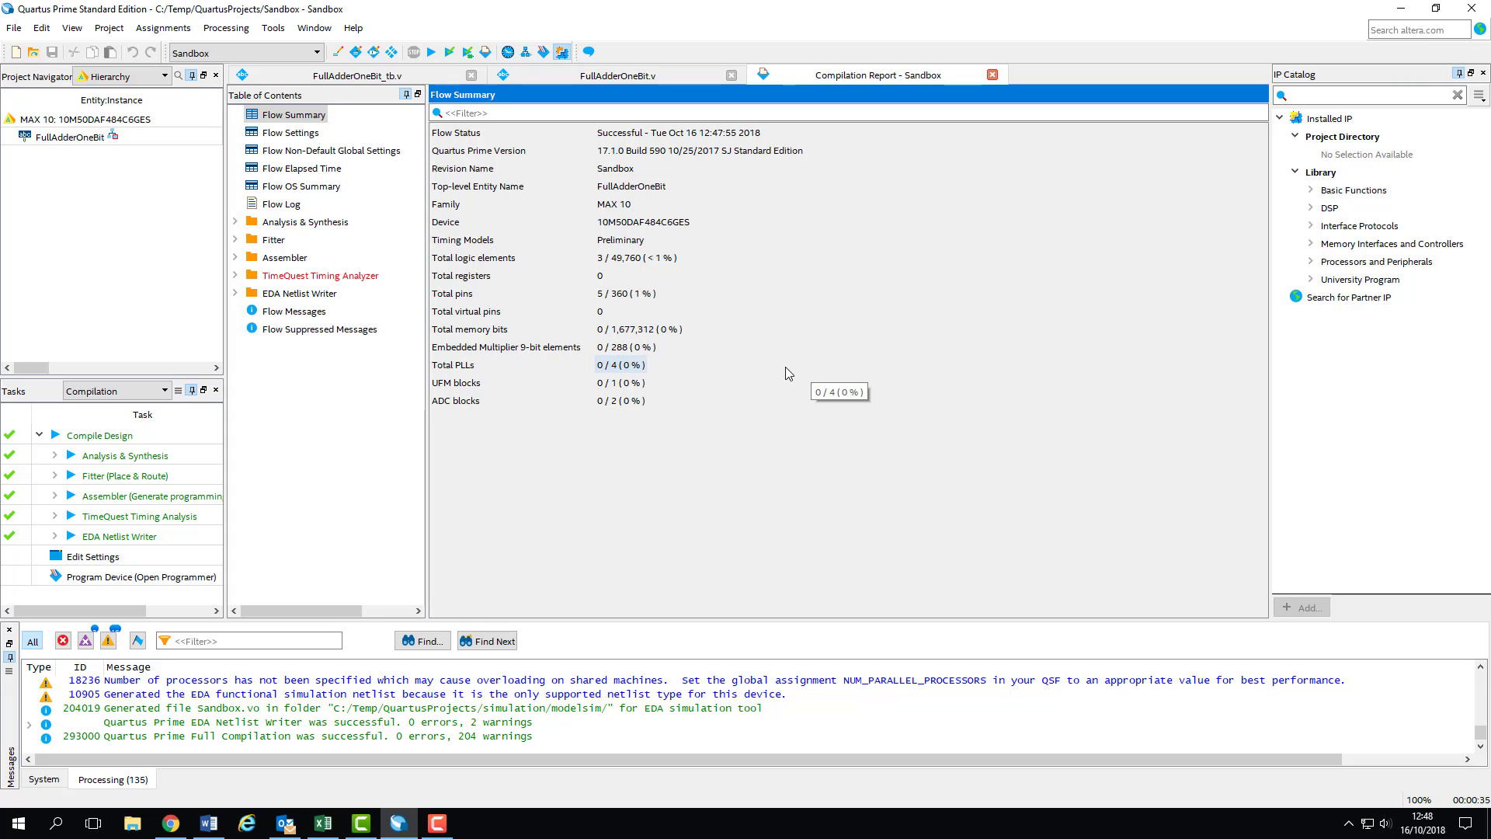
mouse_move(313, 28)
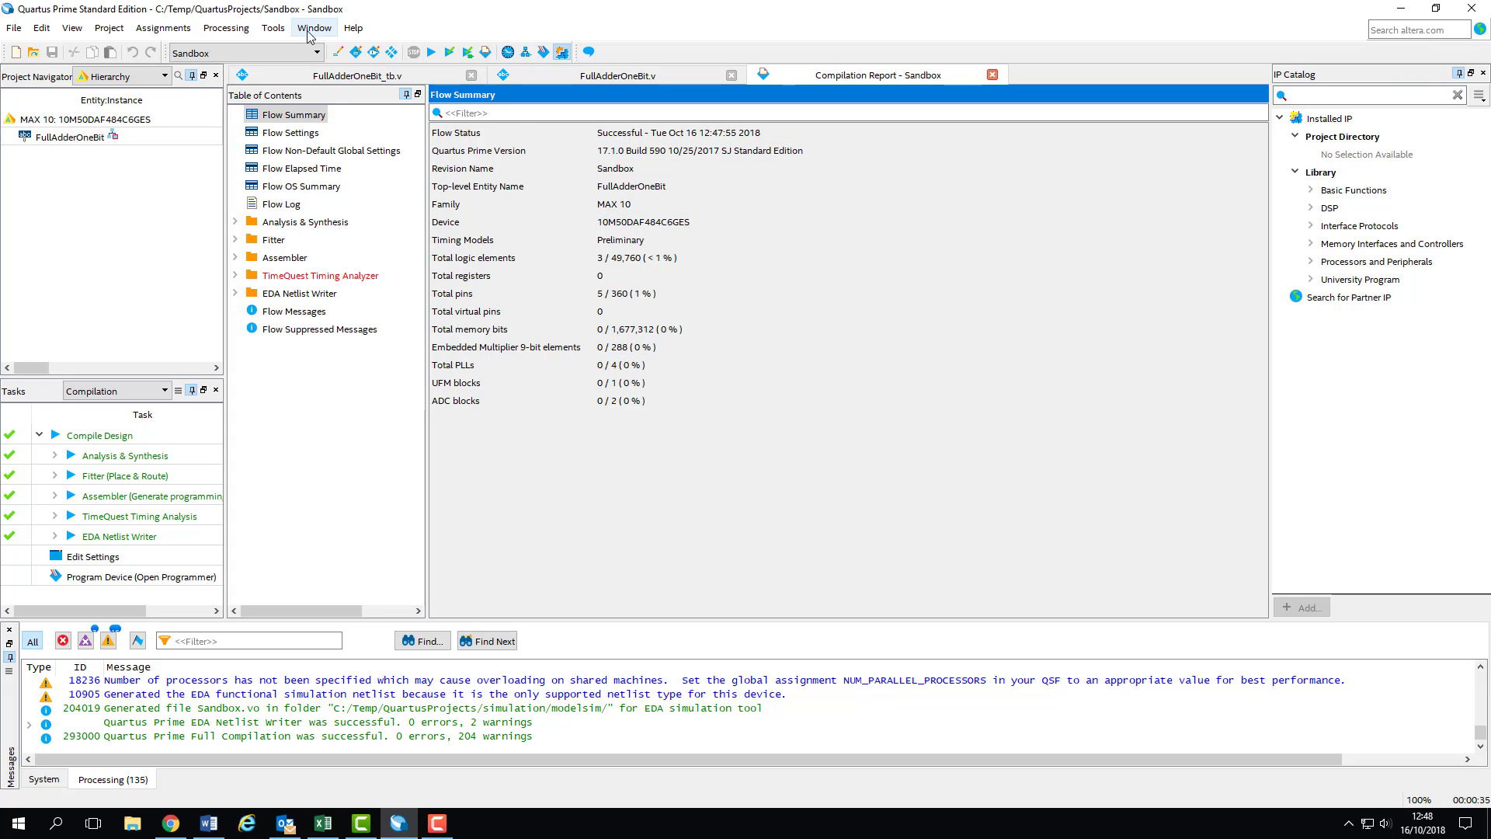
Step: Launch RTL Simulation from Tools > Run Simulation Tool
left_click(272, 28)
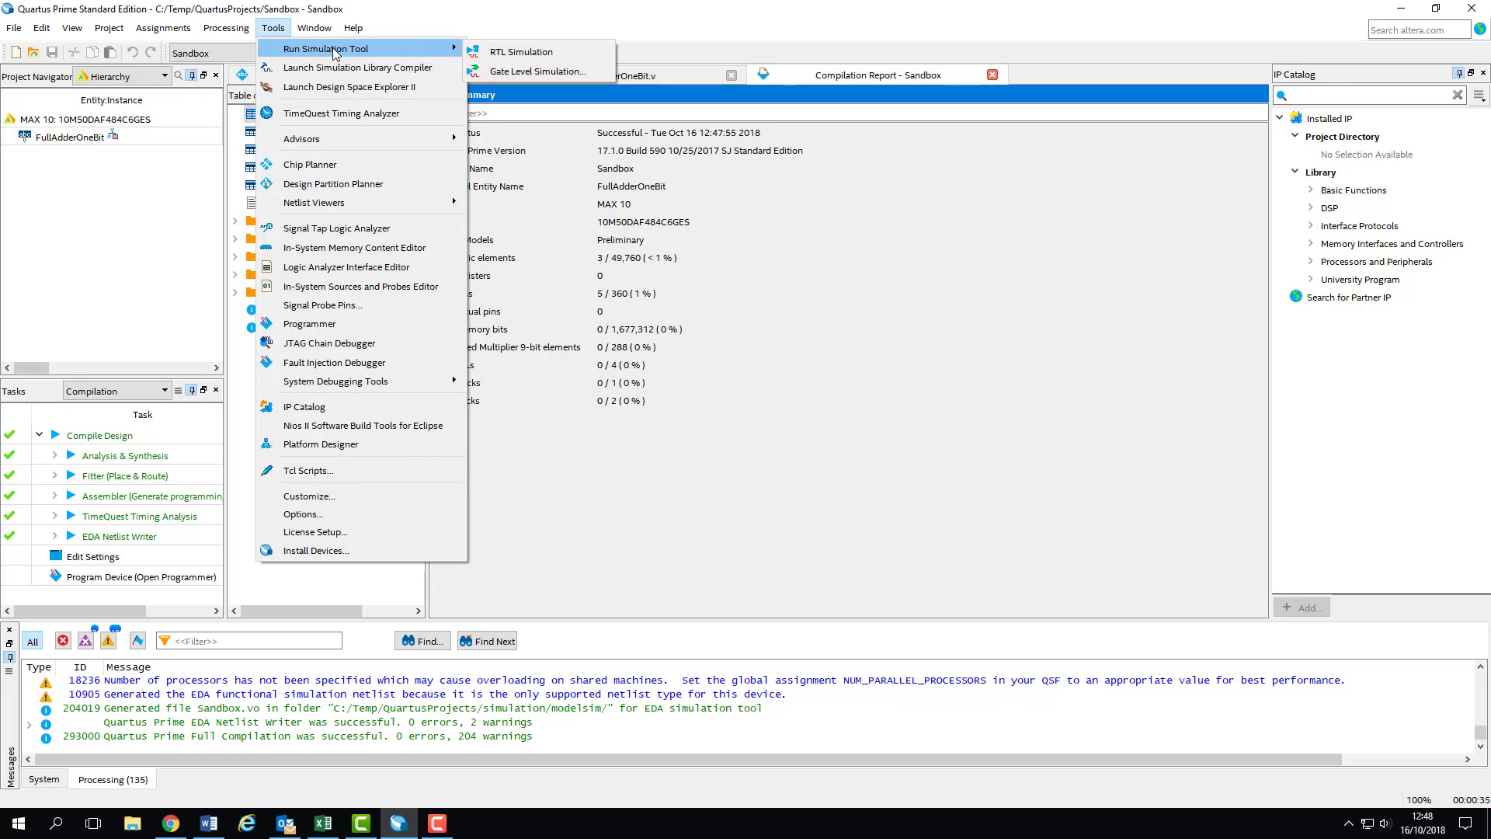
mouse_move(540, 51)
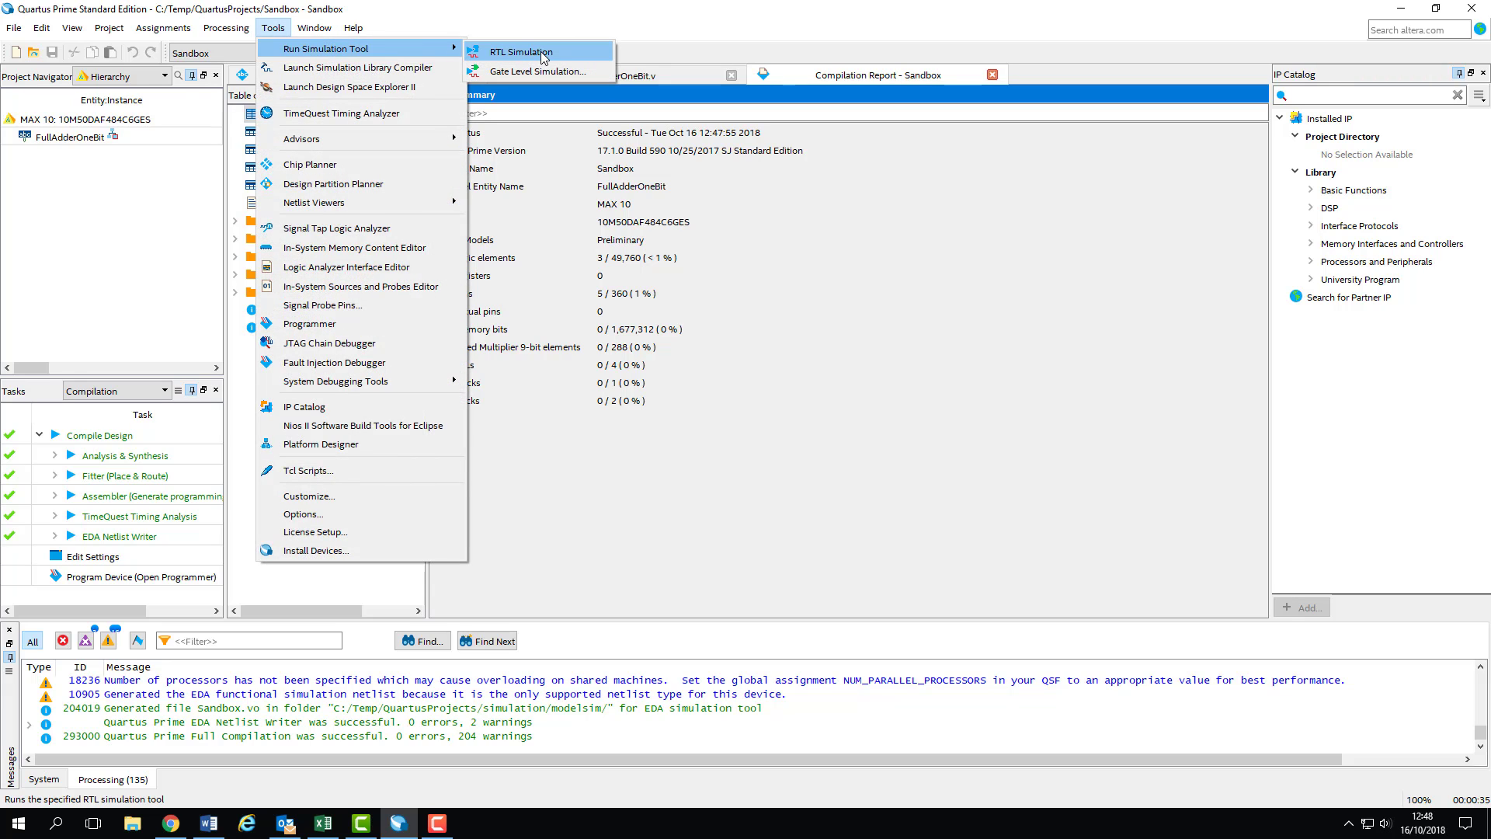
left_click(520, 52)
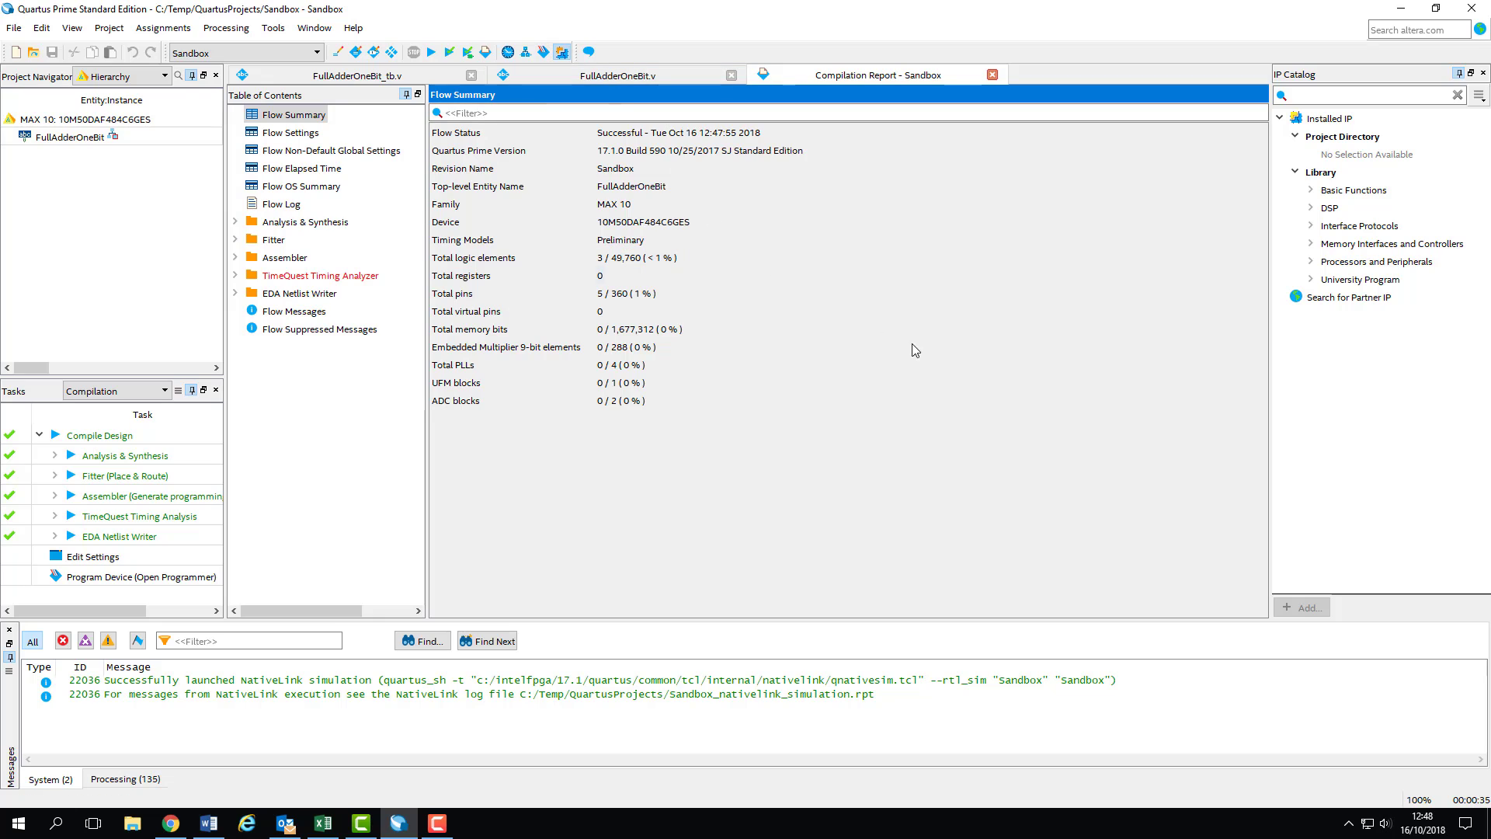
mouse_move(871, 368)
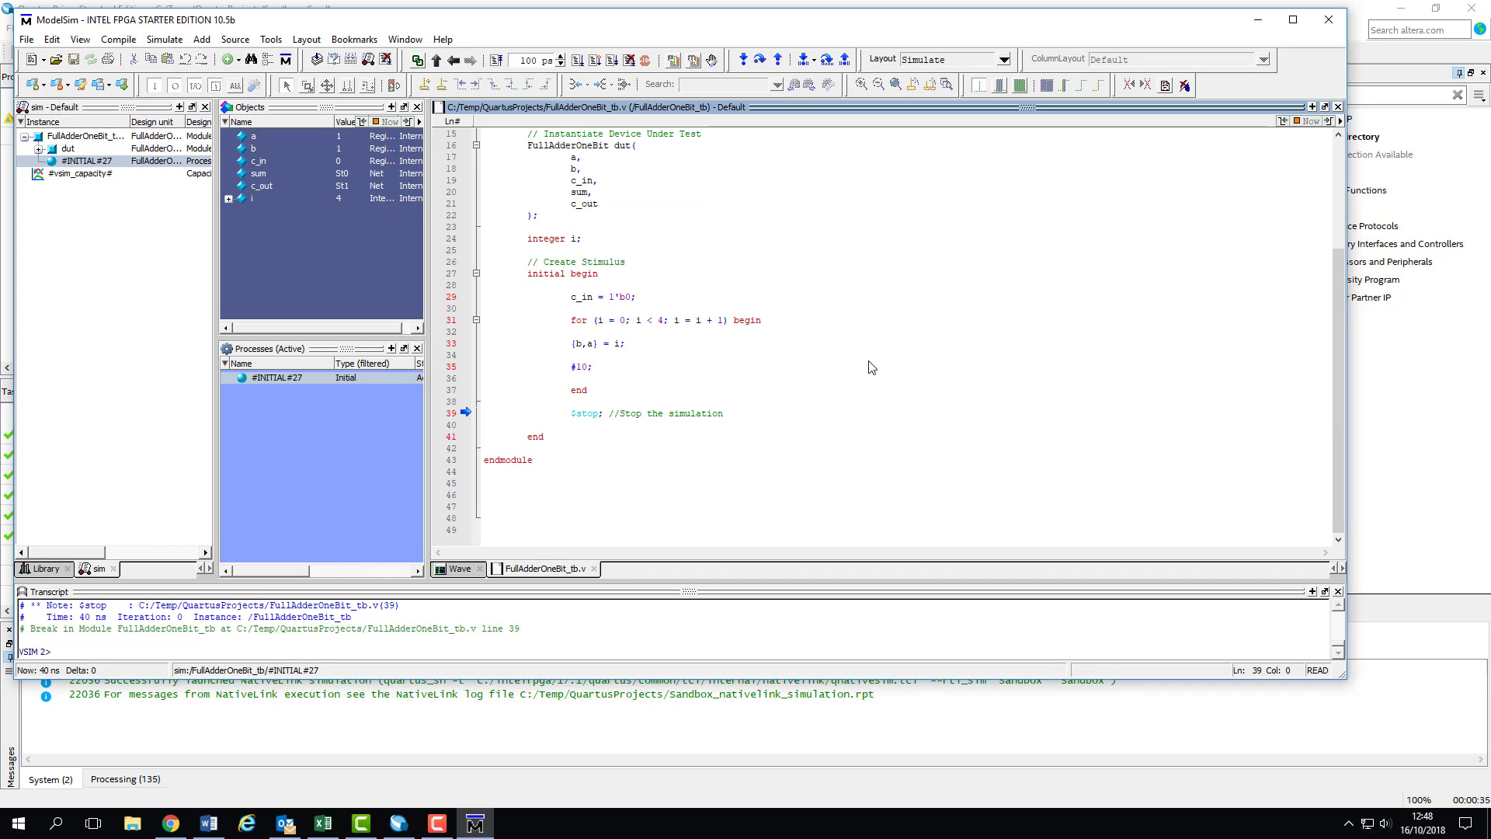
Step: Let ModelSim run FullAdderOneBit_tb until it stops at line 39 after 40 ns
left_click(483, 413)
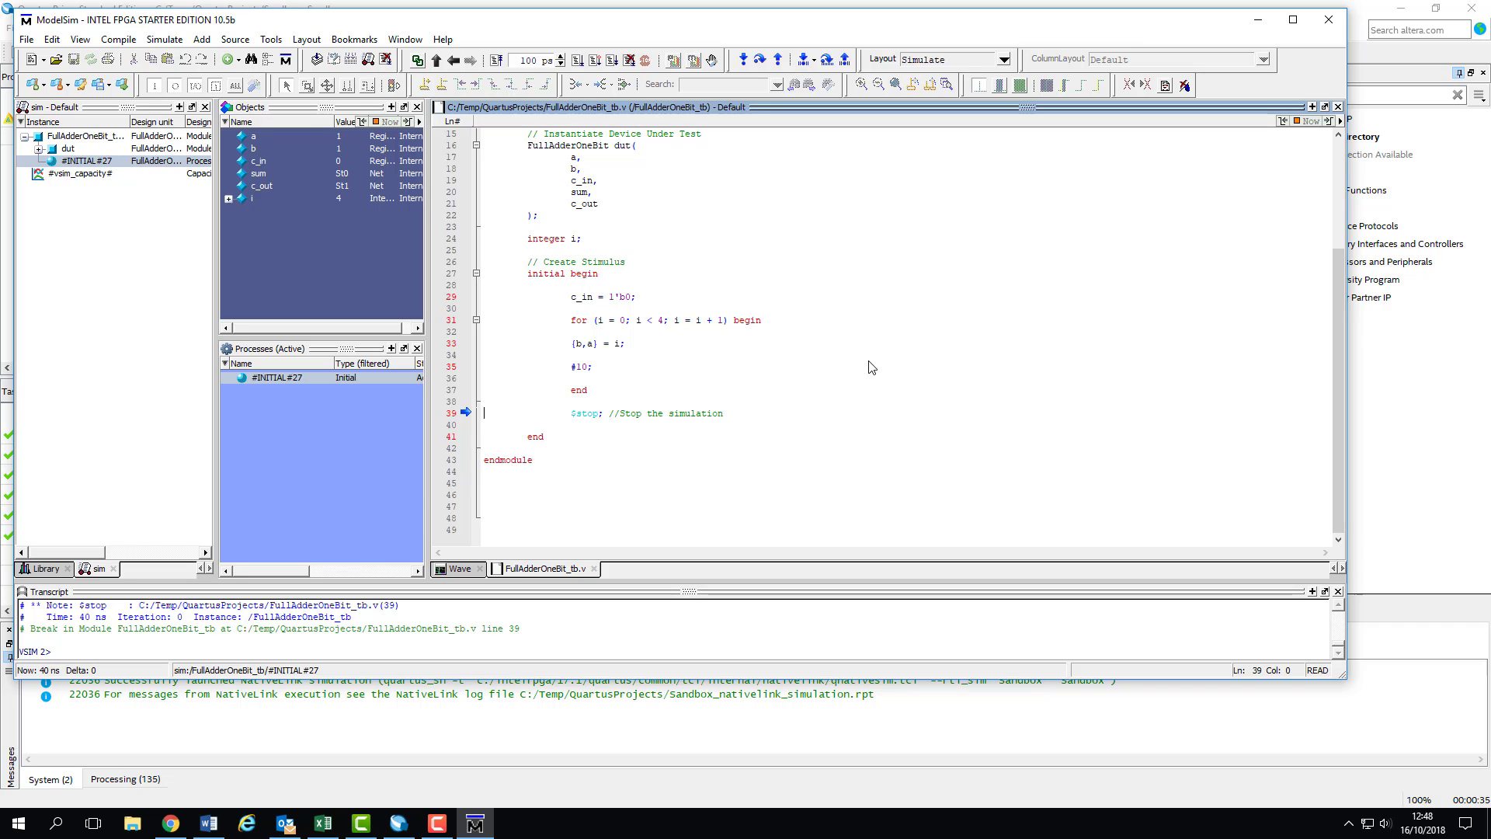
mouse_move(1339, 112)
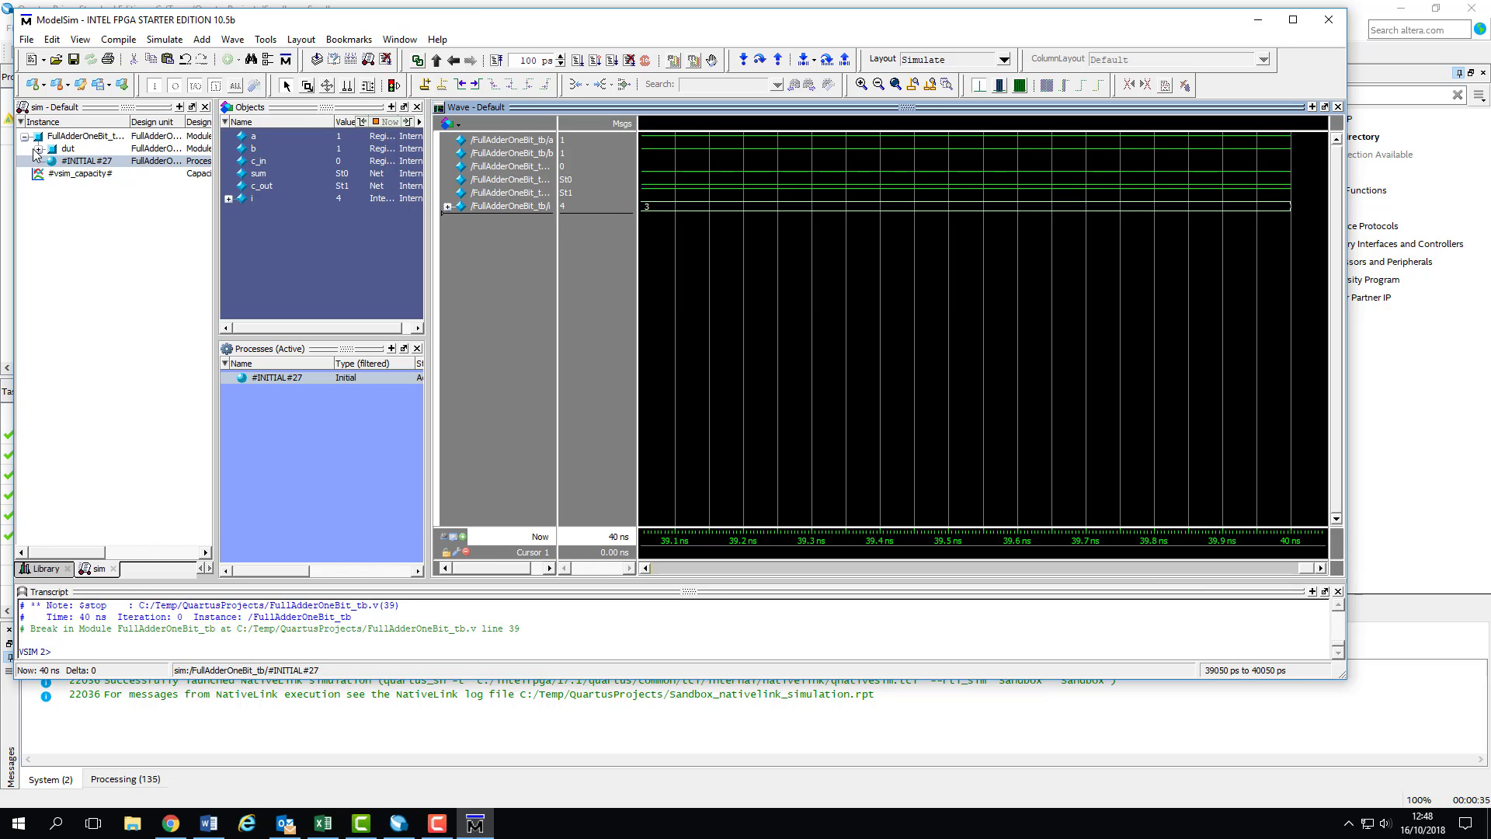
Step: Expand the dut instance to list its gates and place a cursor at 39.33 ns
left_click(47, 148)
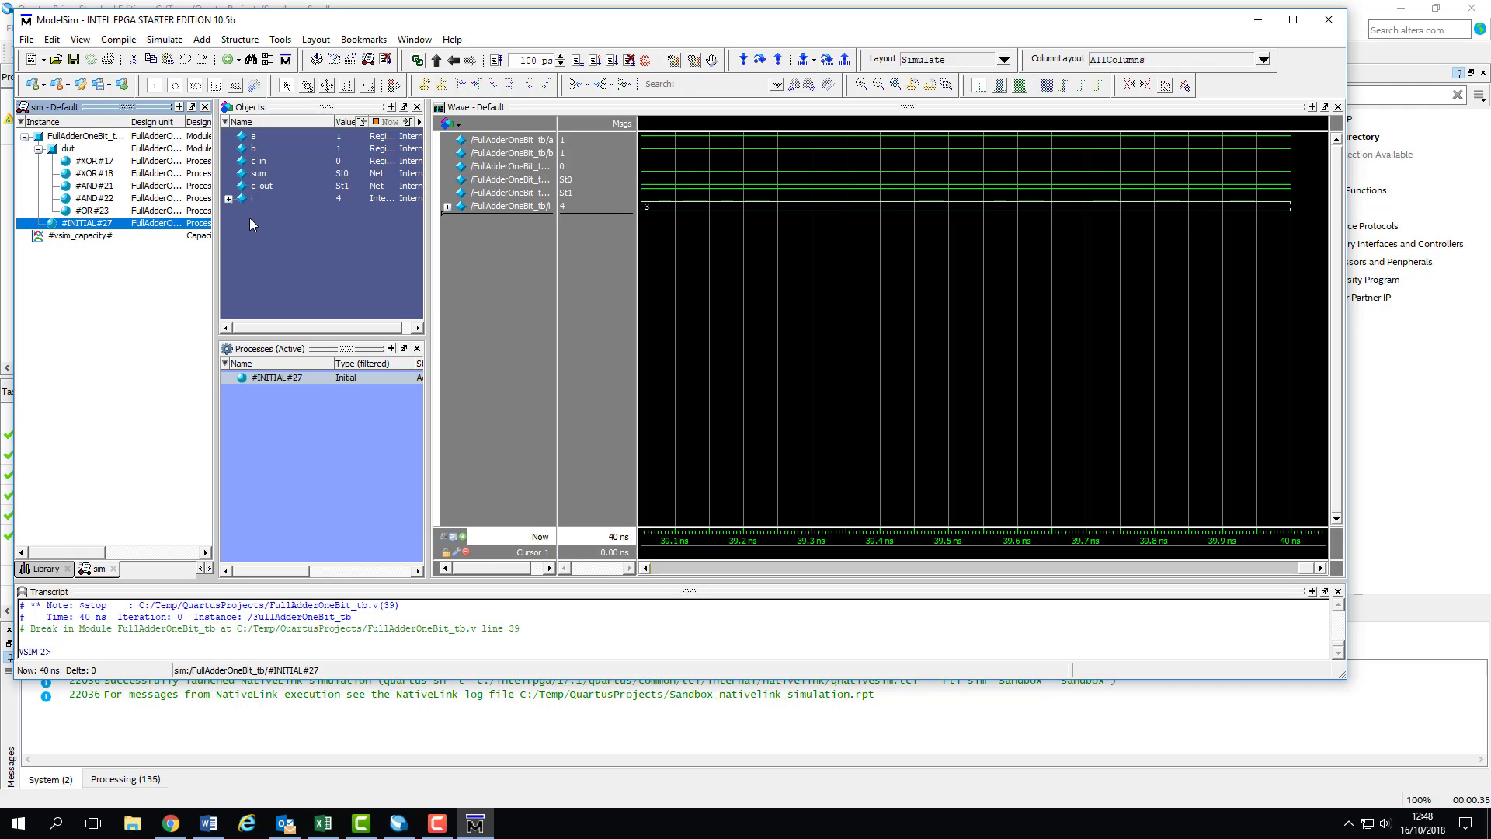
mouse_move(308, 226)
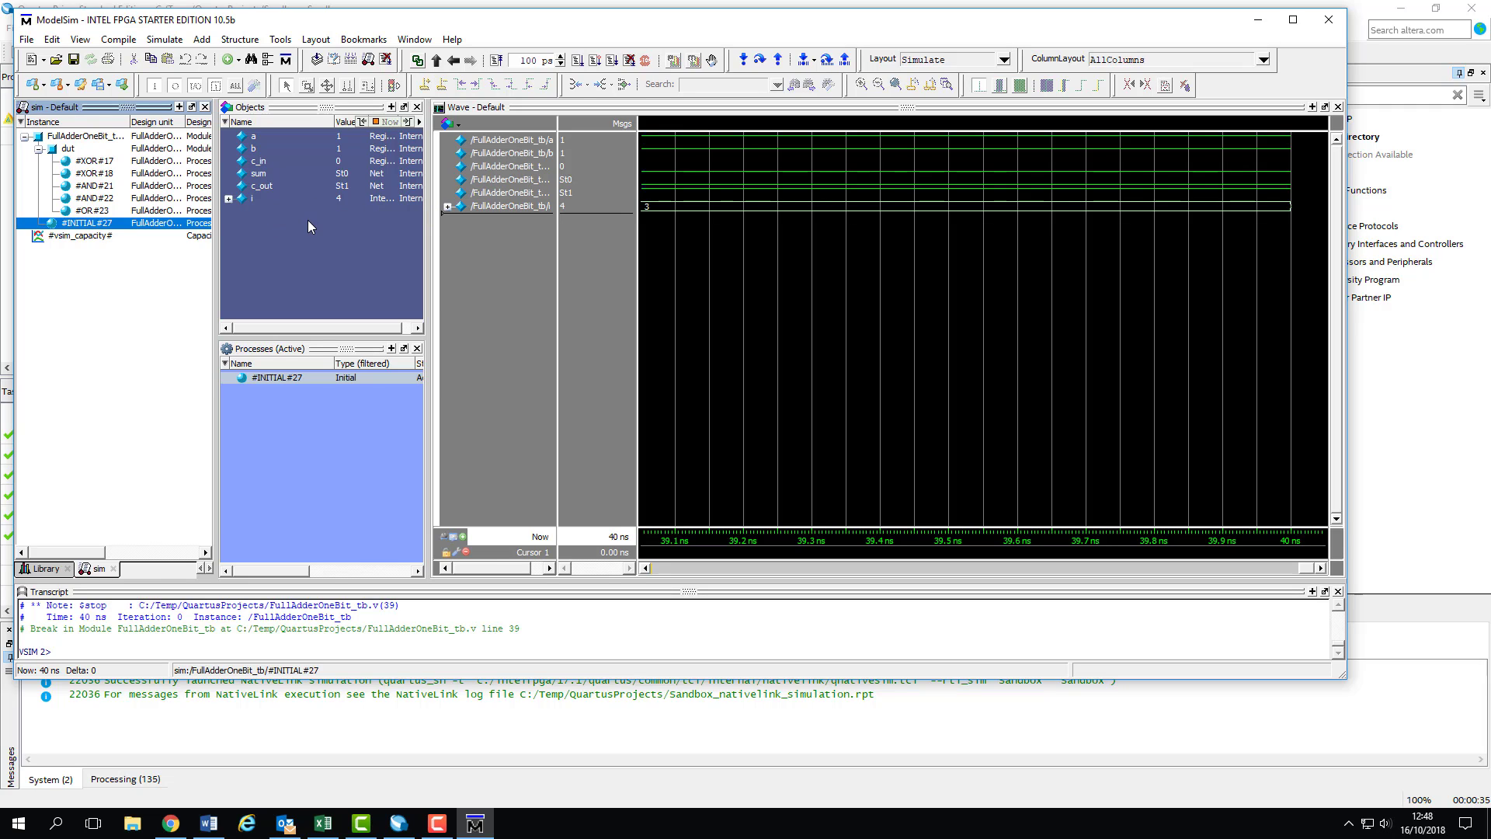
mouse_move(310, 228)
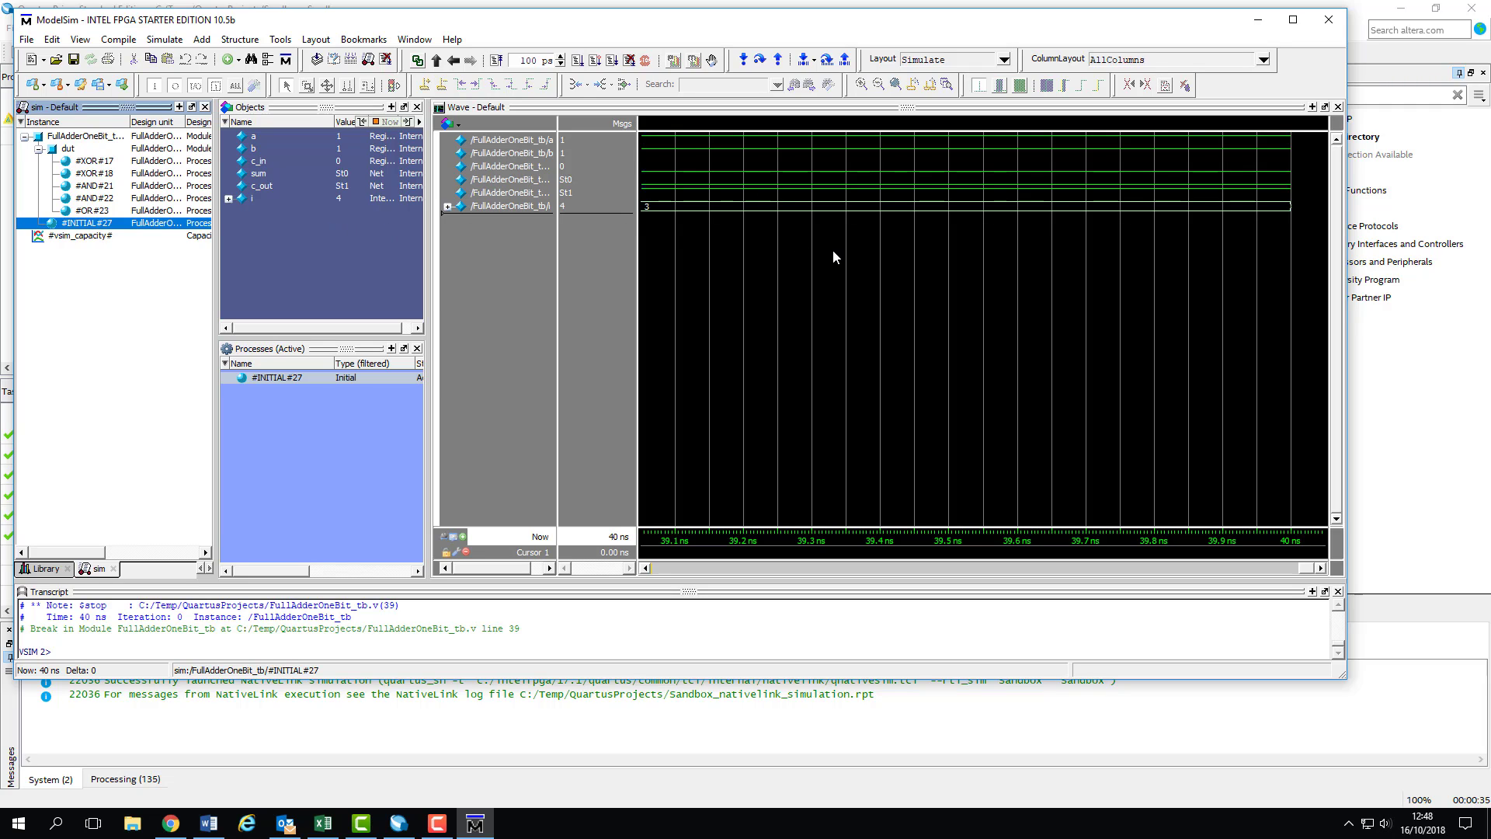
left_click(830, 257)
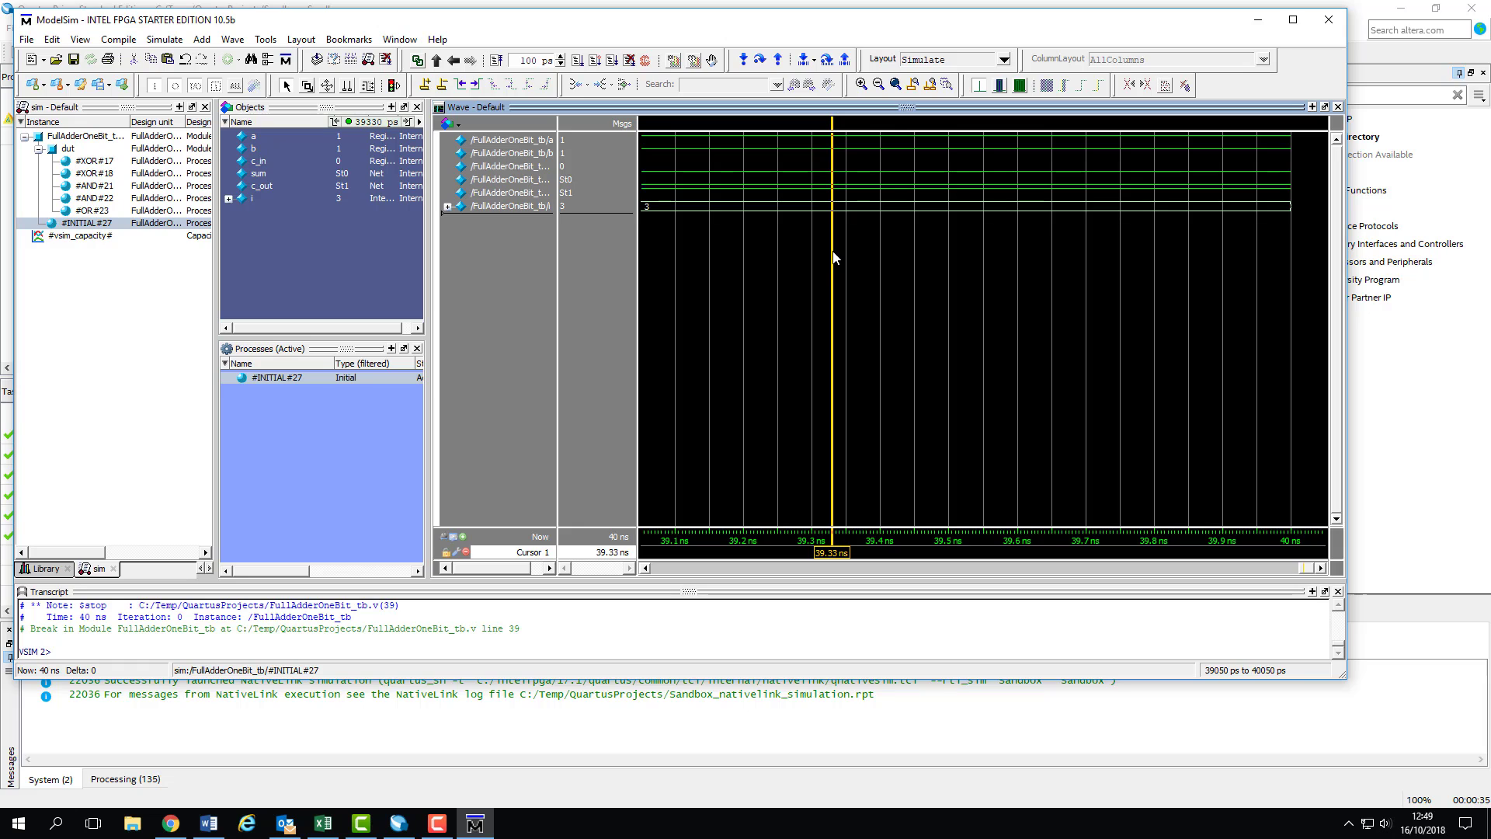
mouse_move(823, 261)
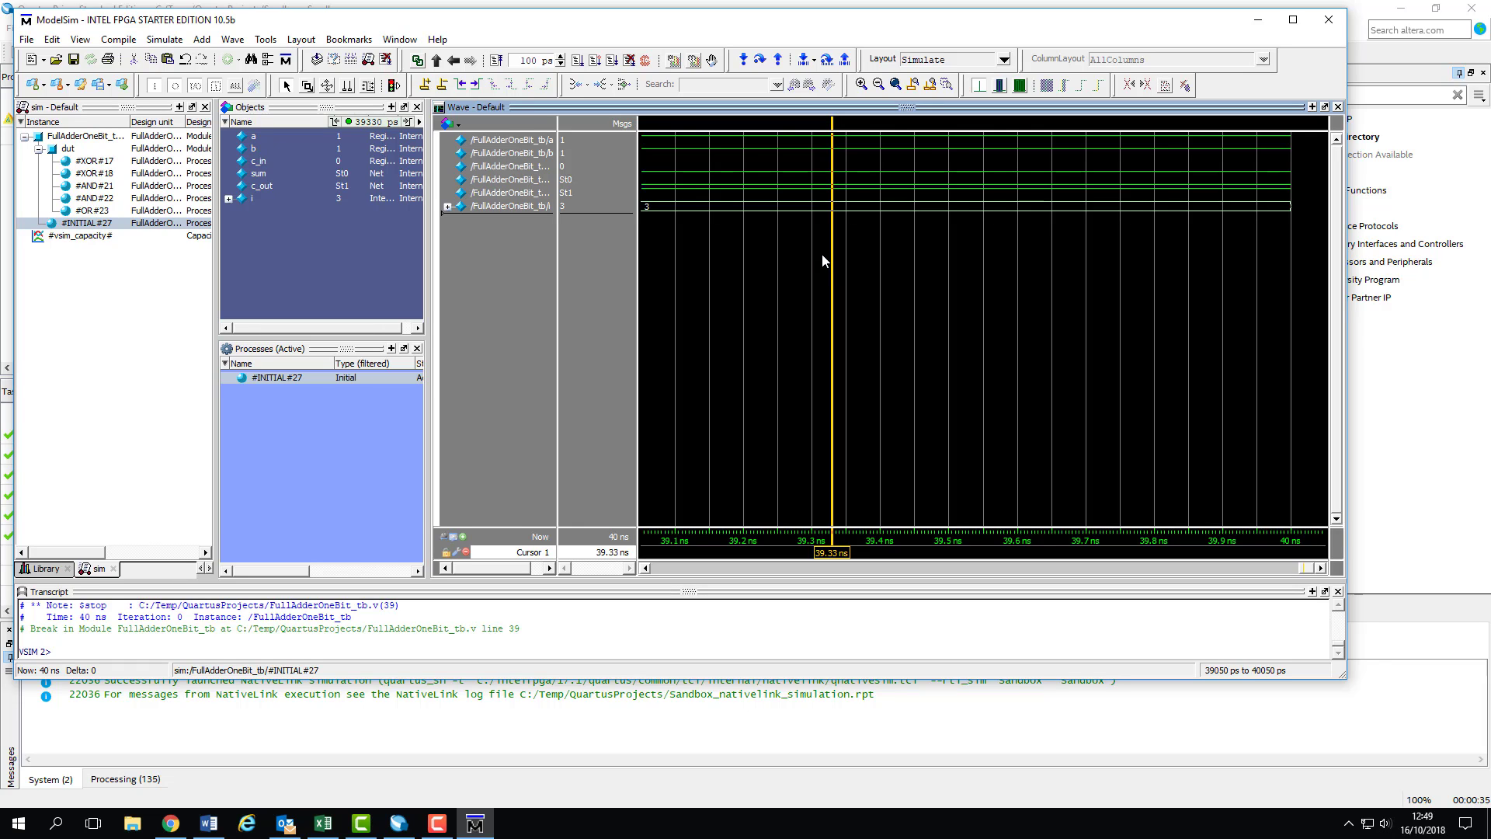
mouse_move(695, 213)
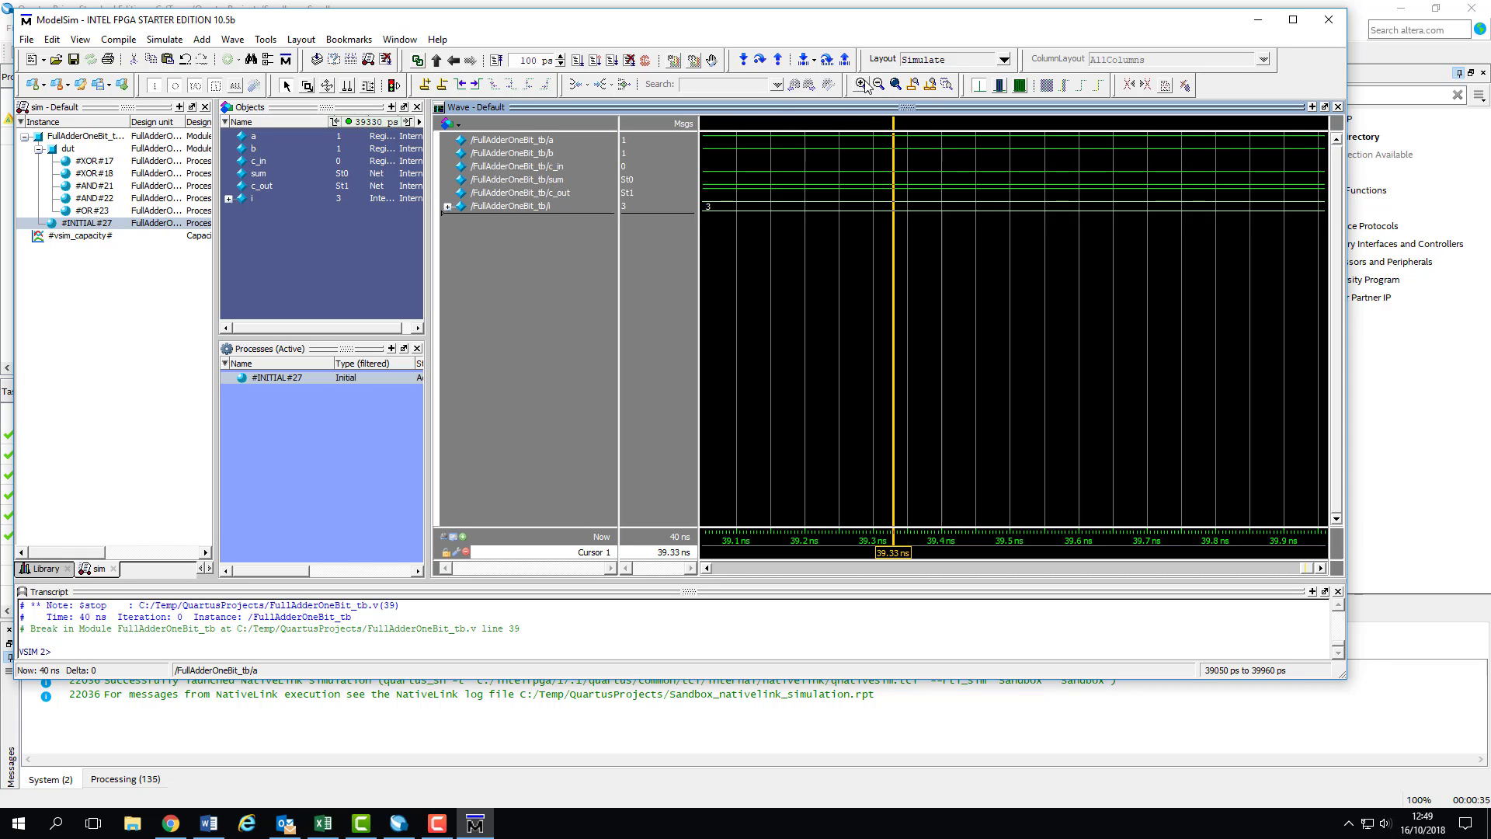
mouse_move(864, 84)
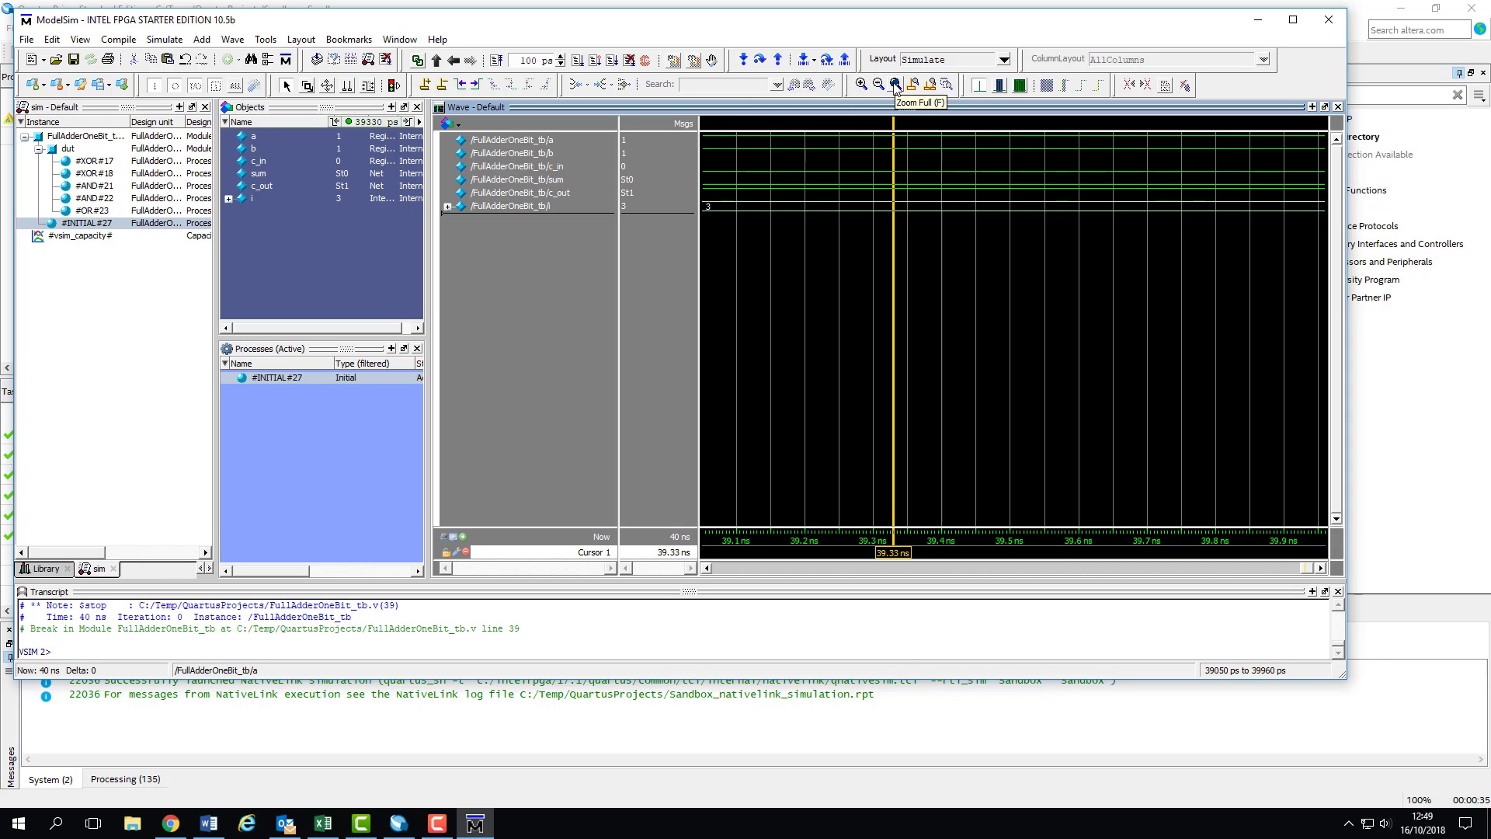
Step: Zoom Full to show the whole 0–40 ns run, with i stepping from 0 to 3
left_click(894, 84)
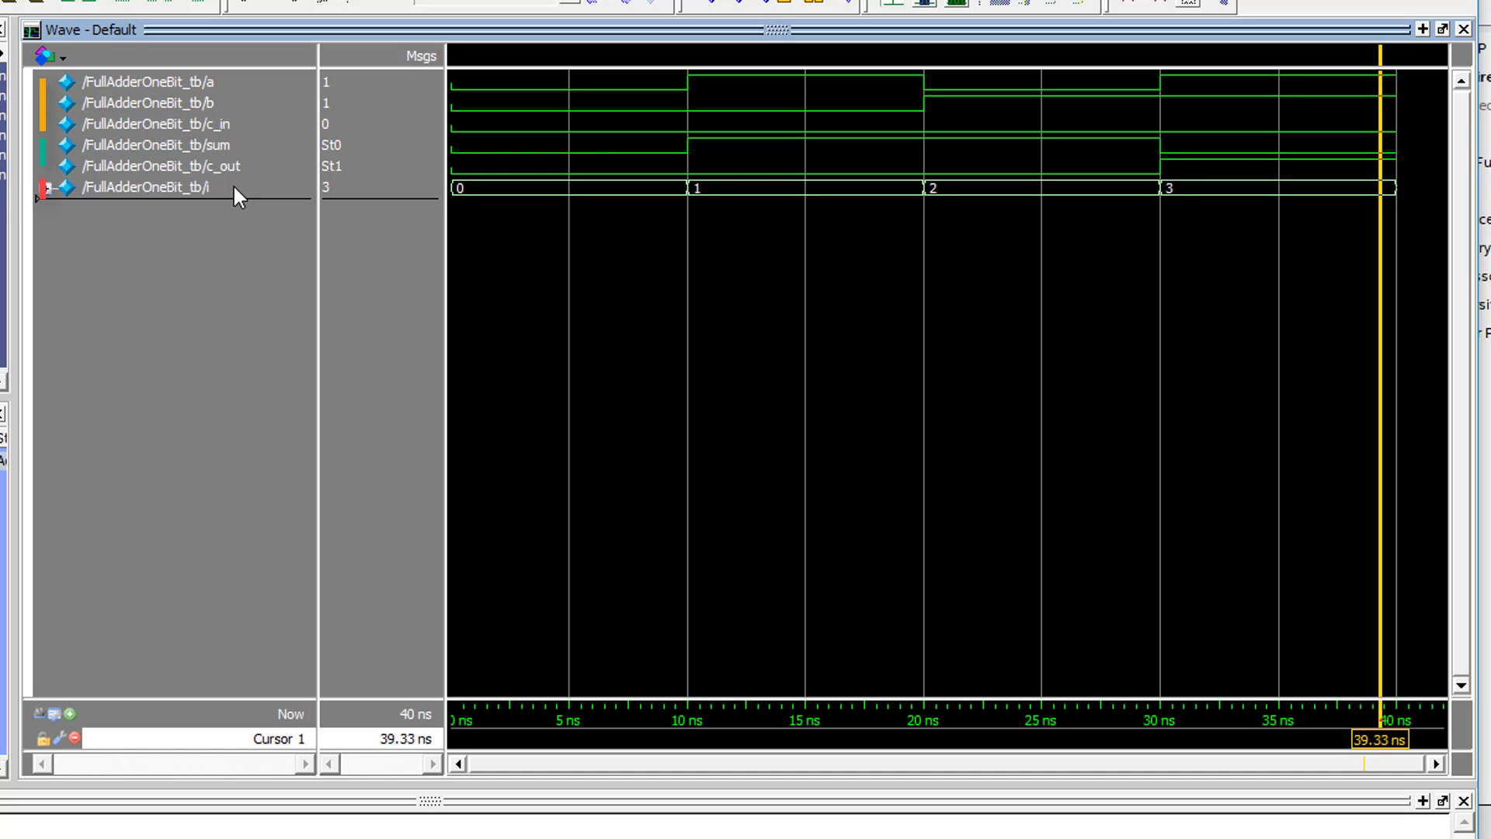
left_click(45, 186)
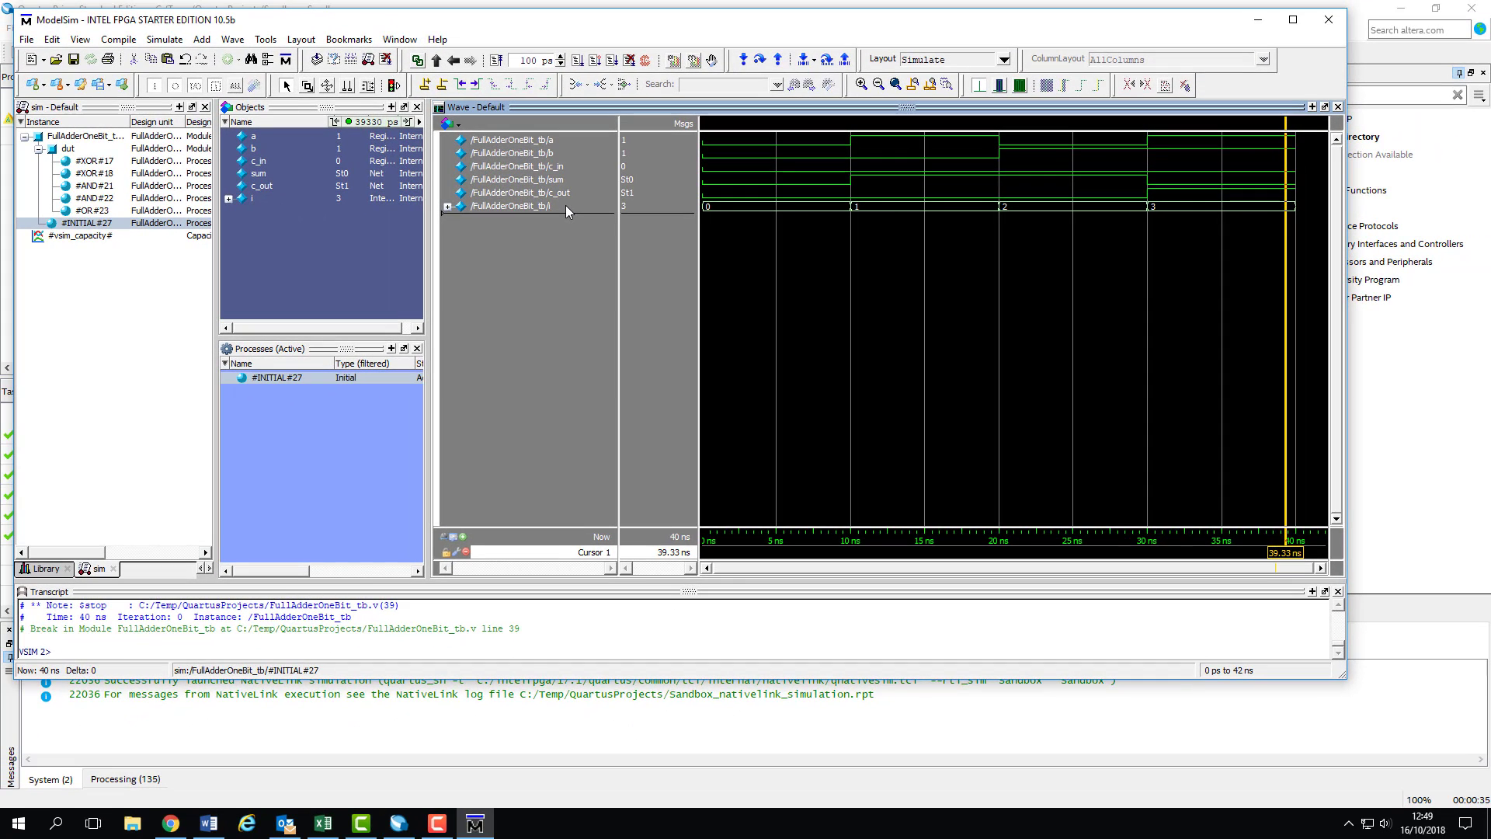
Step: Move the cursor to 6.433 ns, then expand signal i into bits and collapse it again
left_click(511, 206)
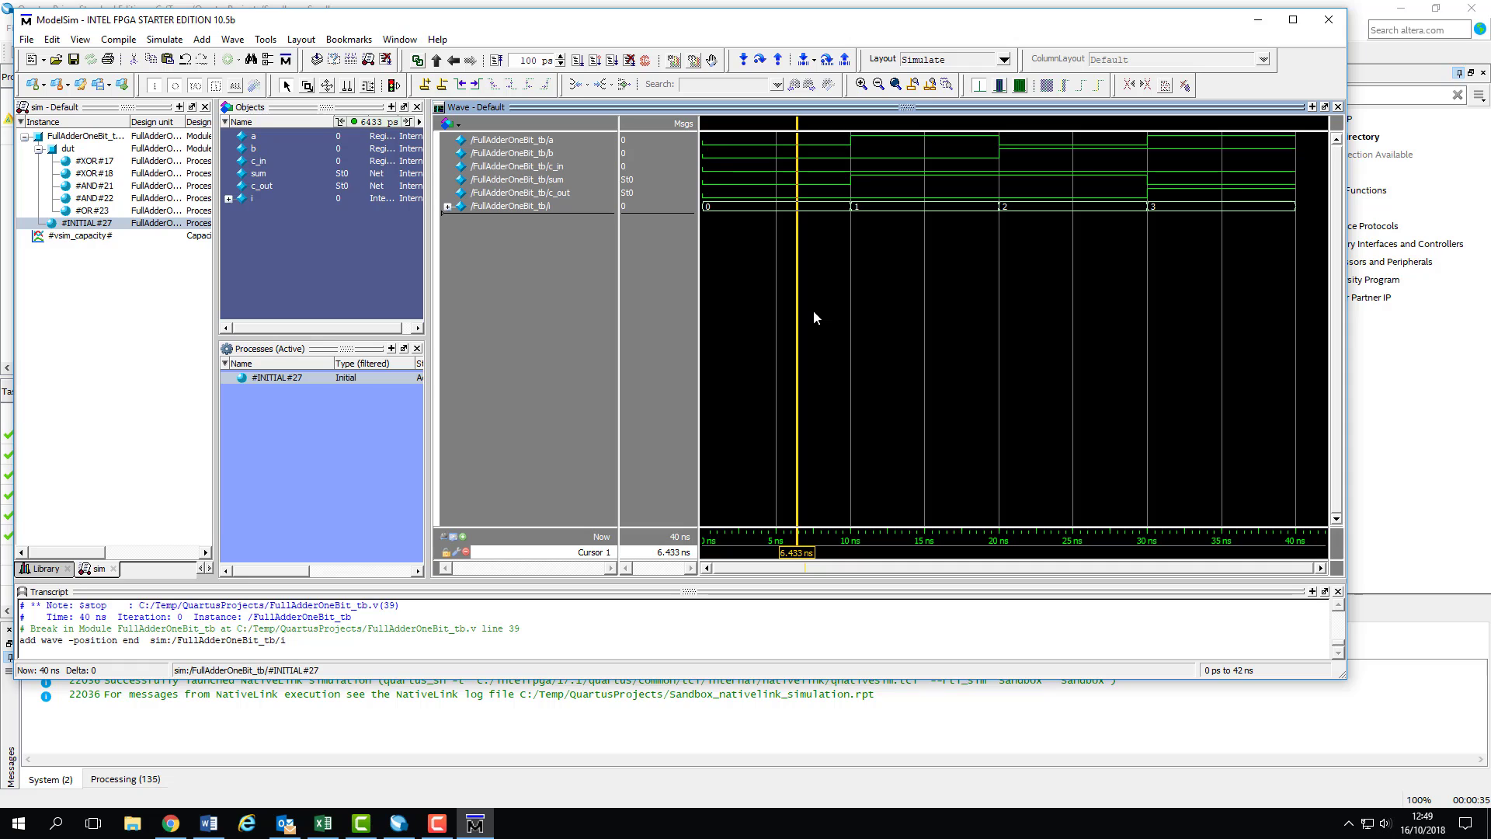
mouse_move(792, 297)
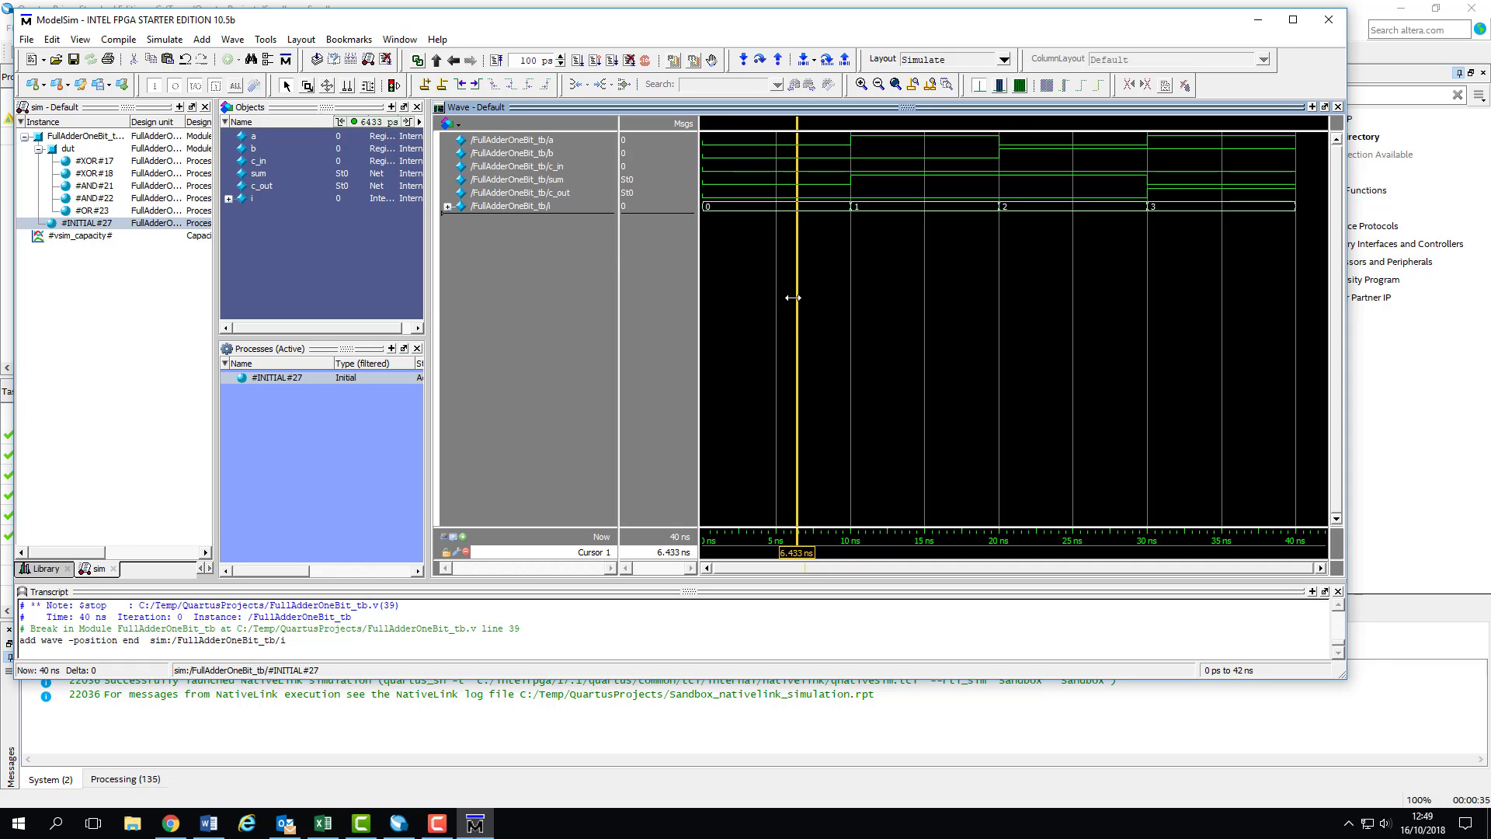
left_click(449, 207)
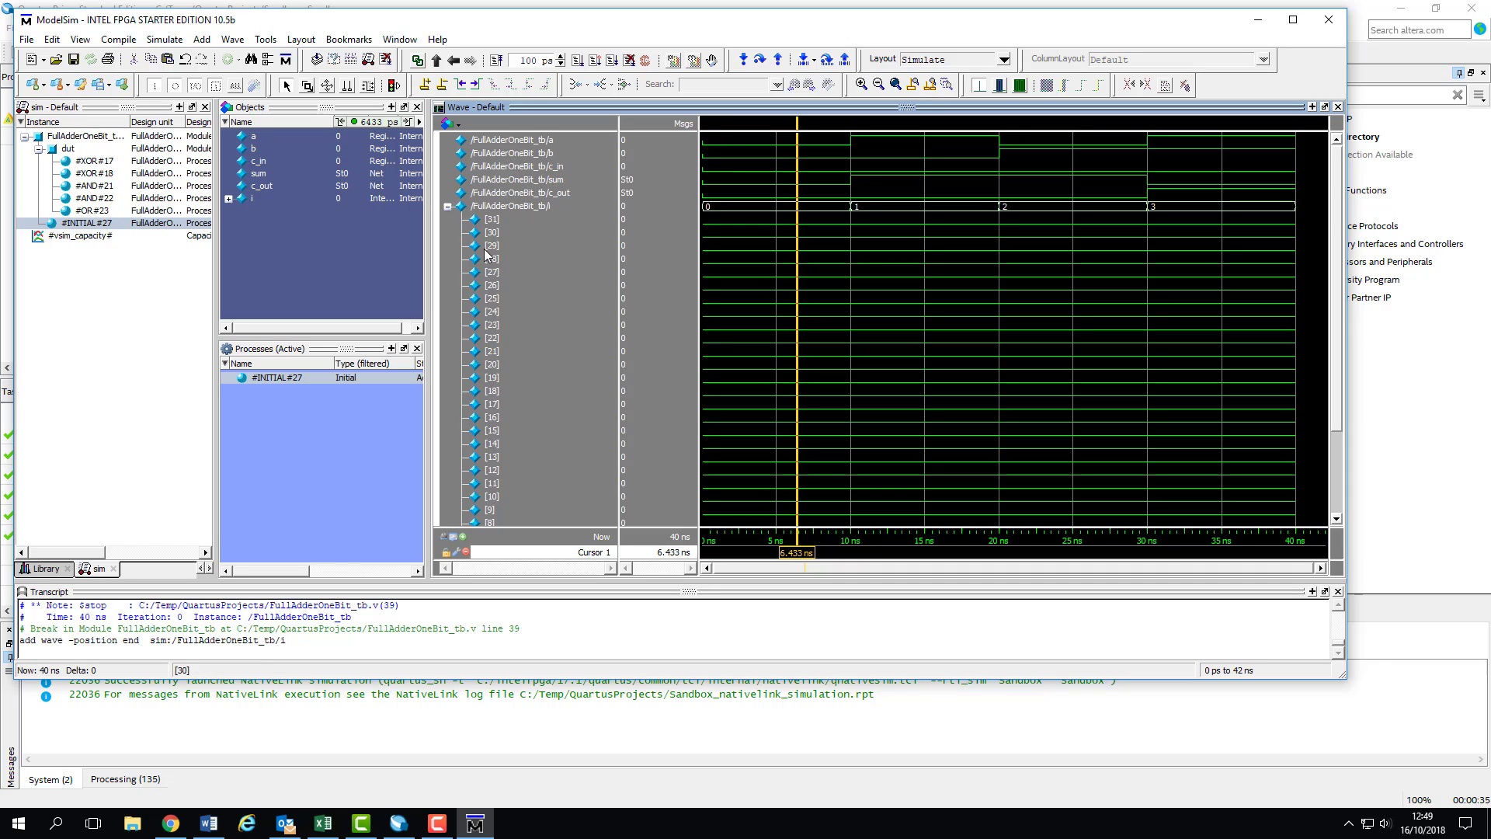
scroll("down", 3)
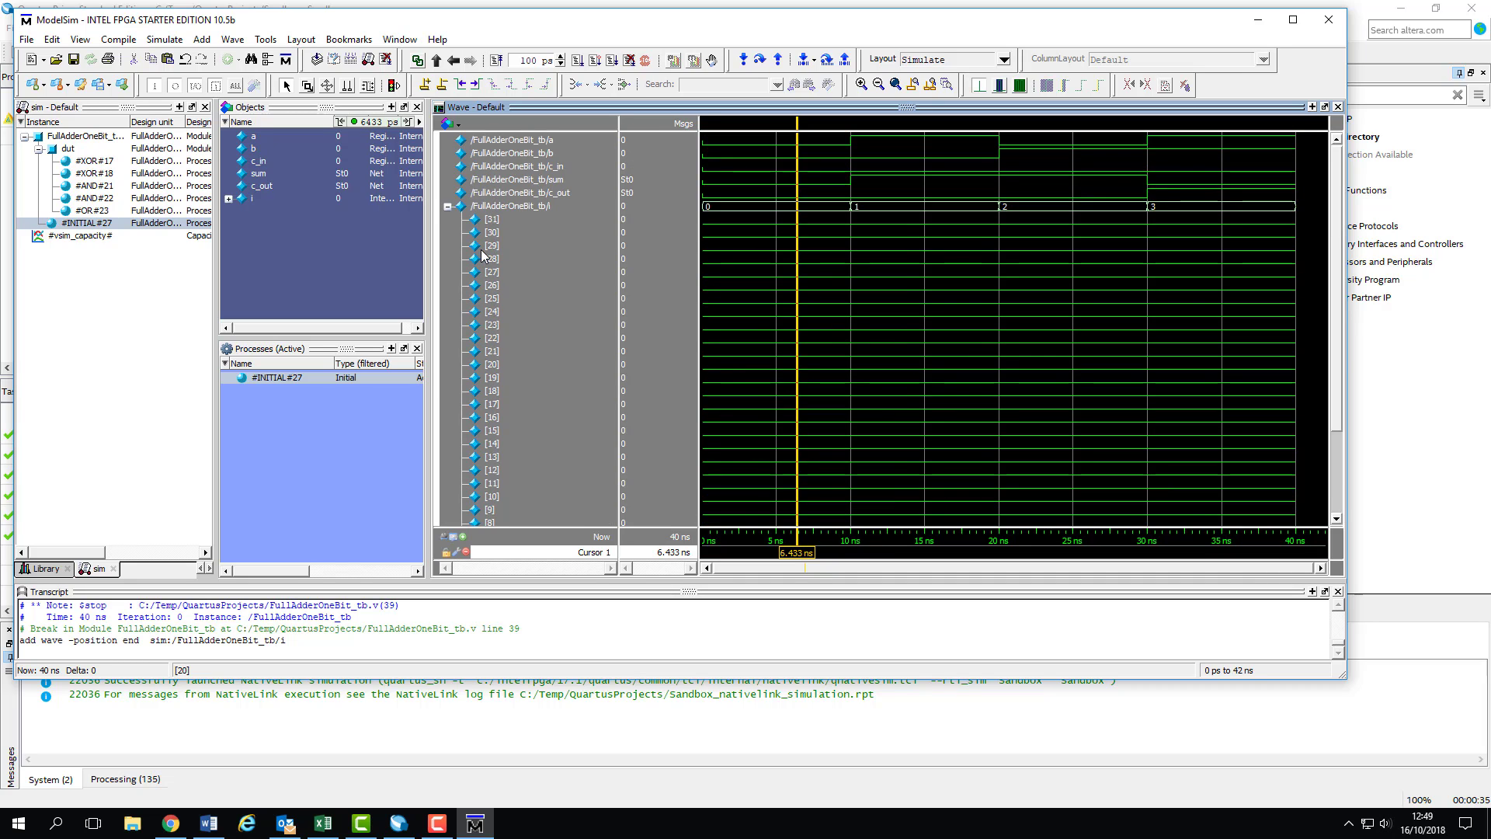
left_click(446, 205)
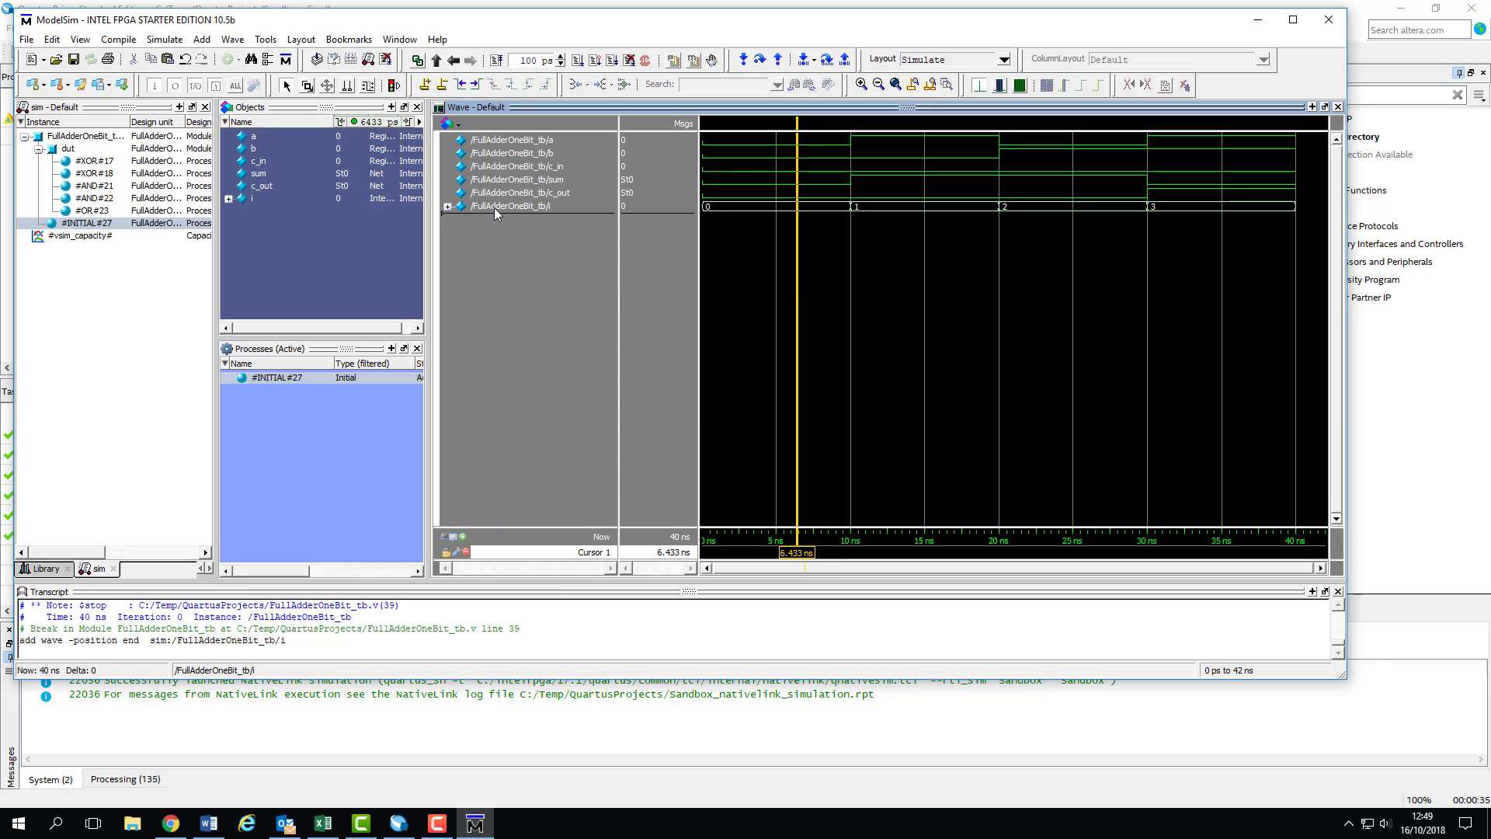
right_click(511, 205)
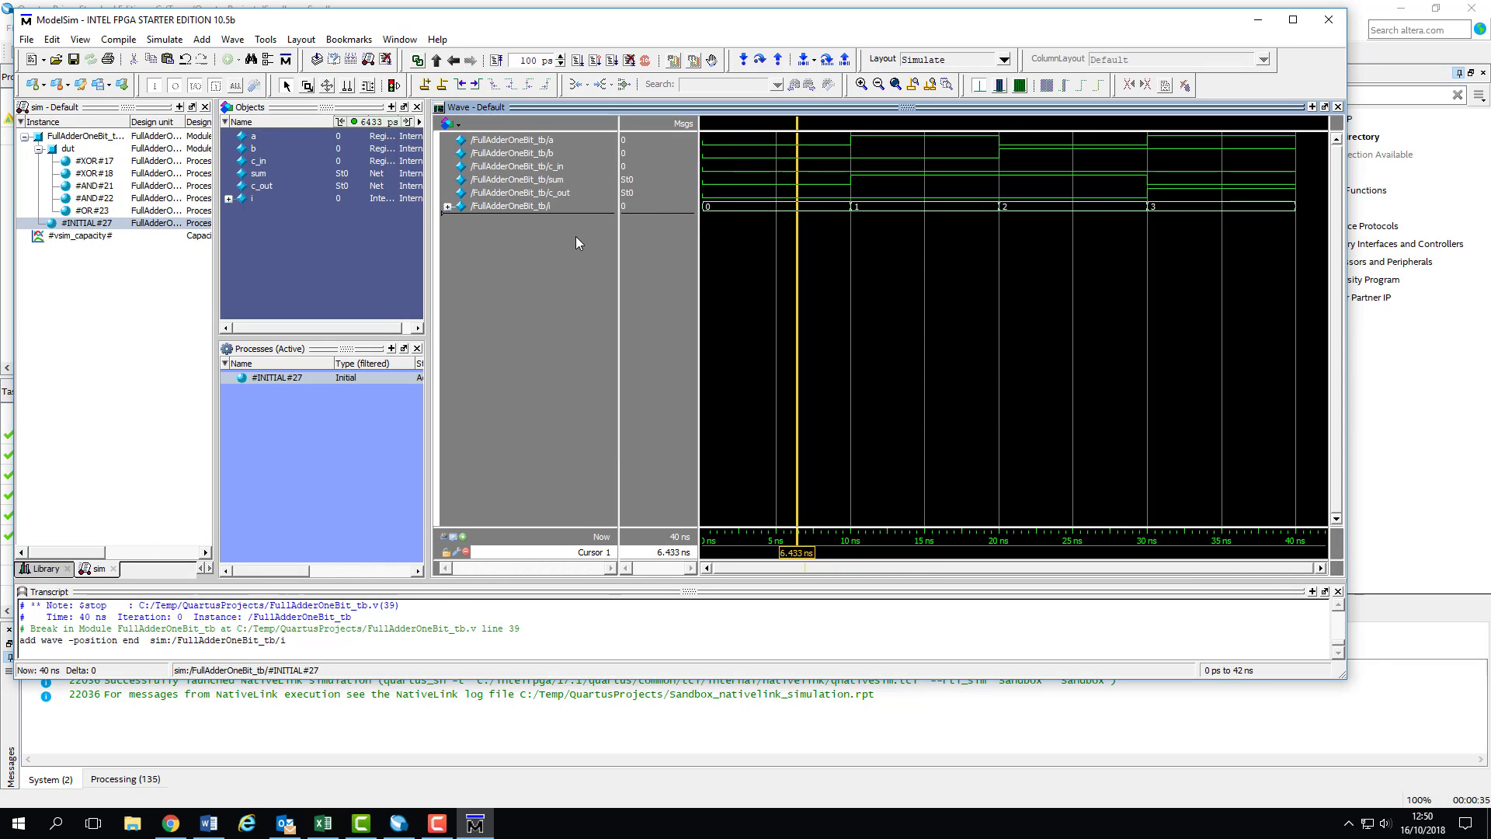
right_click(511, 205)
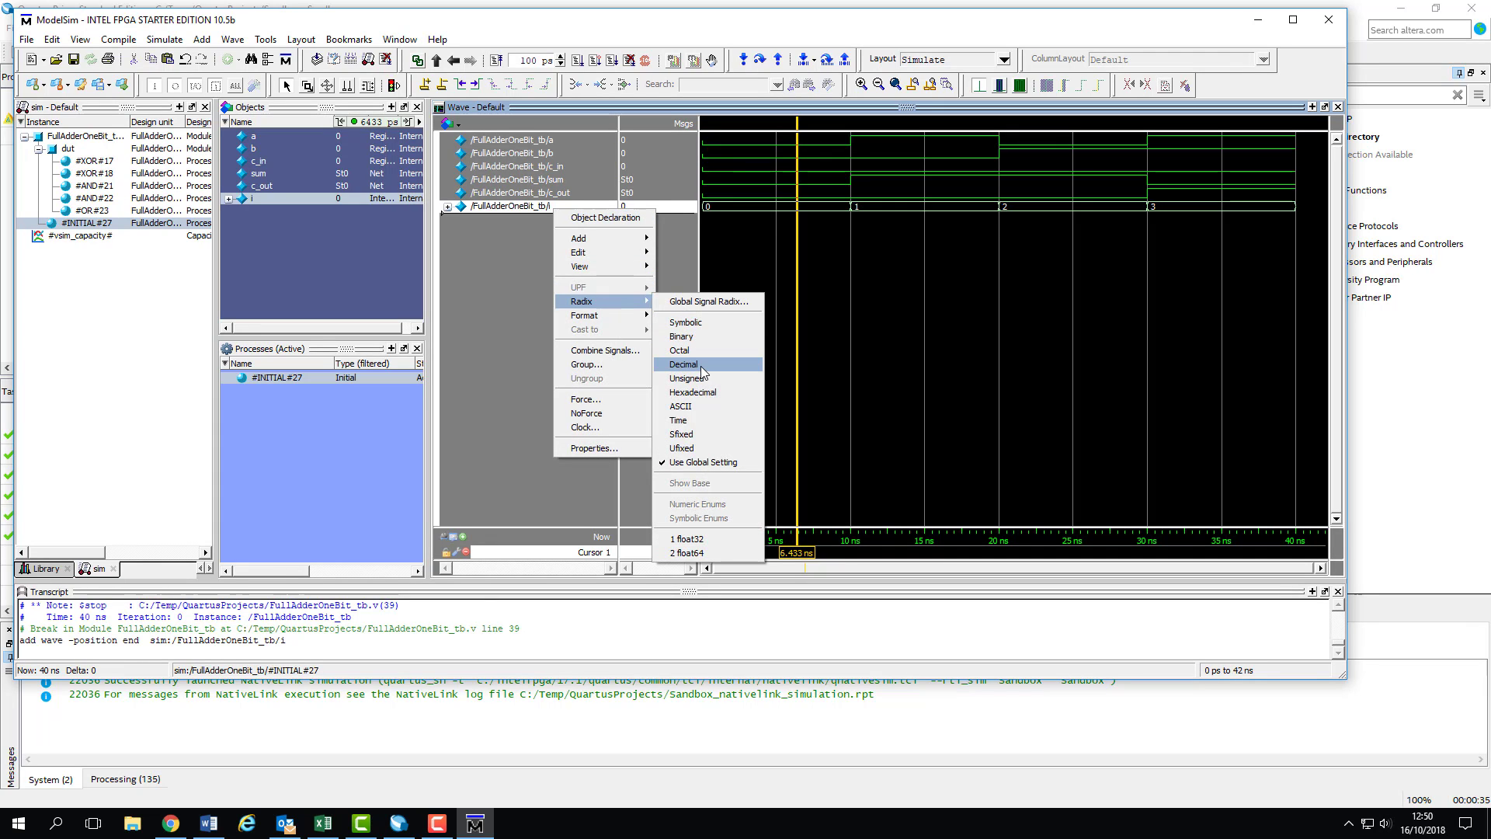
left_click(683, 363)
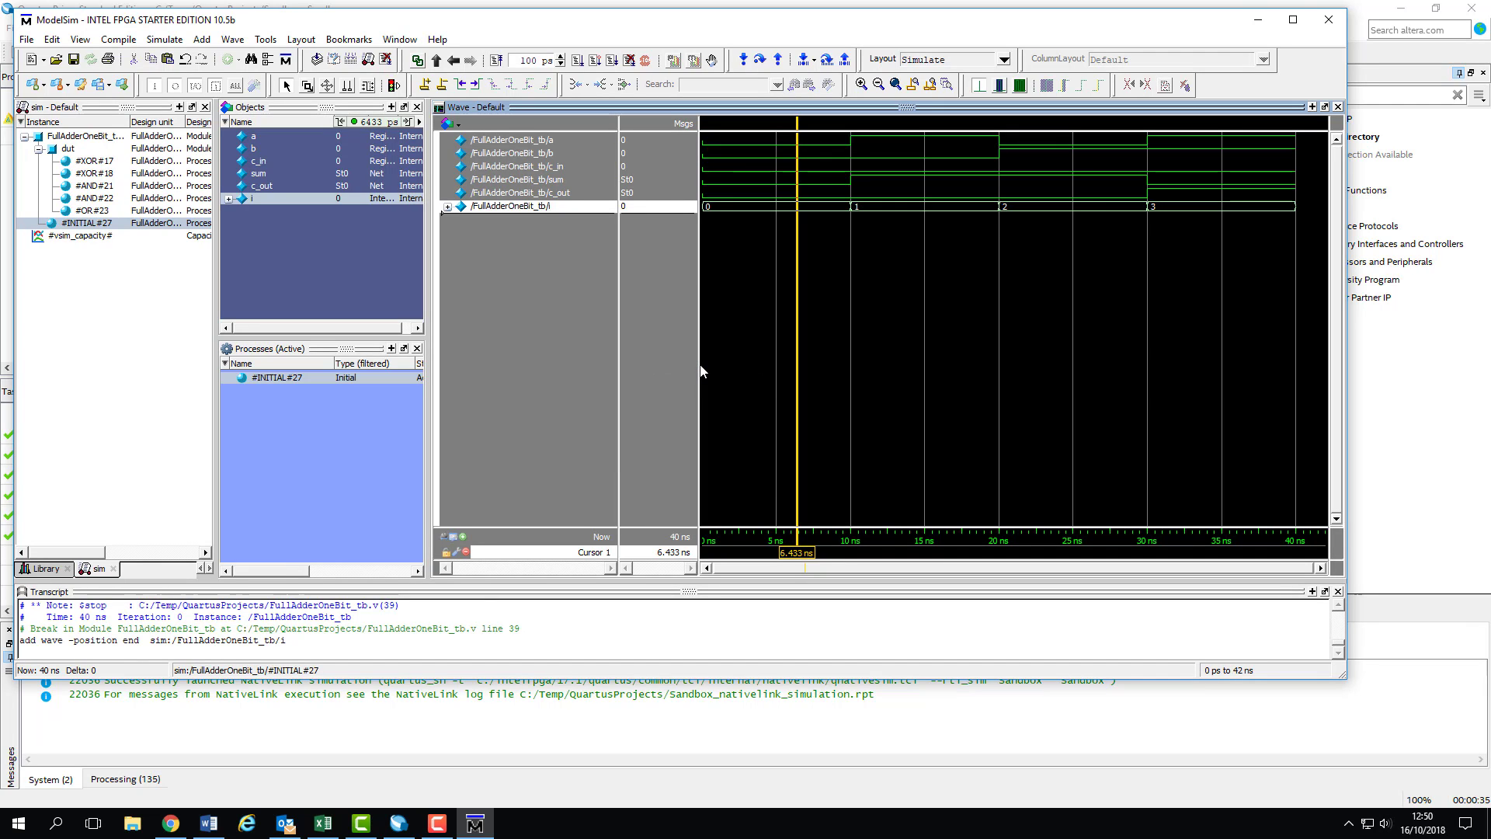
right_click(521, 207)
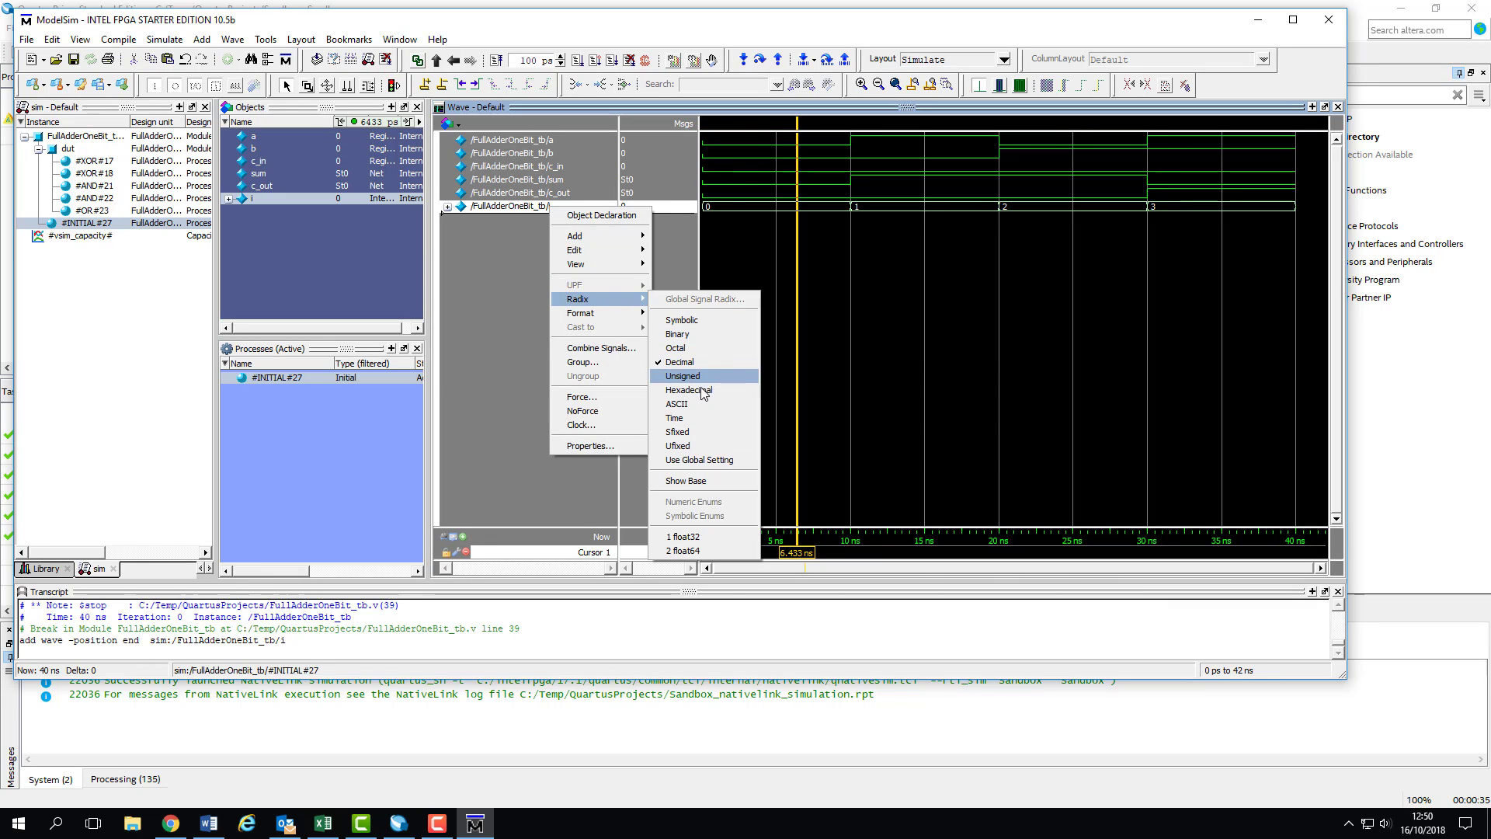
left_click(681, 375)
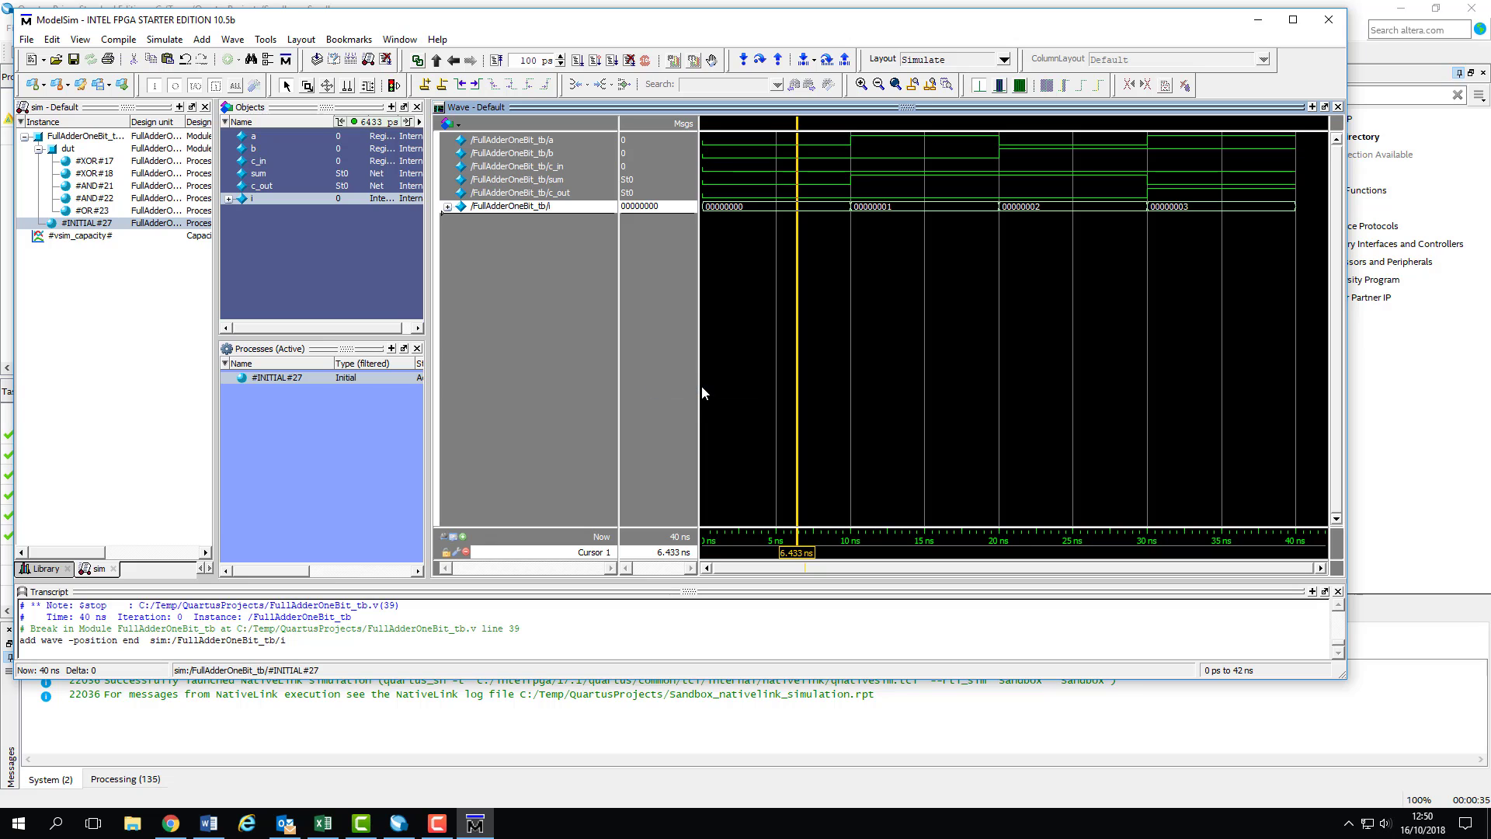
mouse_move(598, 225)
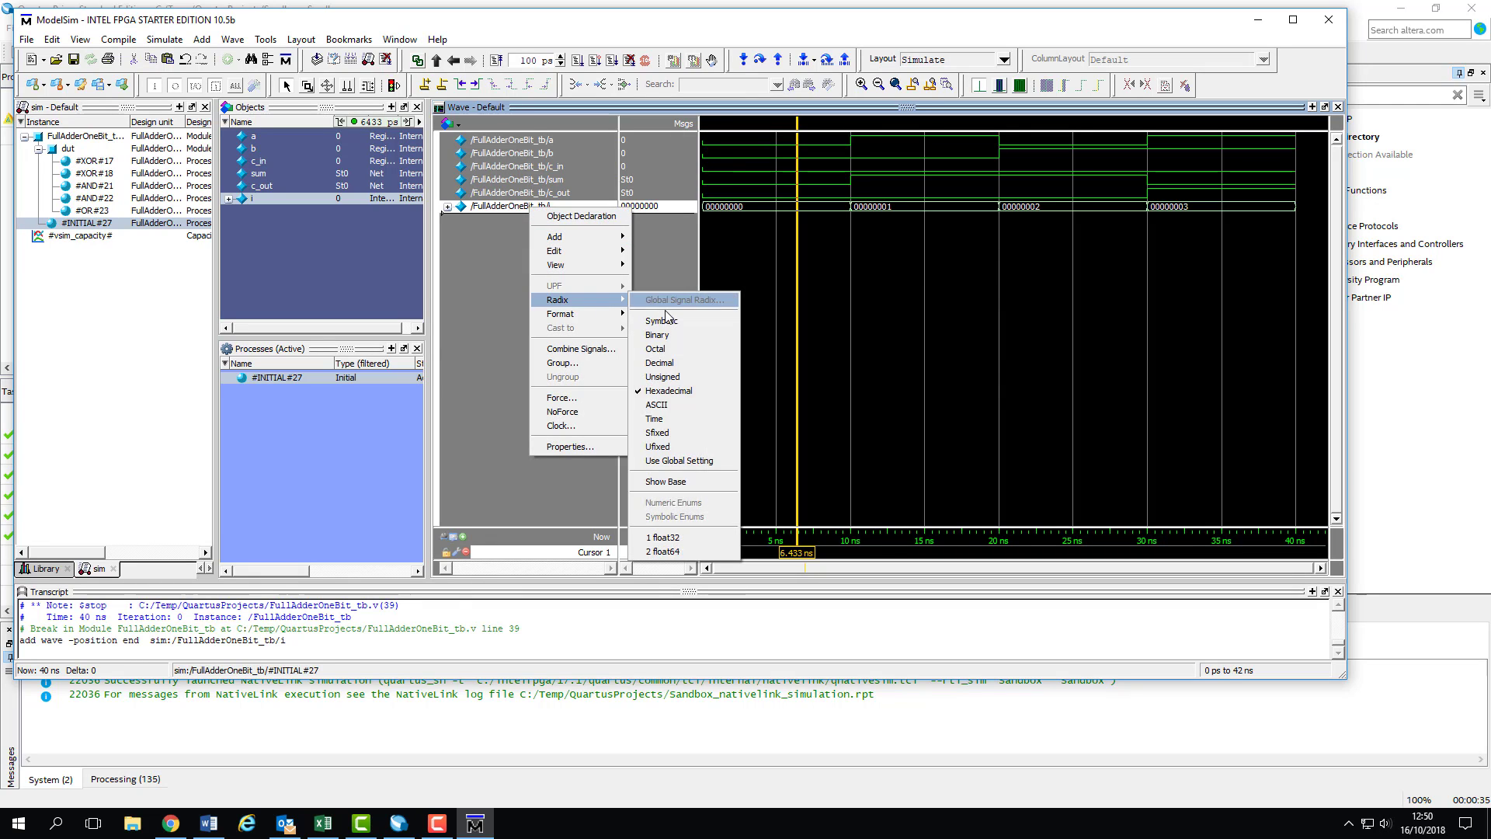
left_click(656, 334)
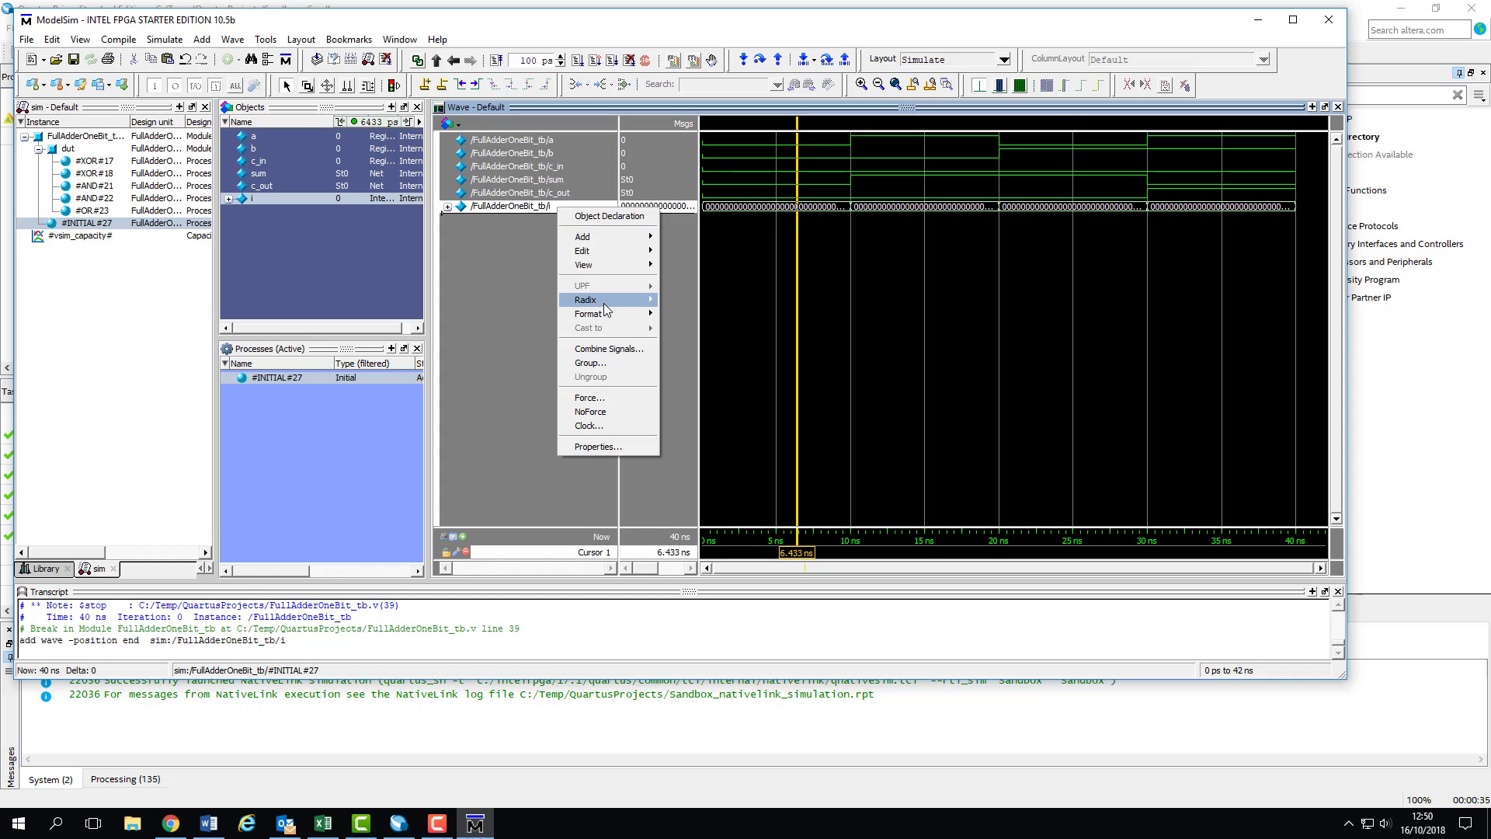
left_click(587, 300)
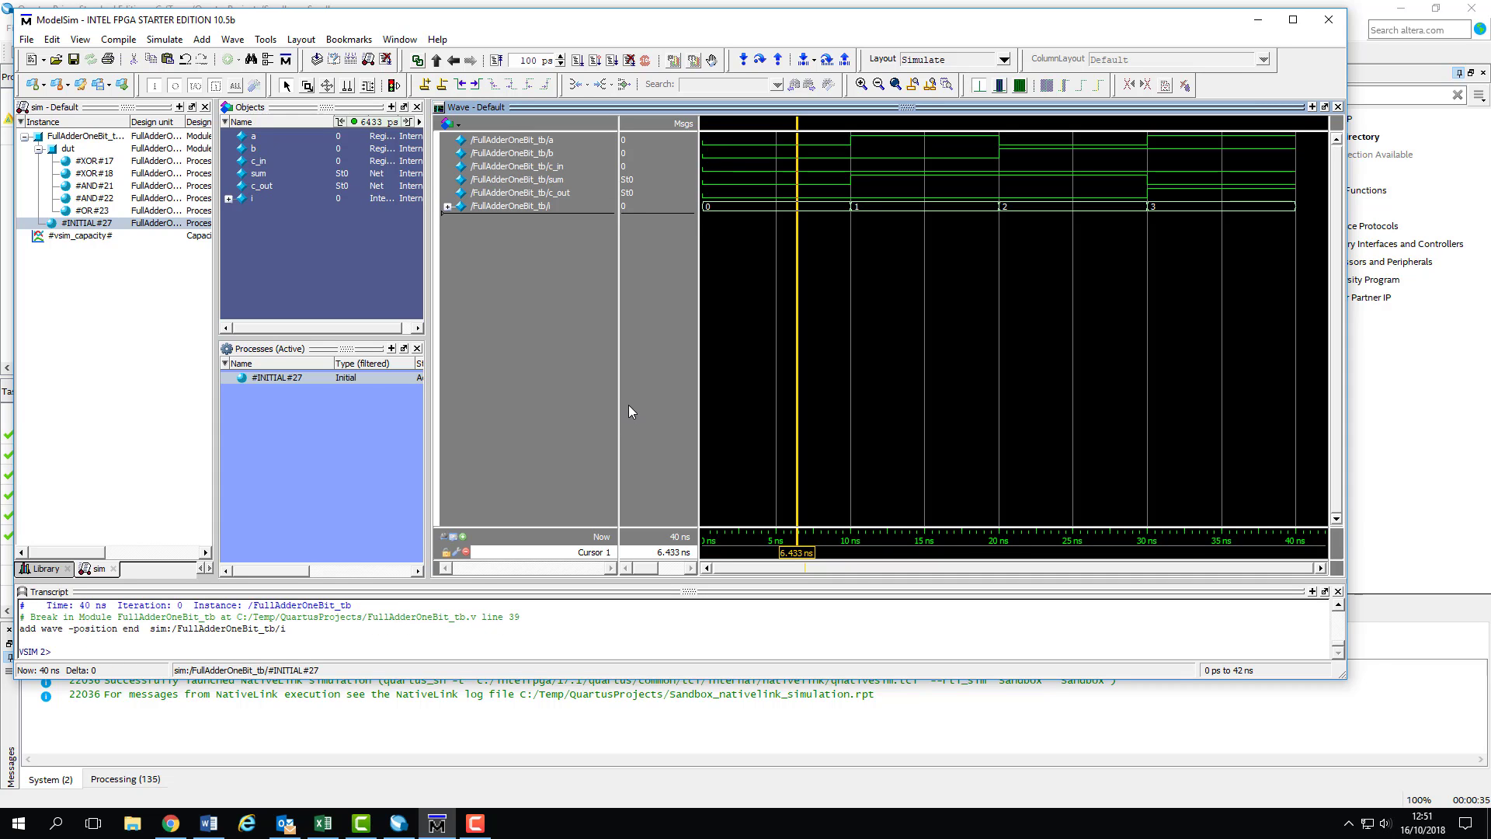
mouse_move(686, 313)
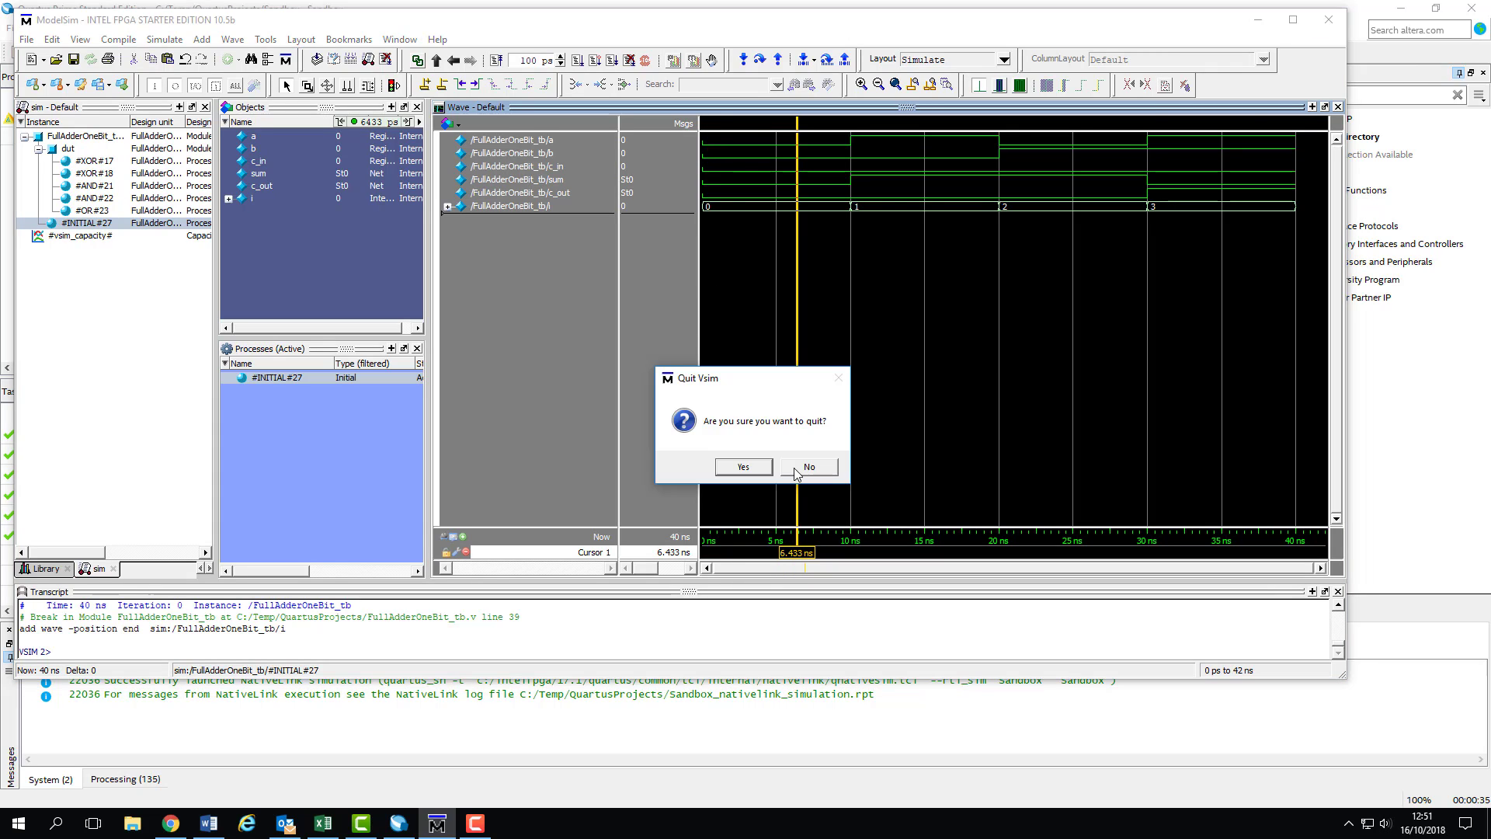
Step: Confirm Yes in the Quit Vsim dialog to close ModelSim
left_click(741, 466)
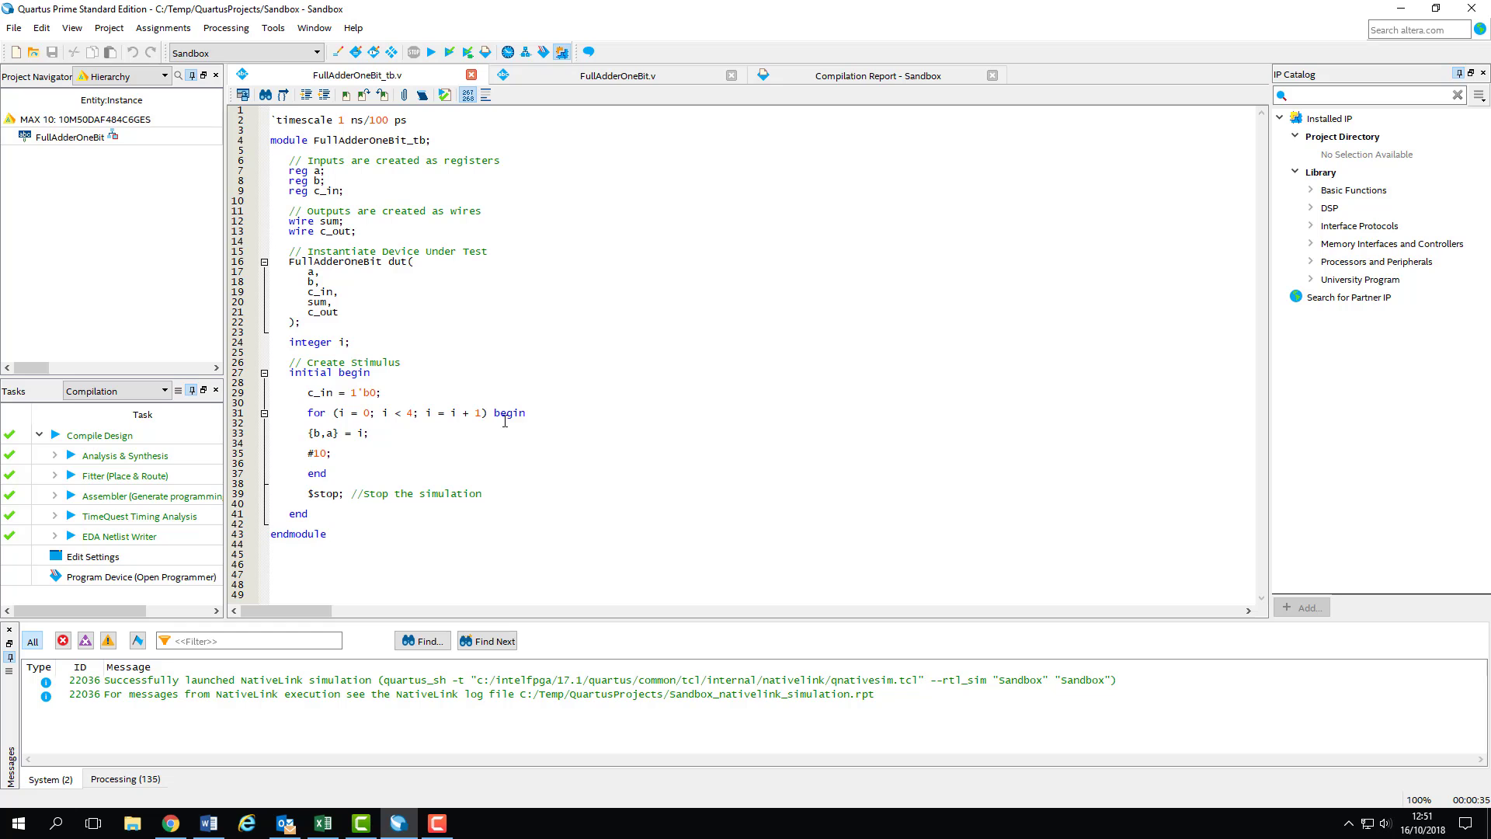
Step: Insert $display("Loop count is %d", i); as the first line inside the for loop
key("enter")
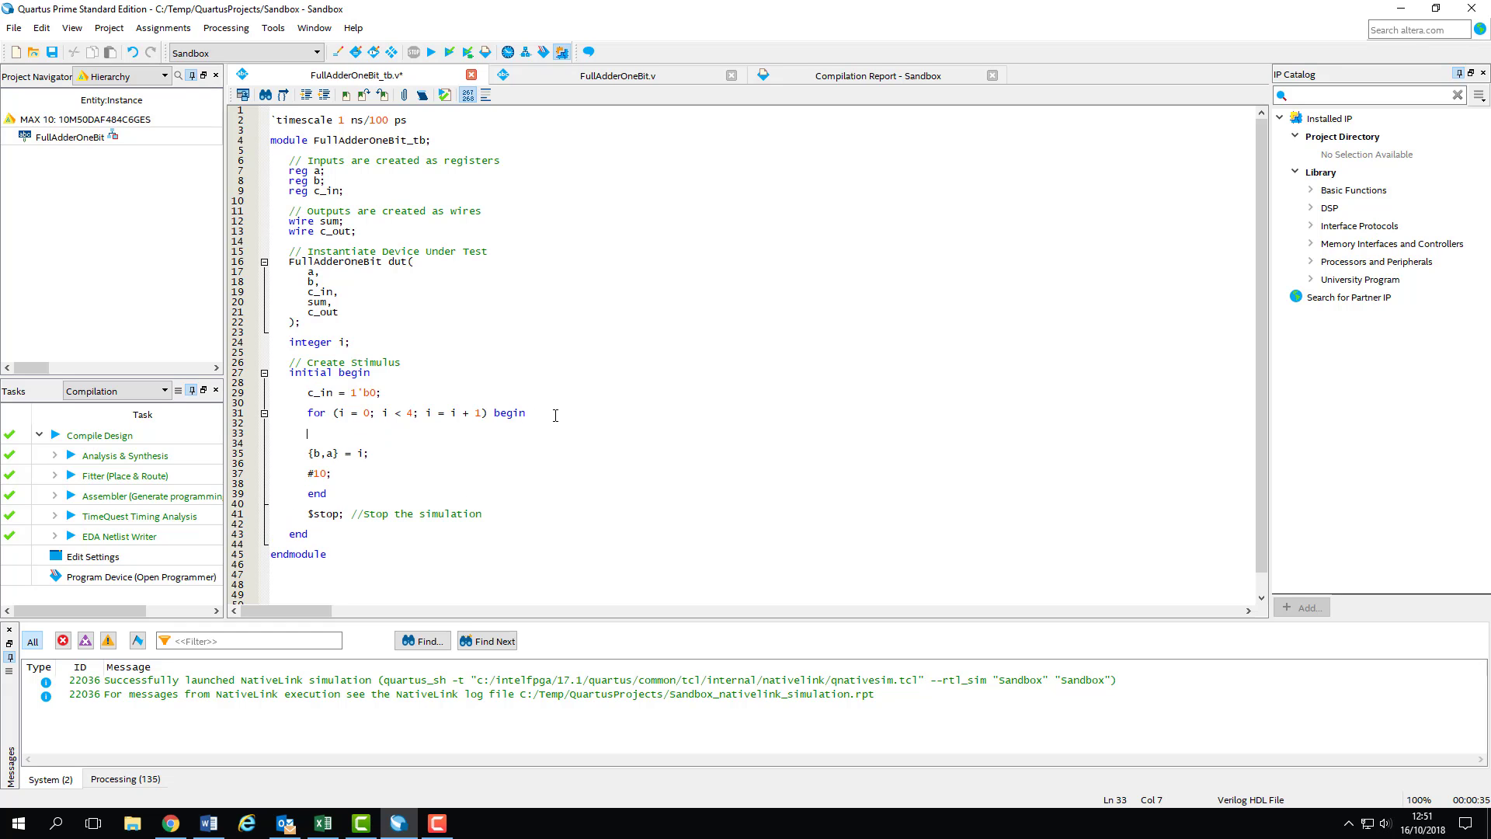
type("$")
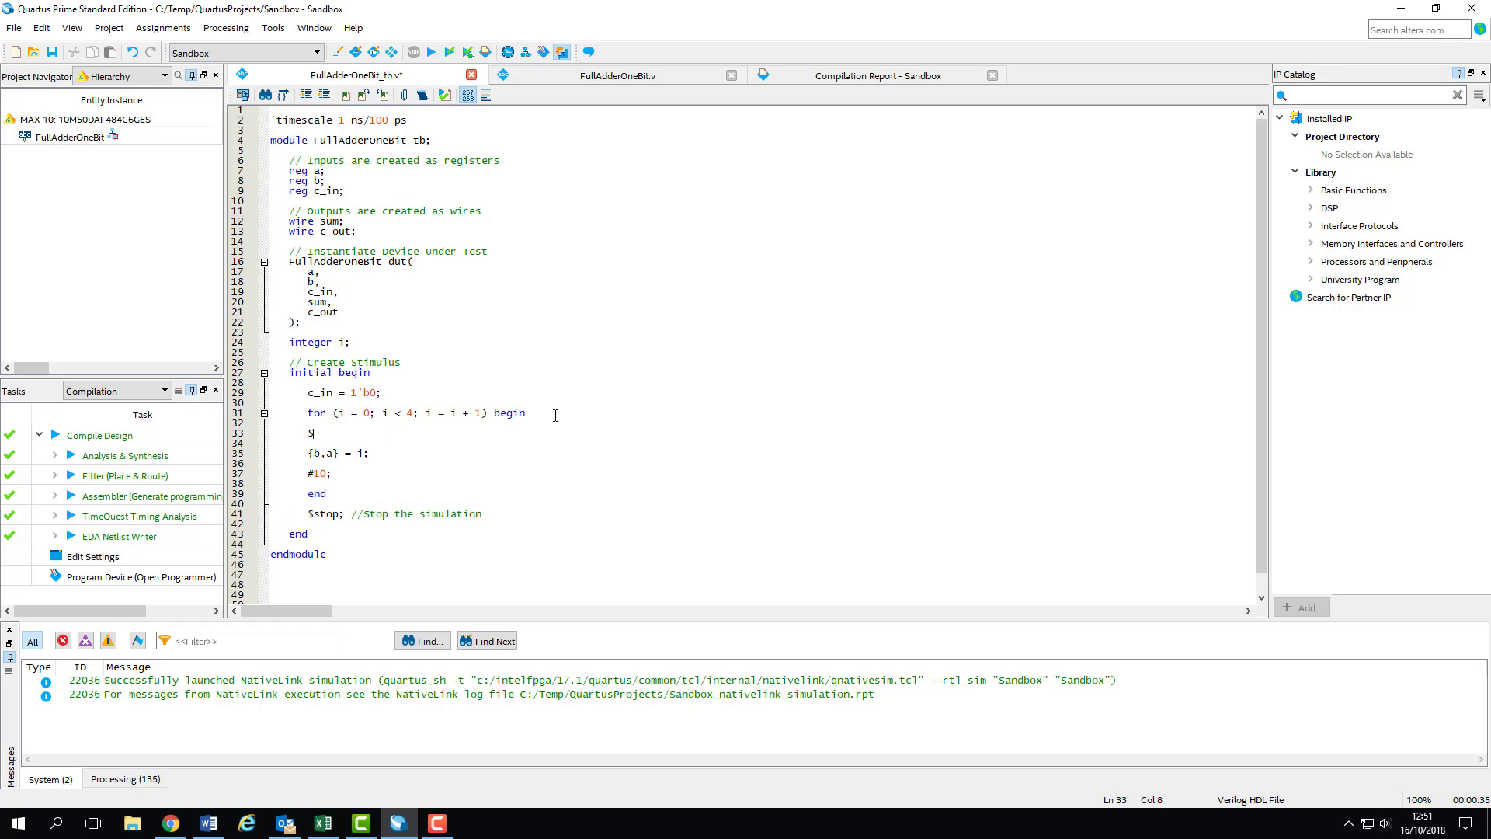
type("display(")
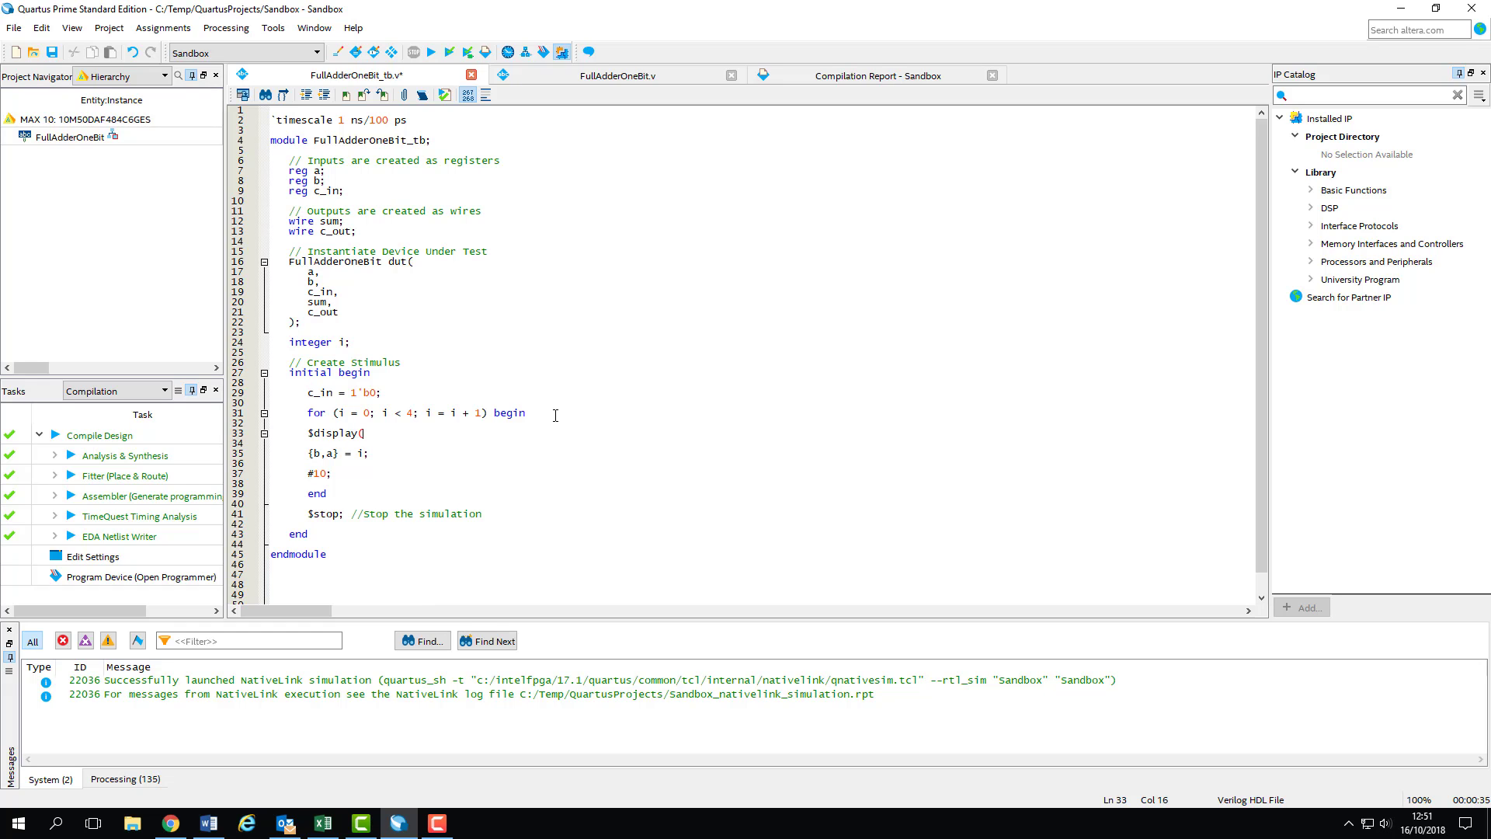
type("\"")
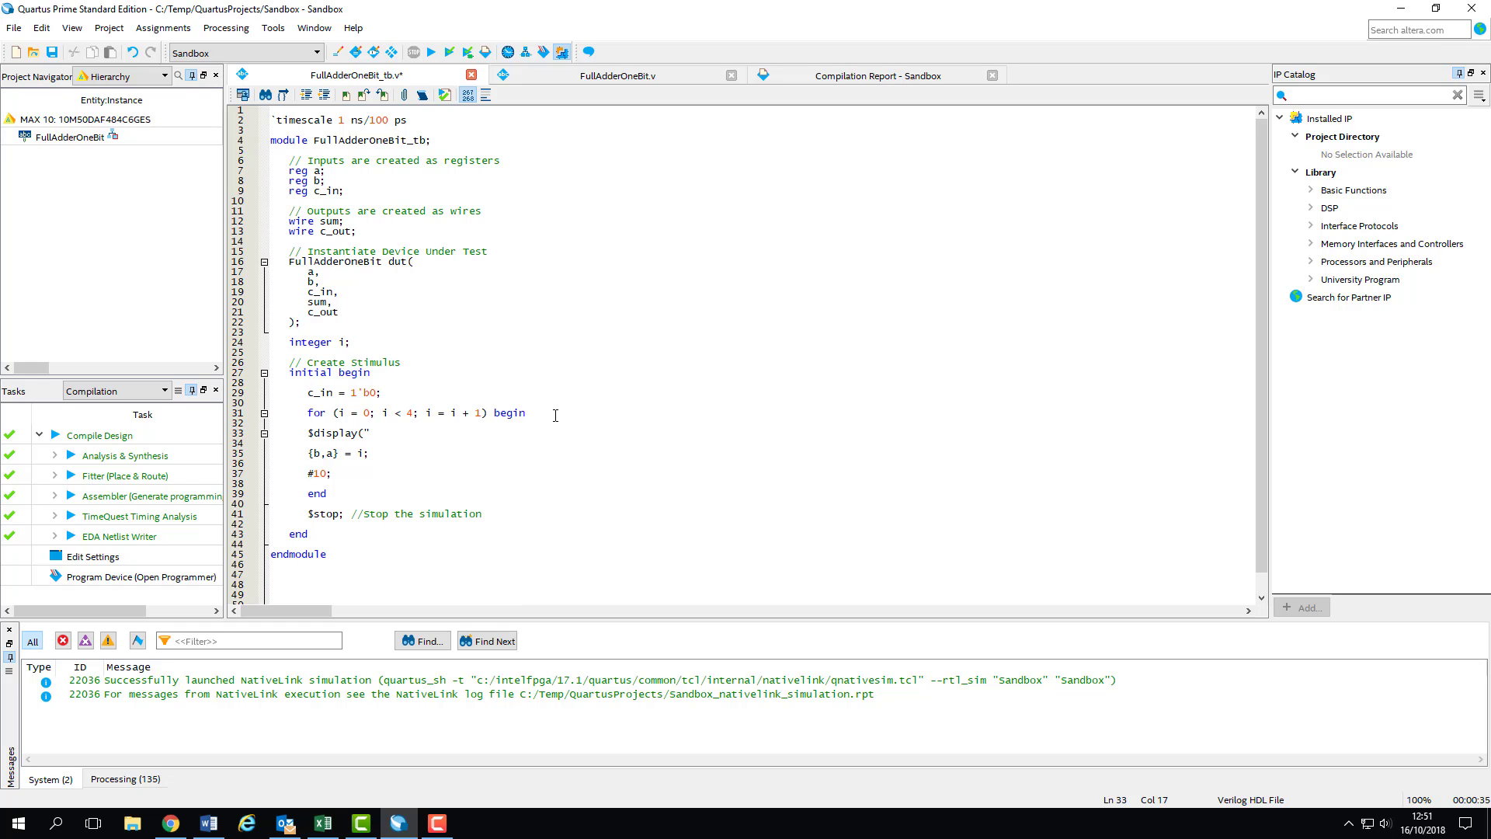
type("Loop |")
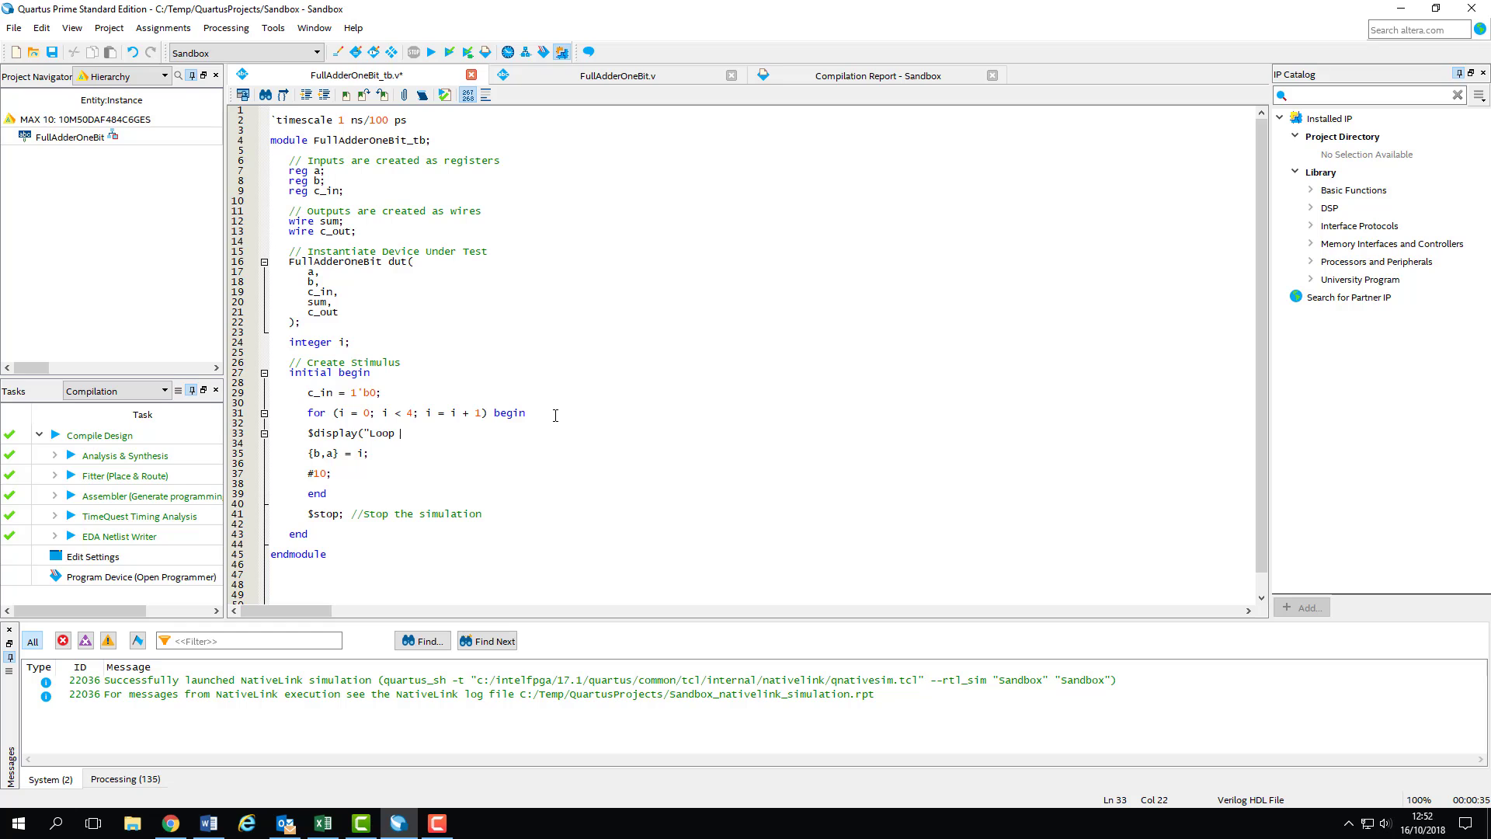
type("count is %d")
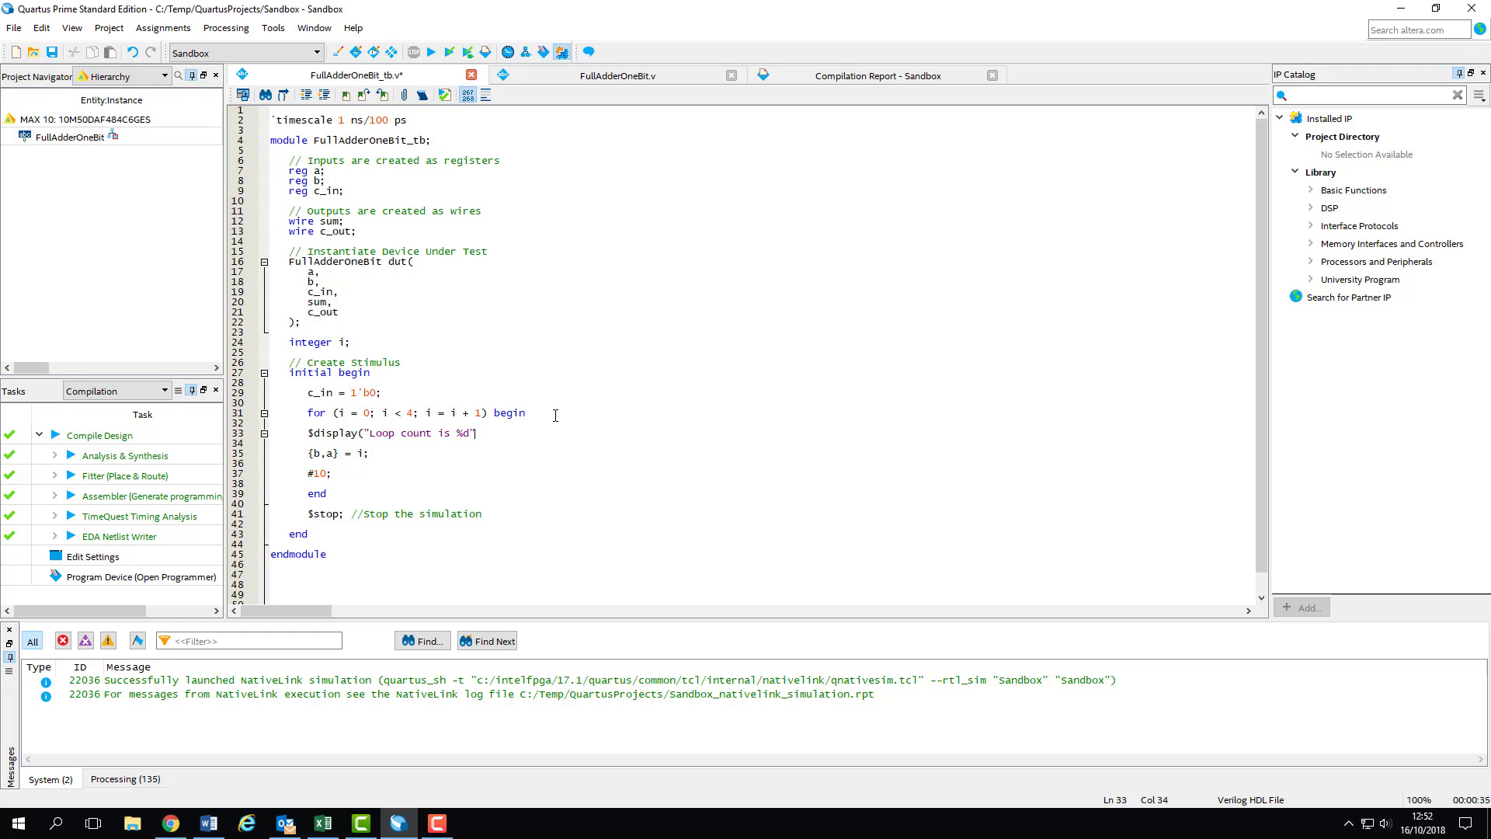
type(", i);")
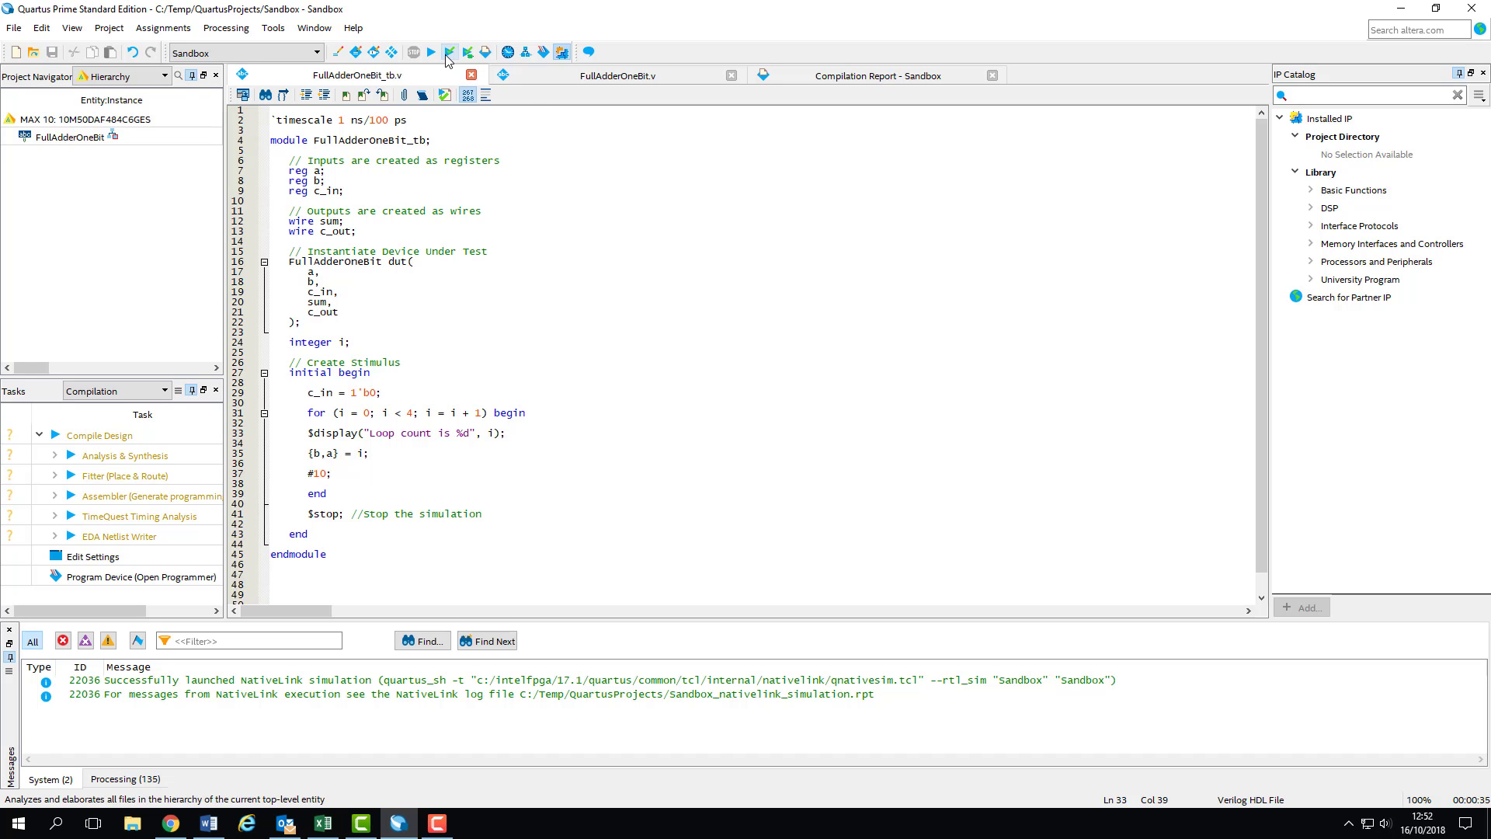
Step: Run Analysis & Elaboration on the edited testbench and relaunch the RTL simulation in ModelSim
left_click(449, 52)
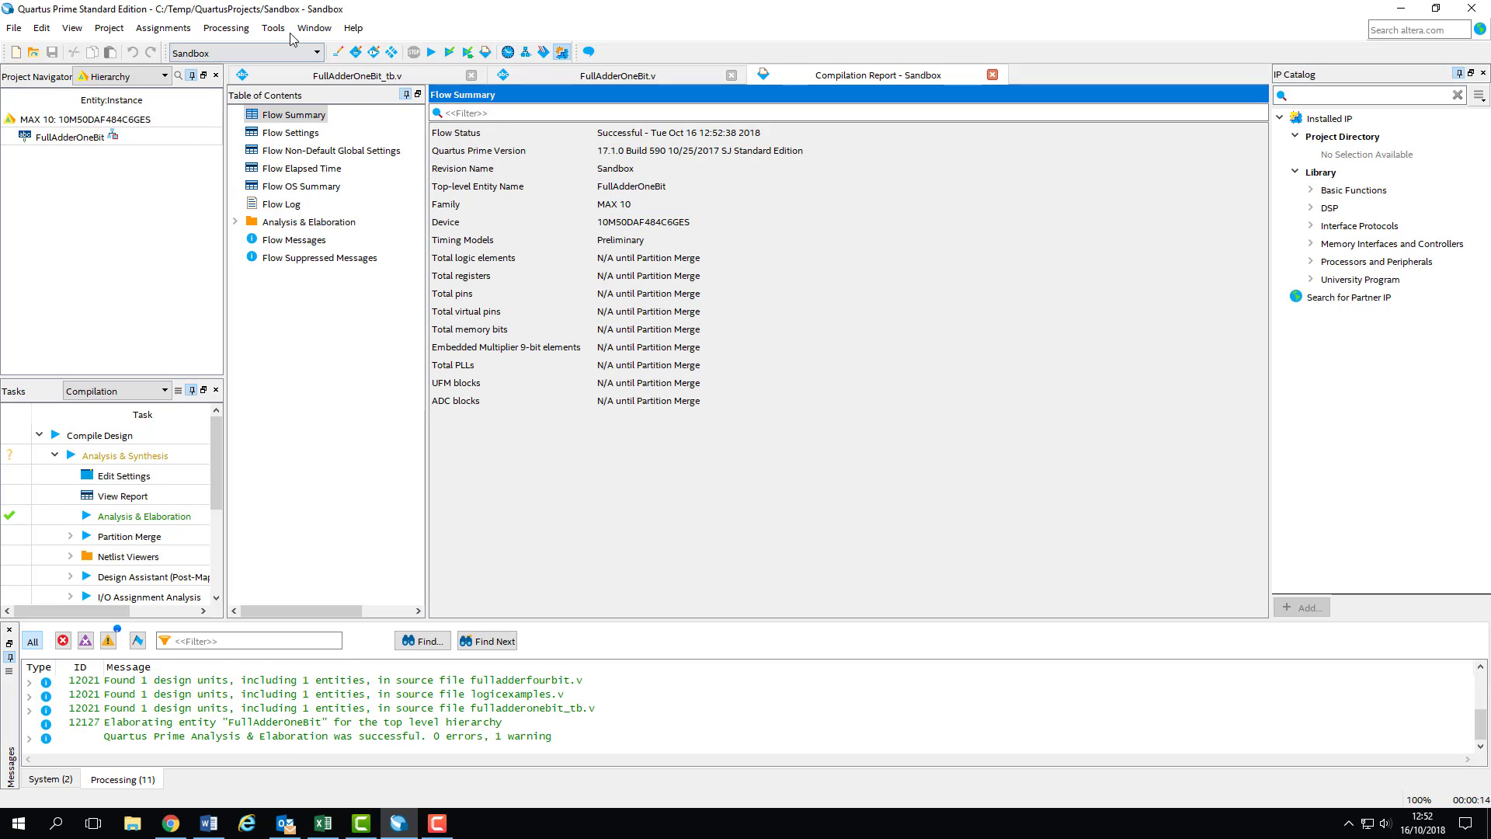
left_click(273, 28)
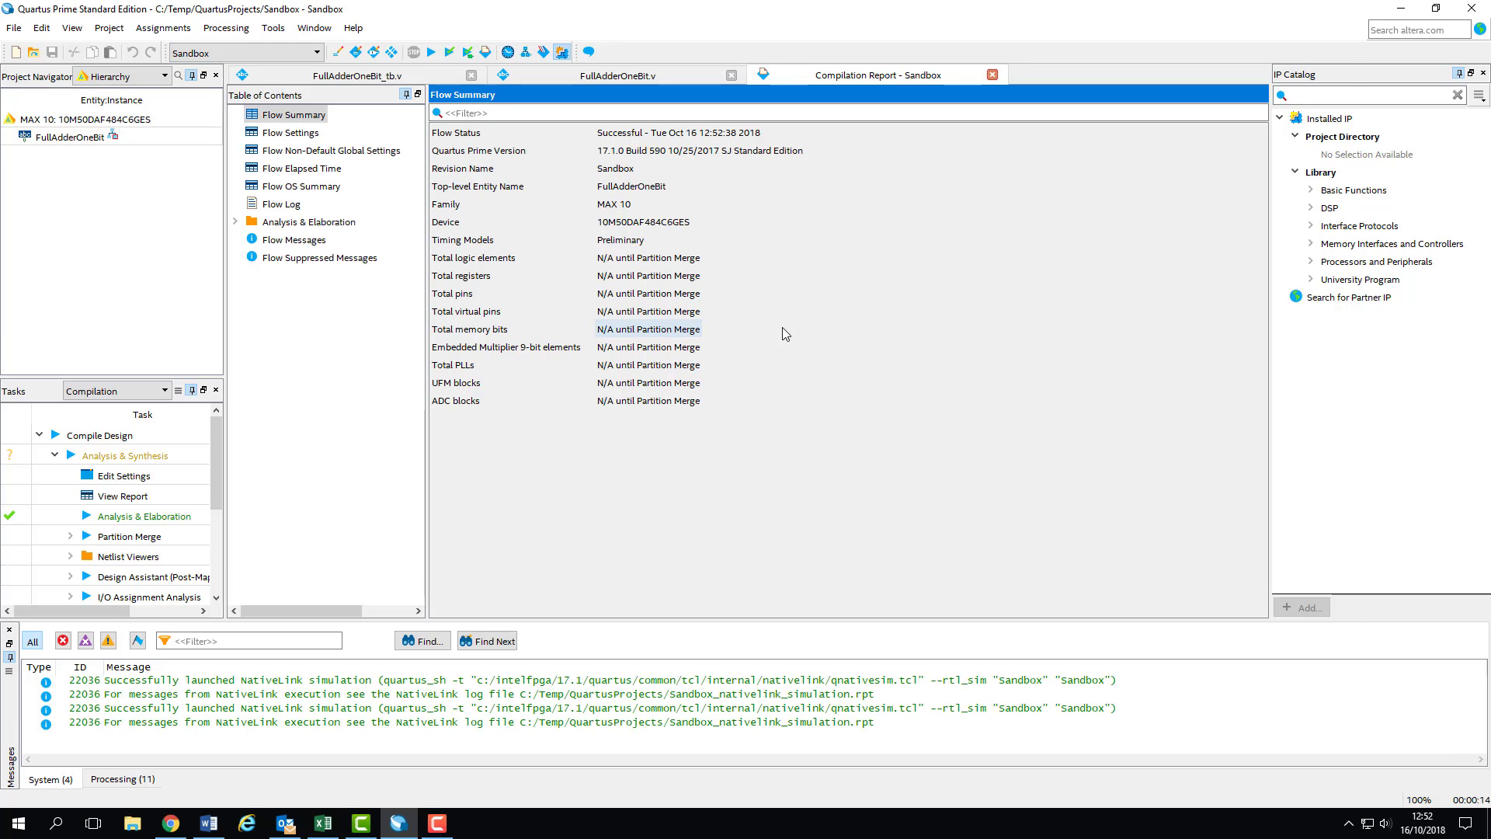
left_click(474, 823)
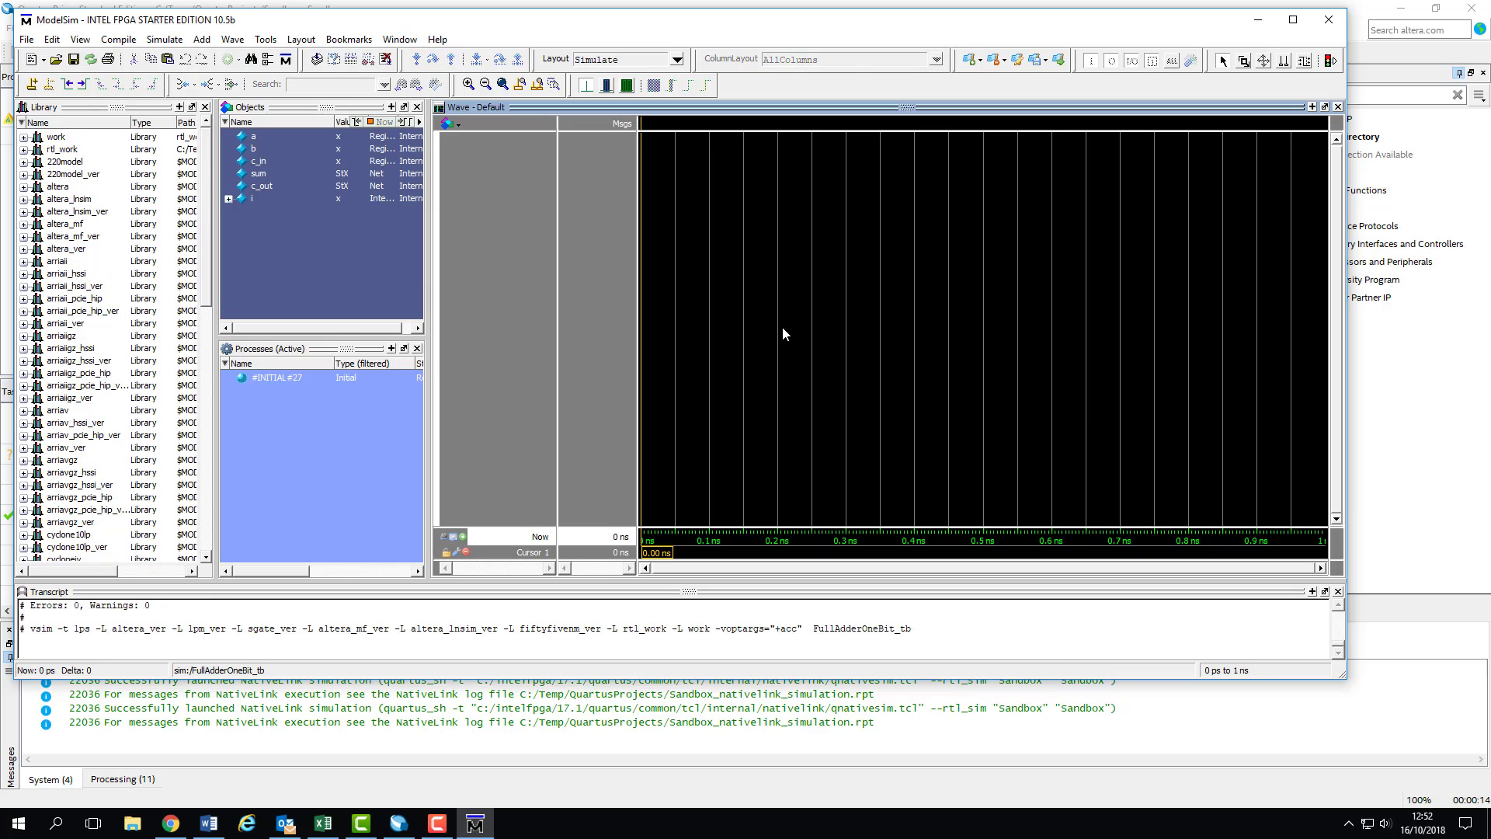